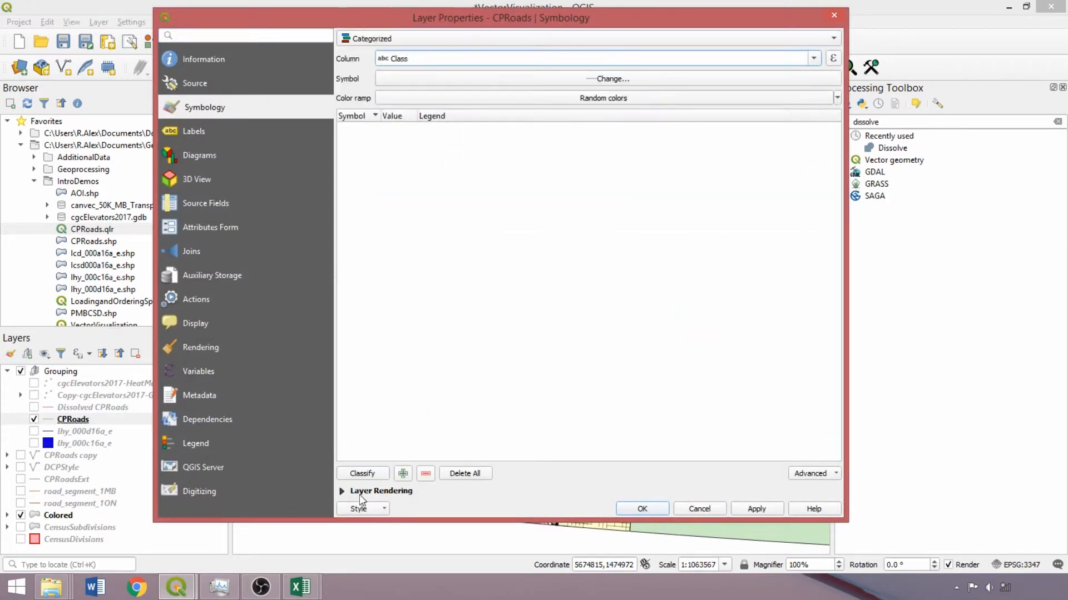
Classify the road Class categories and reorder them Recreational through Arterial, then Ramp and Highway
click(362, 474)
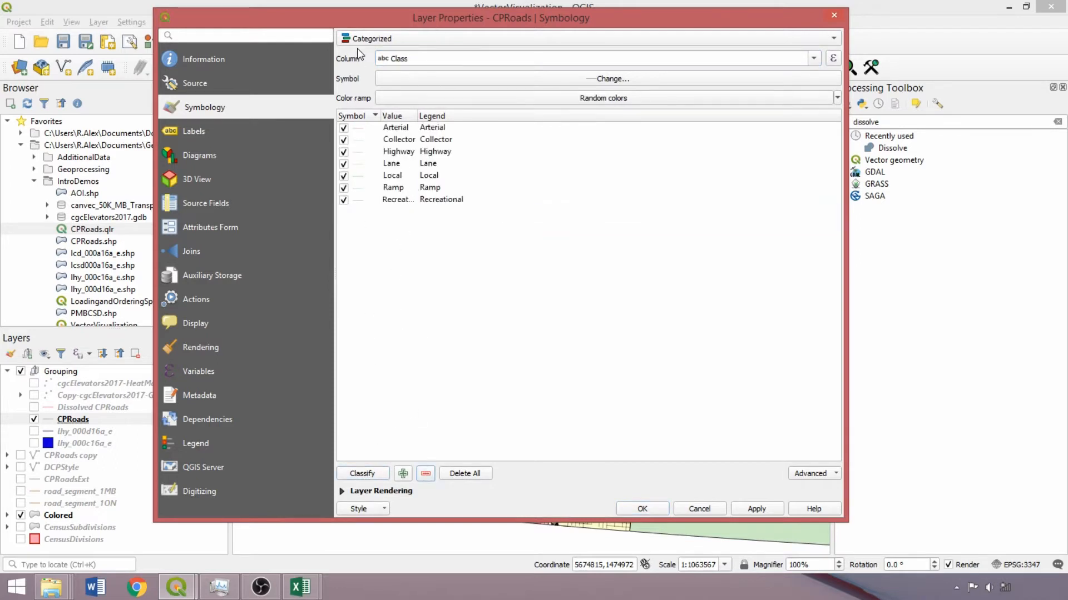
mouse_move(424, 251)
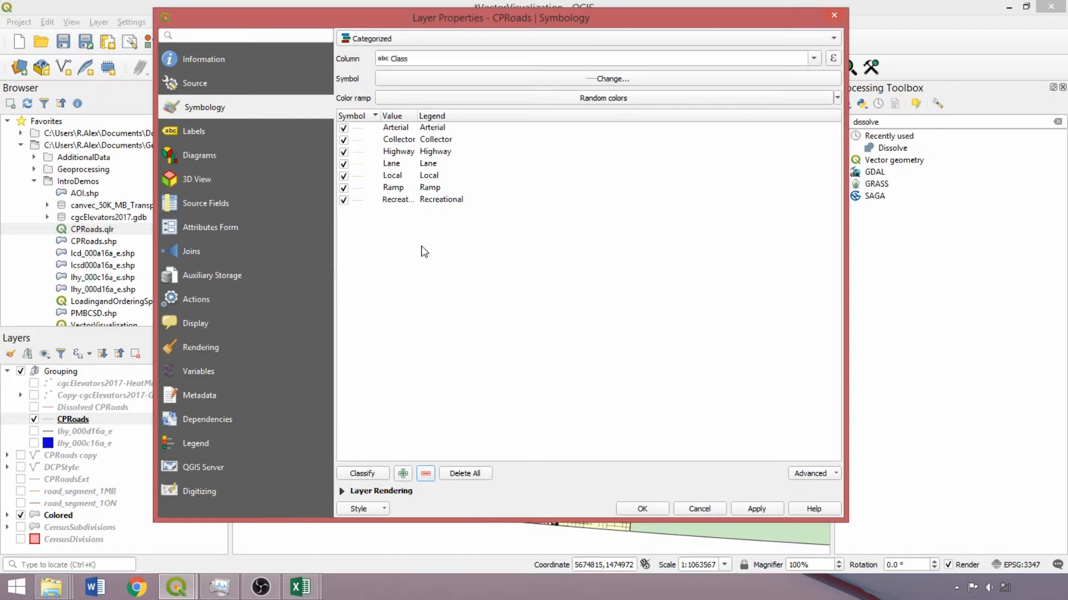
mouse_move(452, 210)
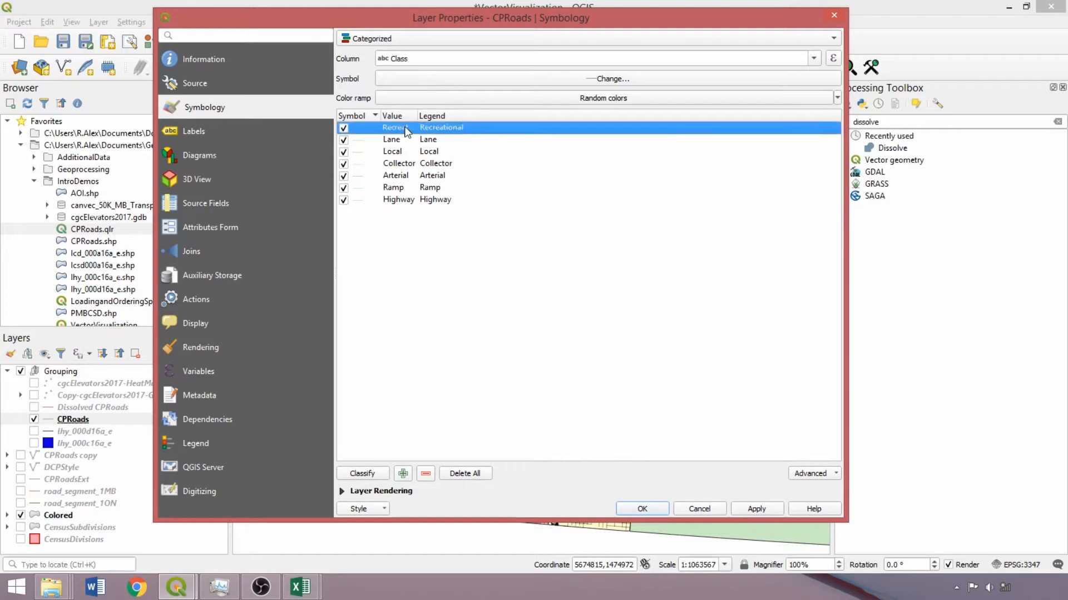
click(405, 175)
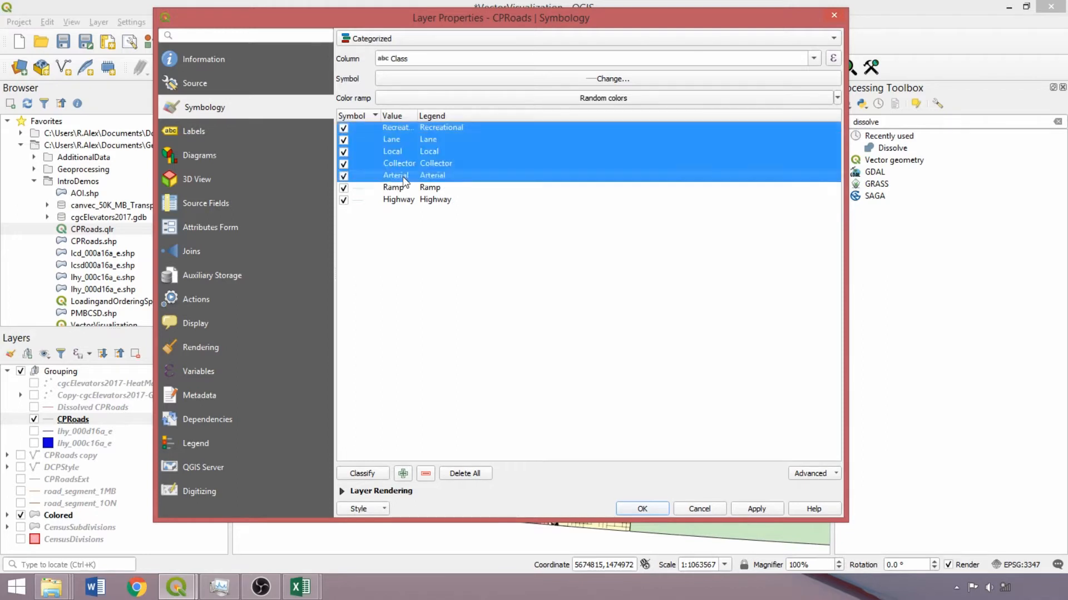
double_click(344, 175)
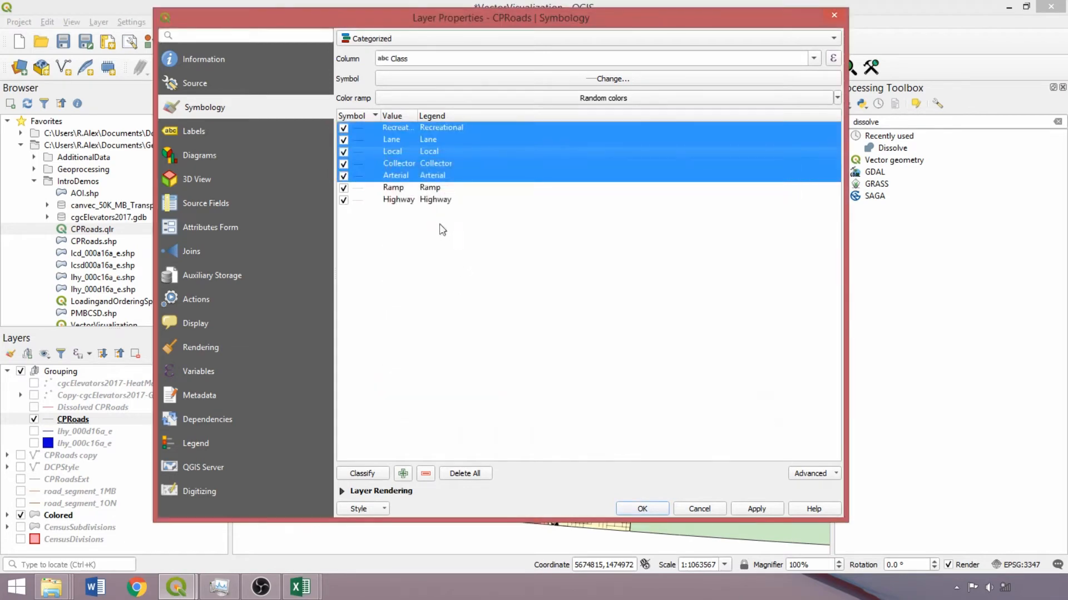
click(408, 199)
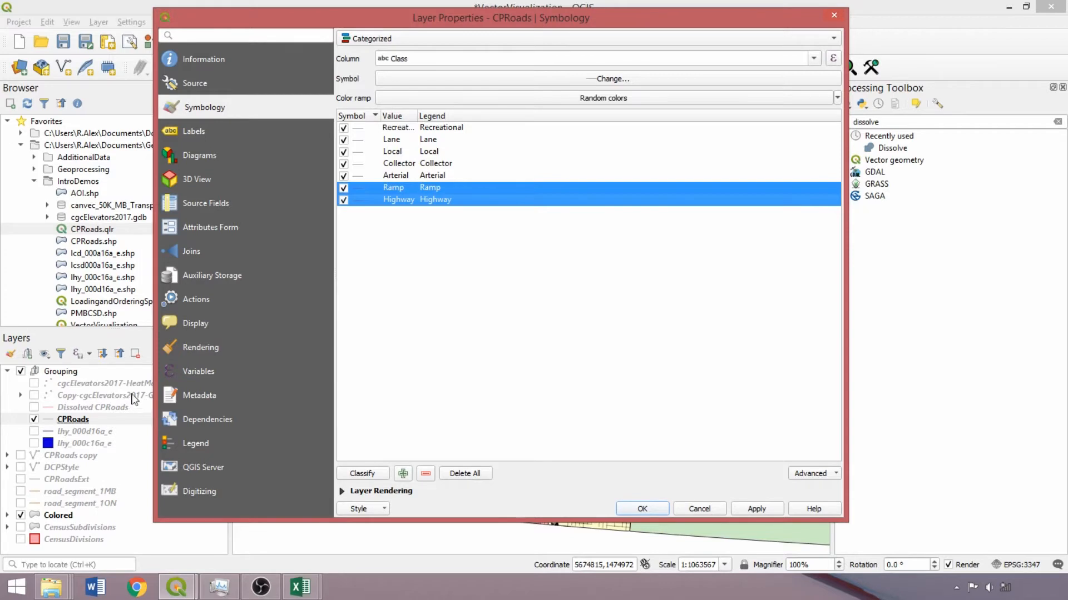
Set Collector and Arterial line width 0.8, and Ramp and Highway to red lines of width 1.5
click(371, 219)
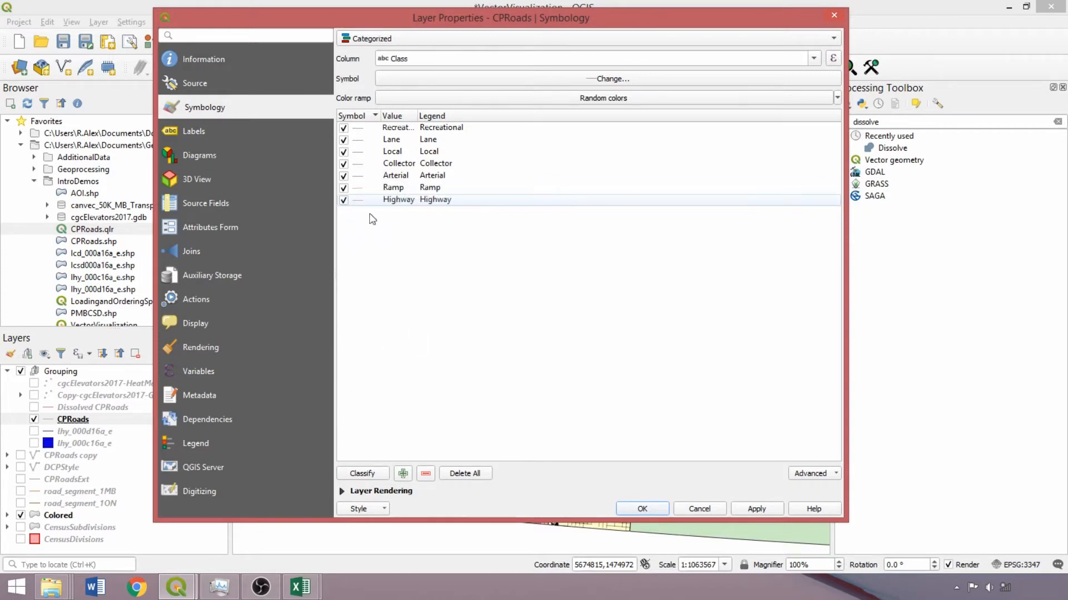
click(392, 139)
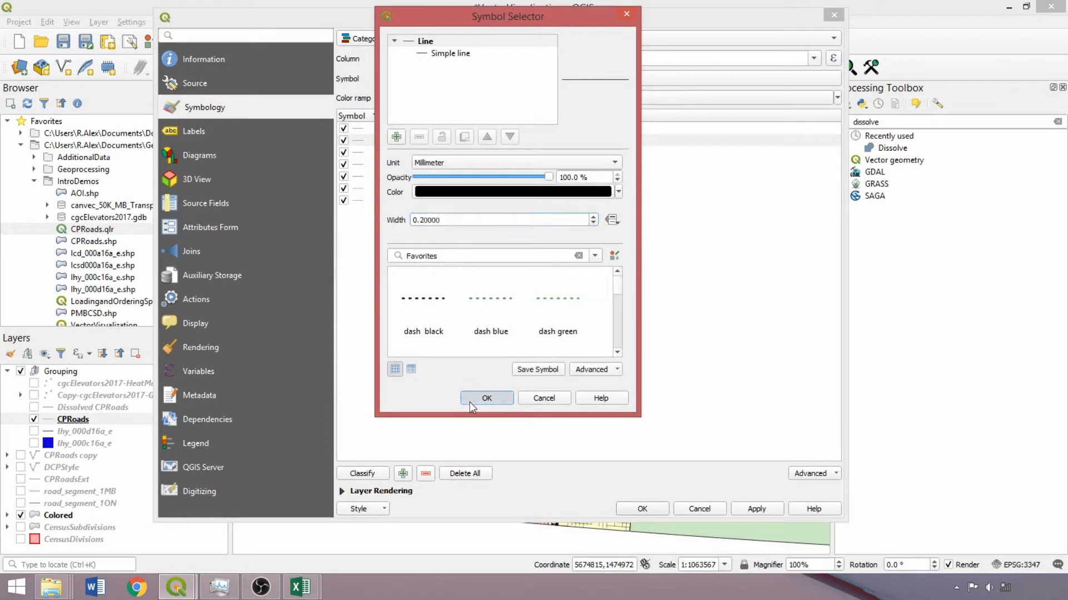
triple_click(500, 219)
text(0.80000)
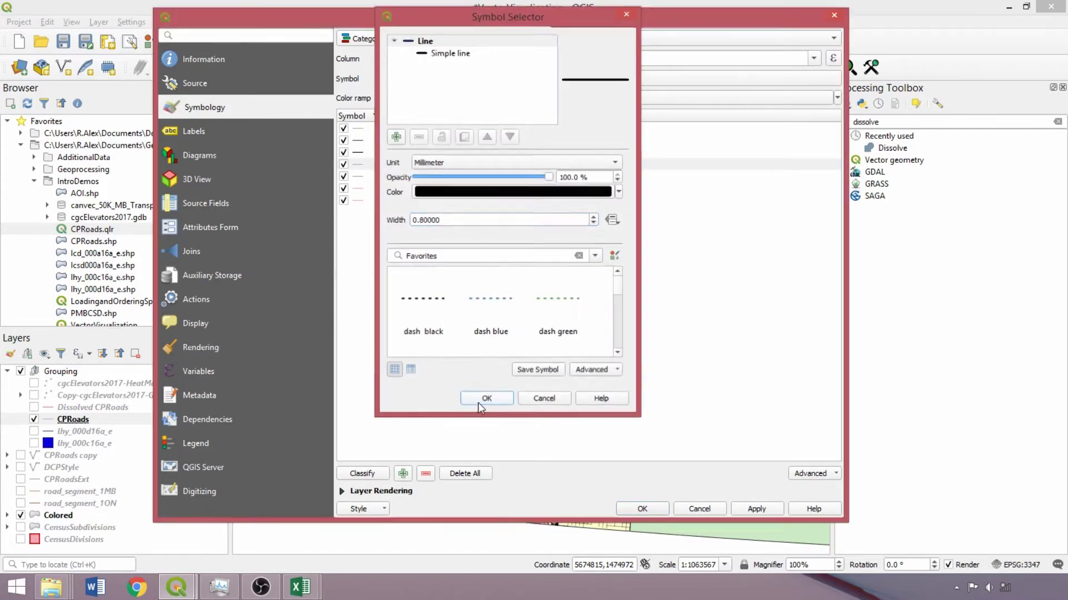
click(486, 398)
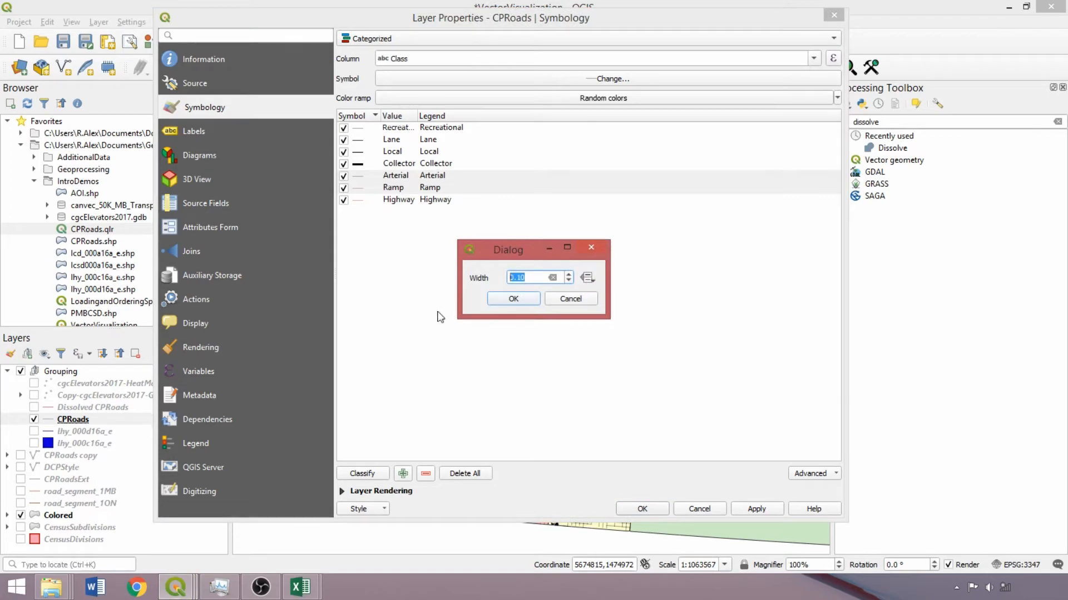
click(513, 298)
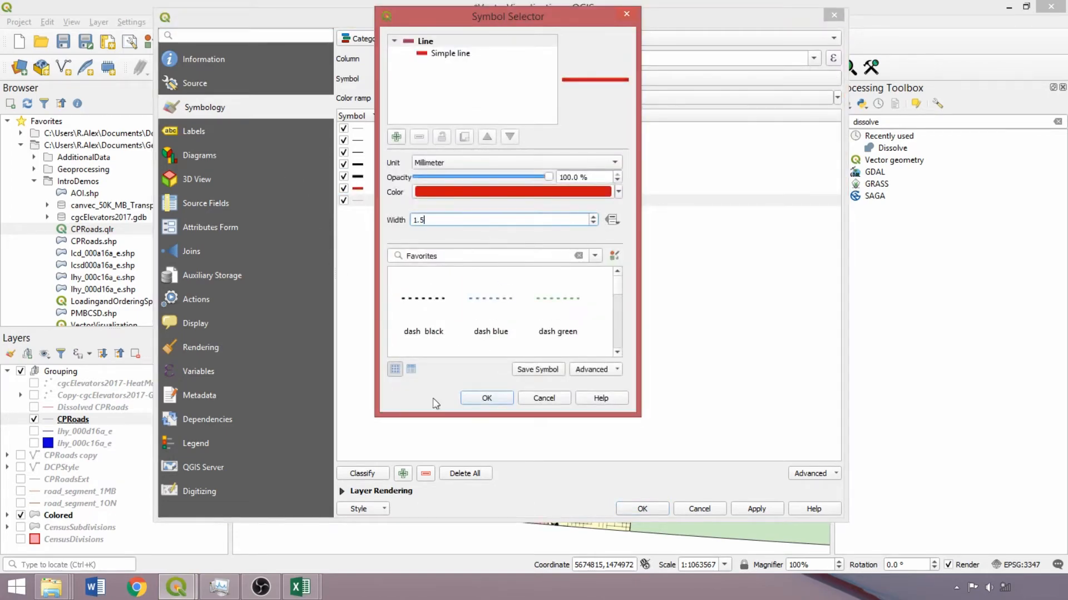
click(486, 398)
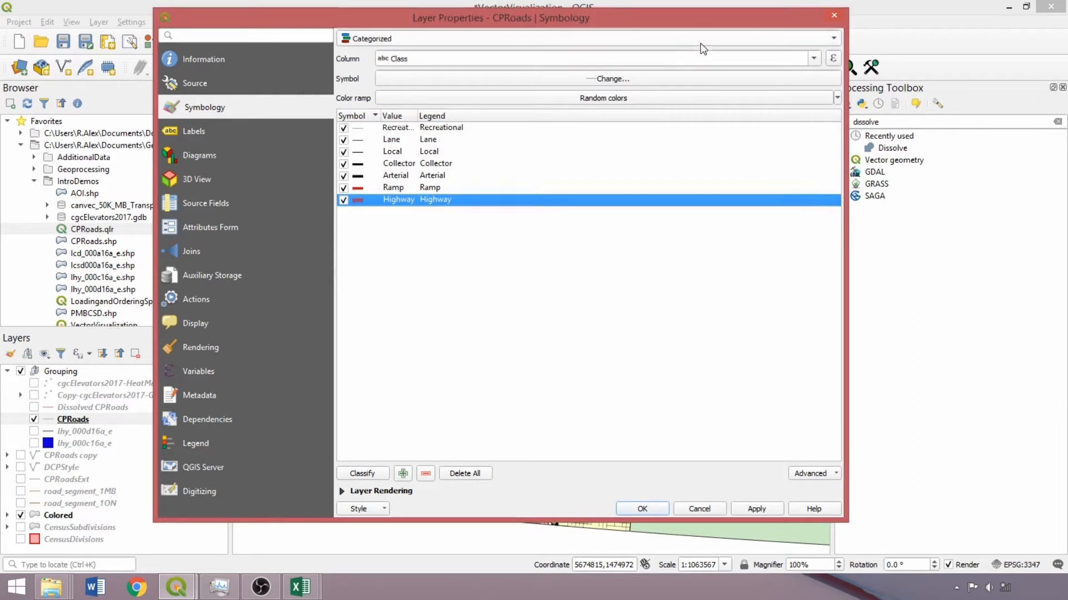
Switch the renderer from Categorized to Rule-based and select the Recreational rule
click(570, 285)
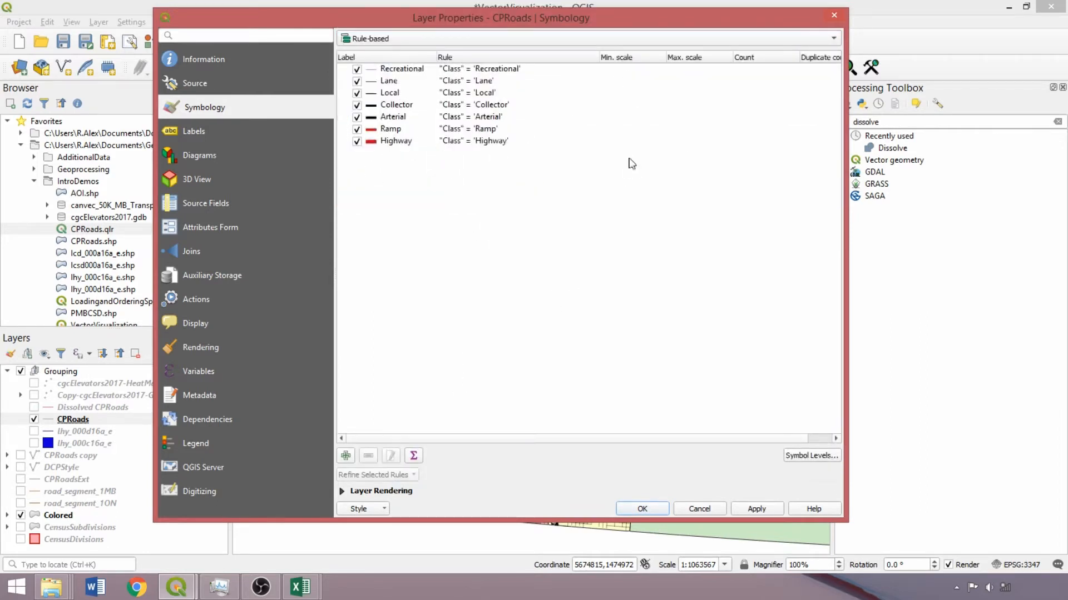
mouse_move(459, 83)
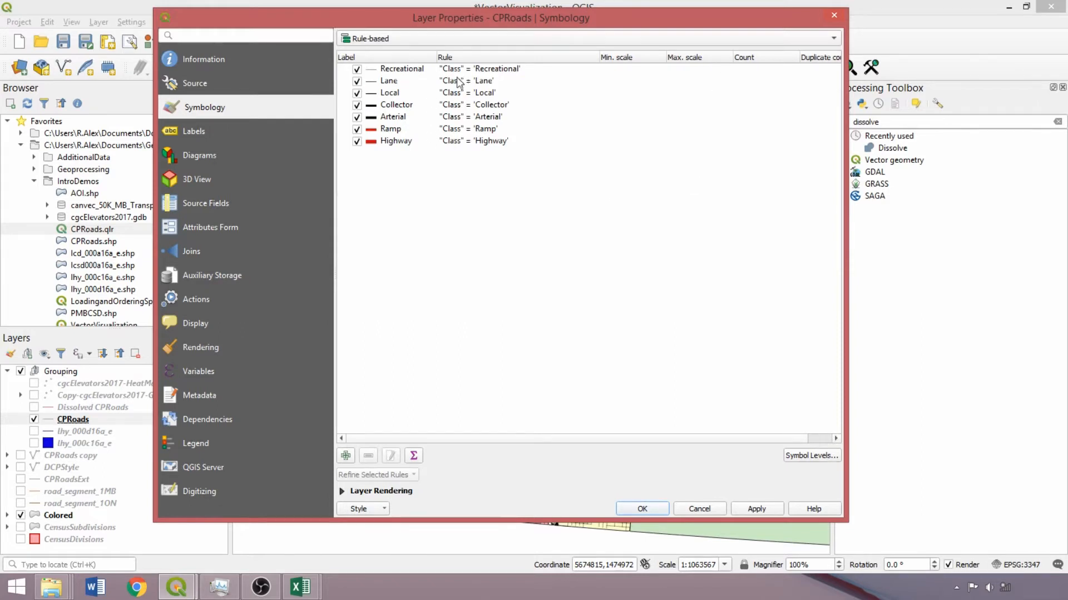
click(402, 68)
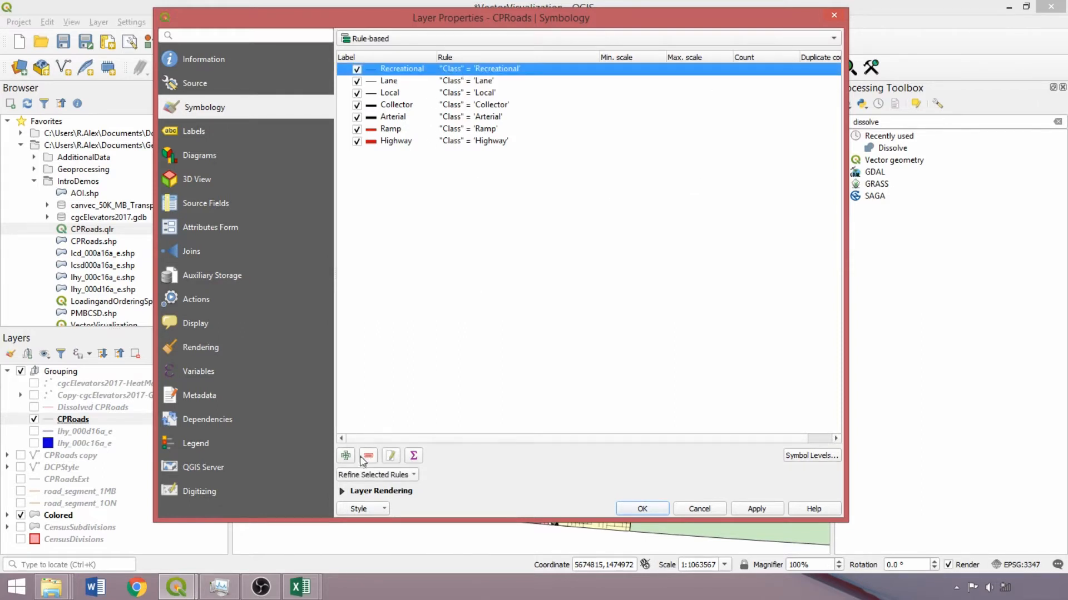
mouse_move(390, 456)
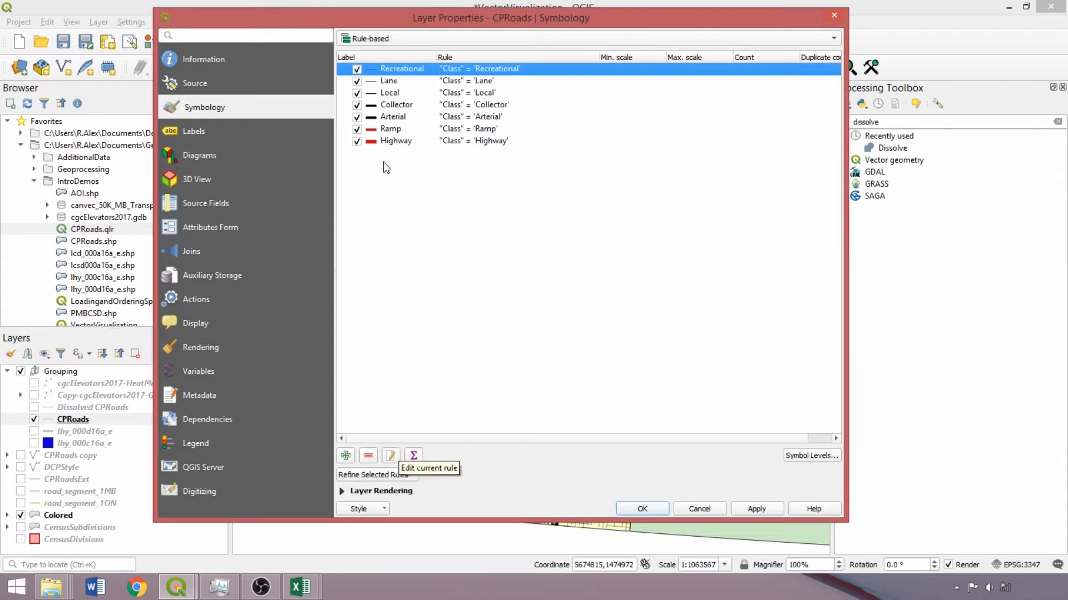
mouse_move(492, 152)
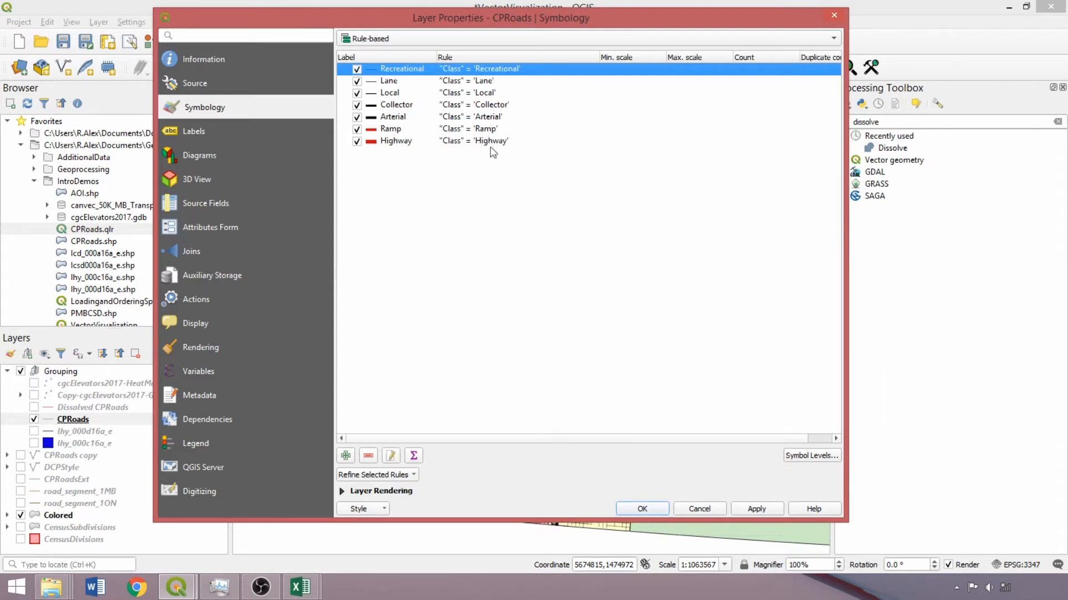
Set the Recreational rule filter to "road_class" > 316 AND "road_class" < 321
double_click(402, 68)
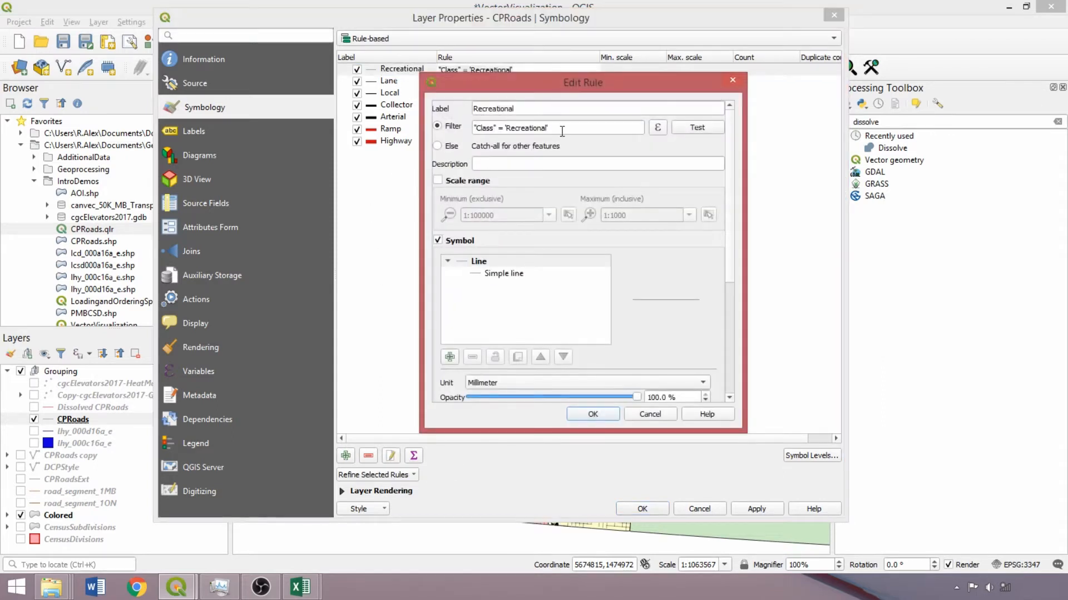
triple_click(557, 128)
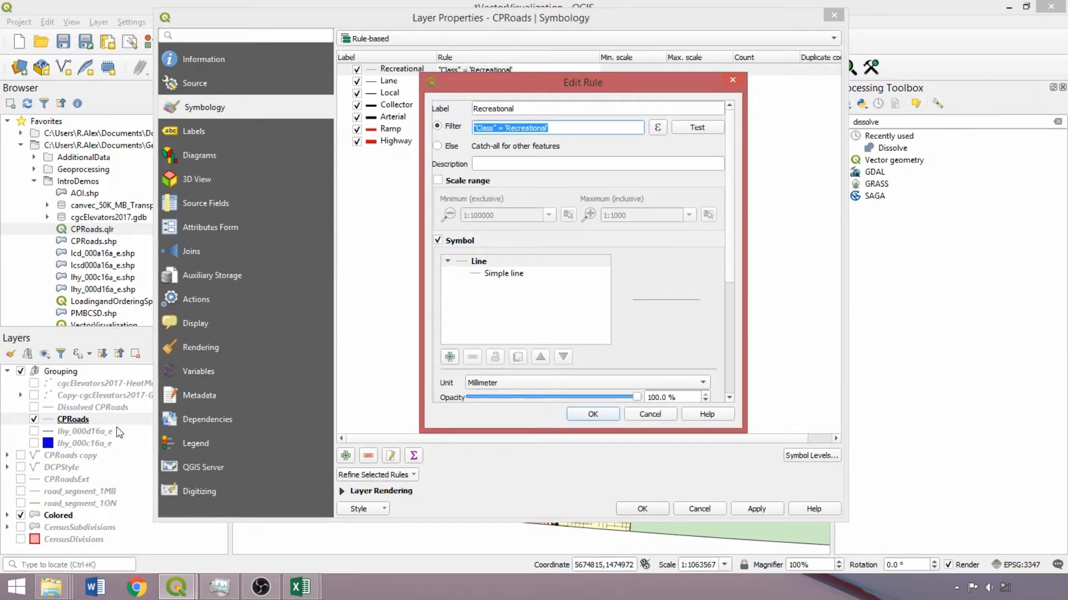
mouse_move(104, 497)
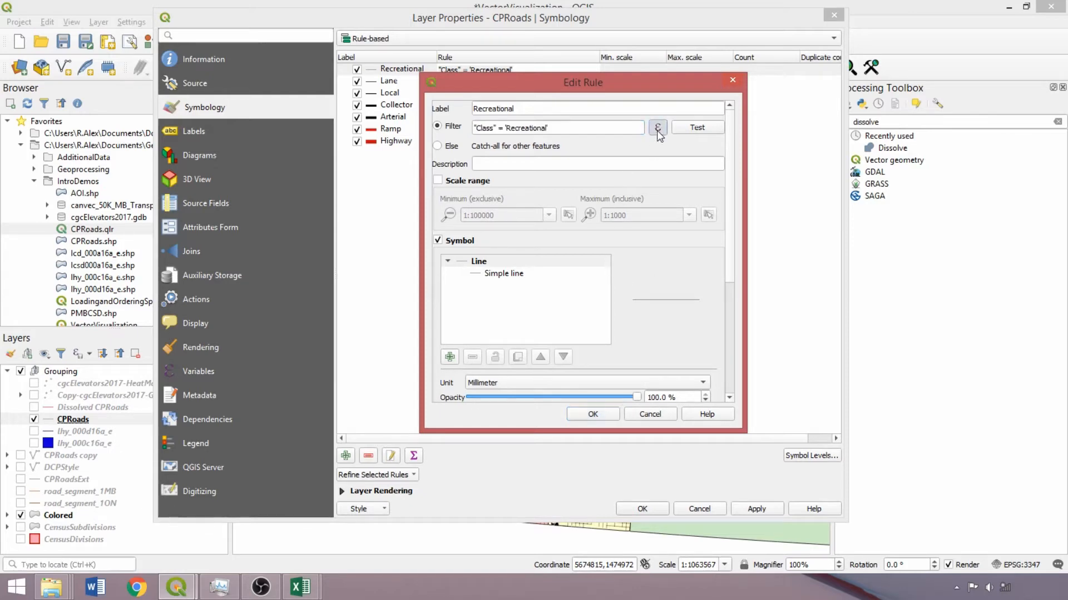
click(658, 127)
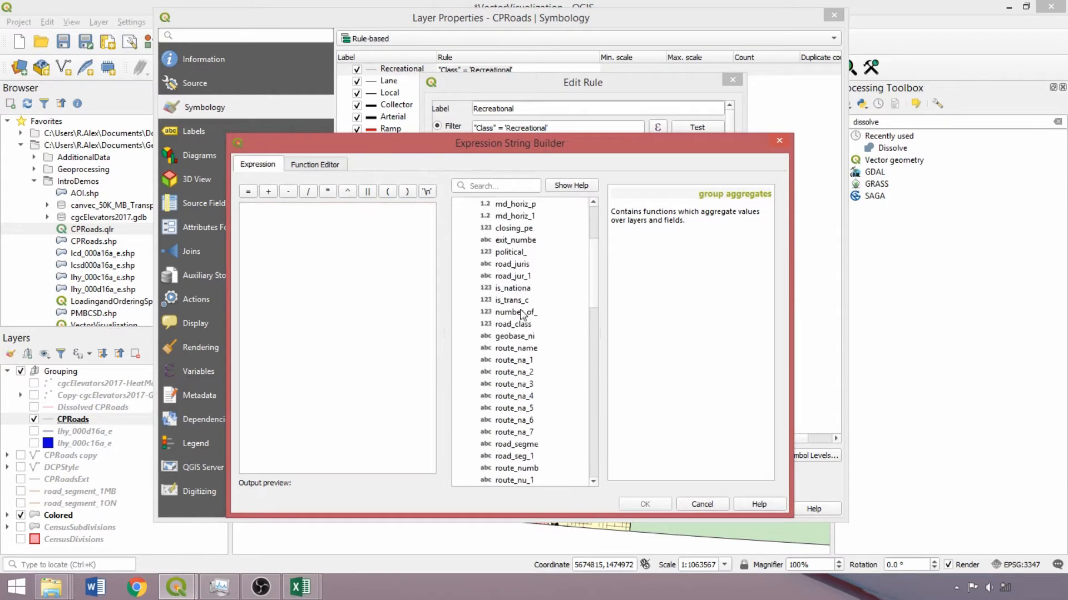
double_click(513, 324)
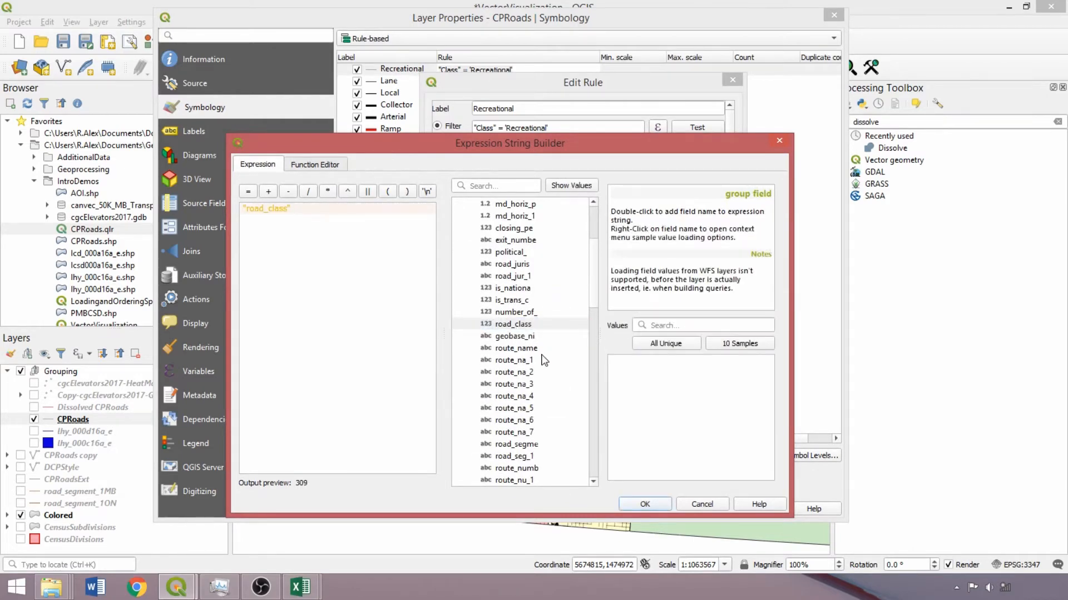
text(> 316 AND "road_class" < 321)
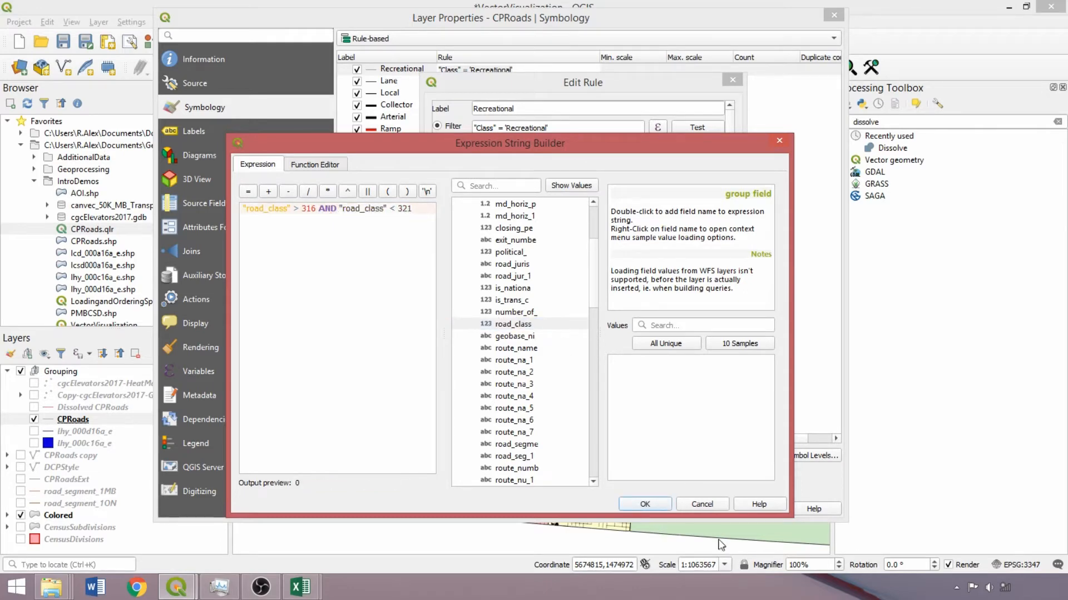
click(643, 504)
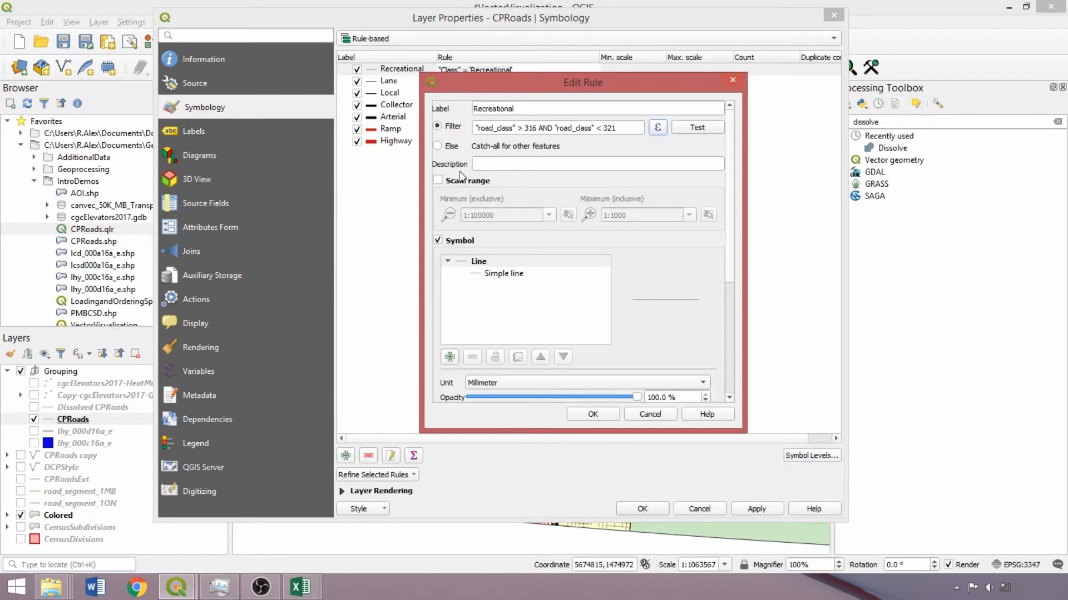
Enable a scale range on the Recreational rule from 1:50000 minimum to 0
click(437, 180)
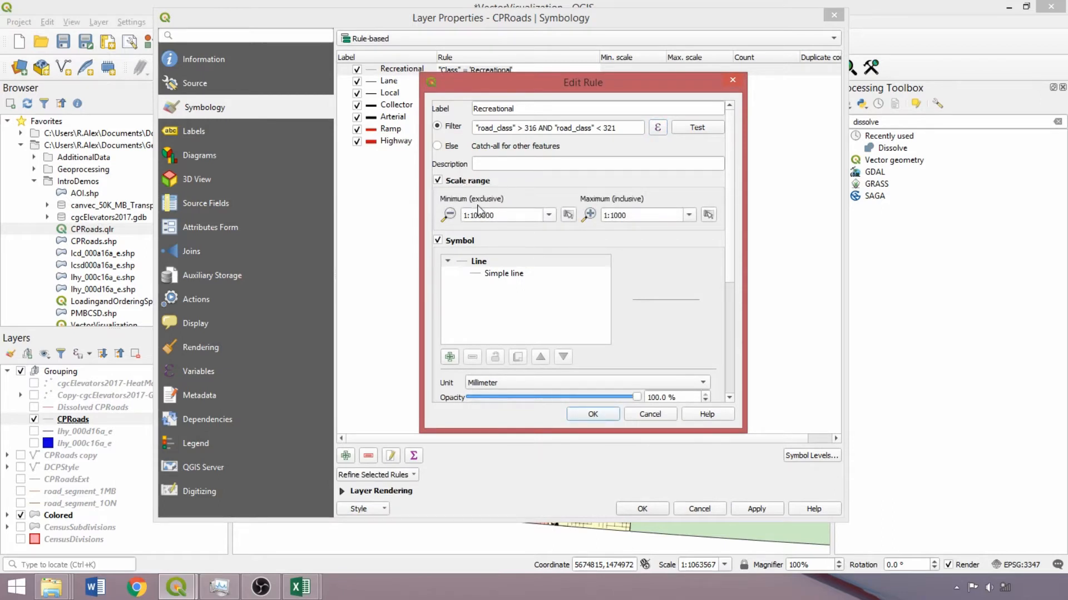
click(548, 214)
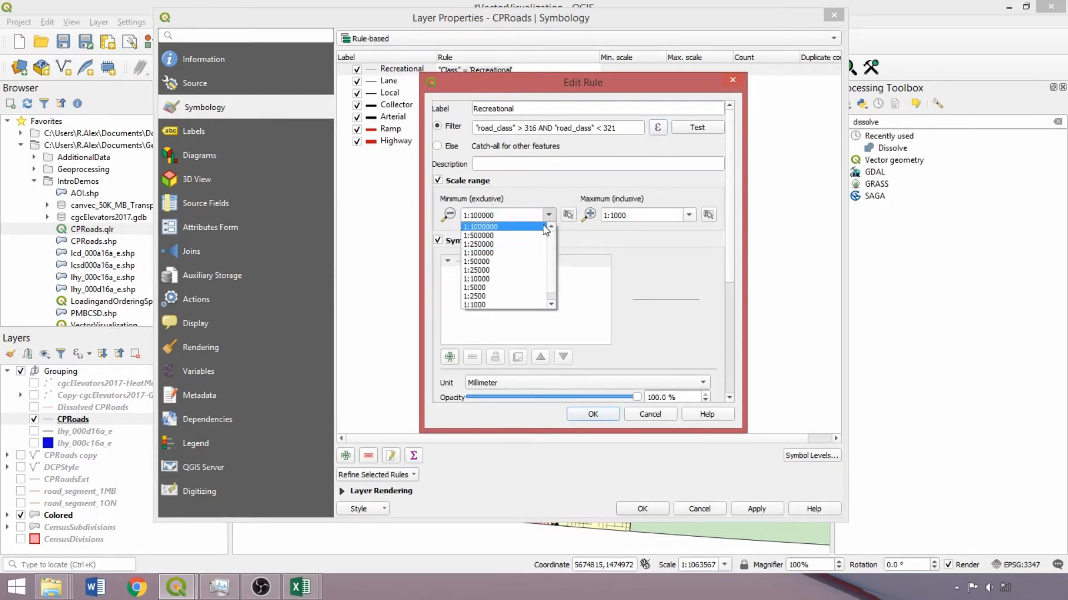
click(478, 253)
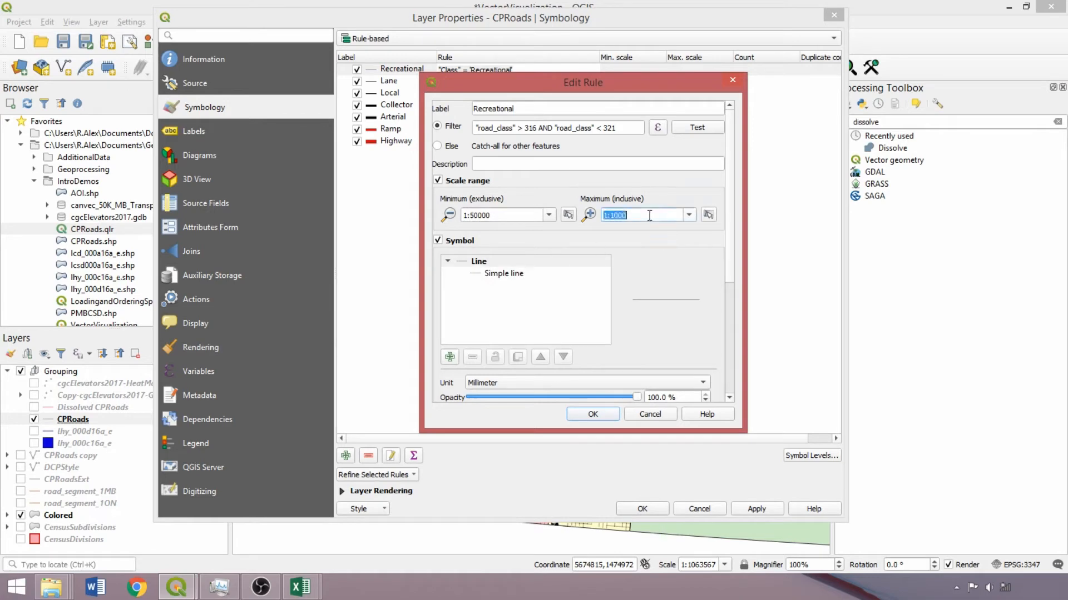
text(0)
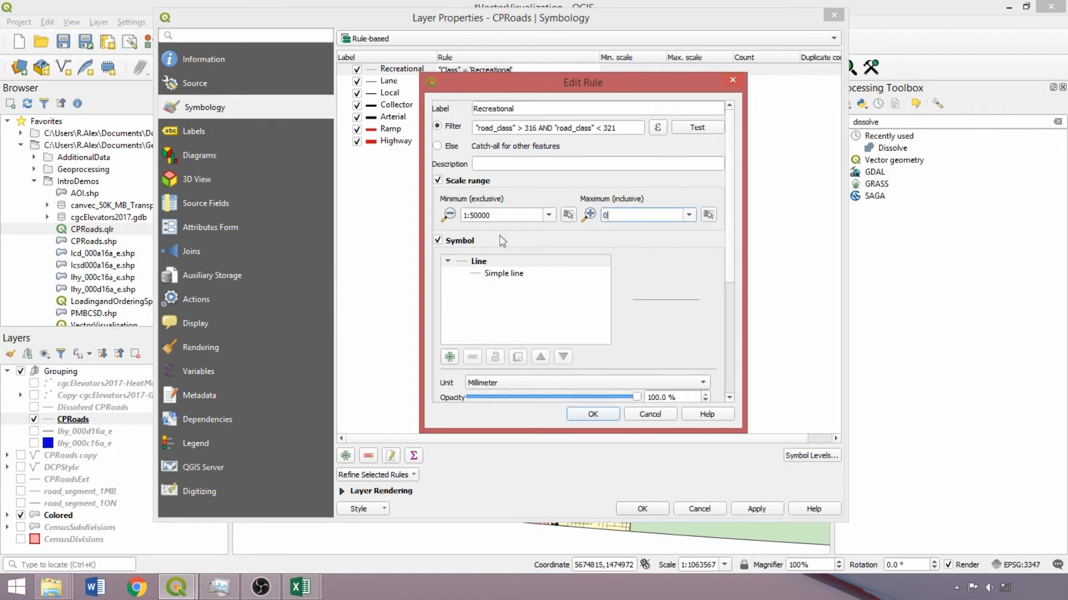
mouse_move(614, 385)
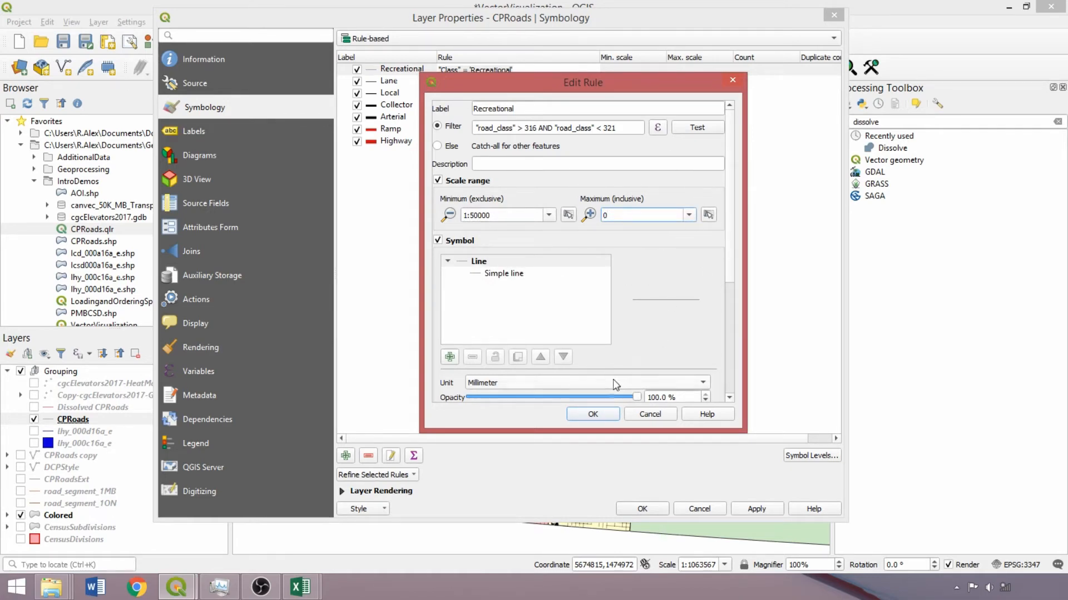
Save the Recreational rule, set the Lane filter to road_class 307 OR < 321, and apply the road styling
click(591, 413)
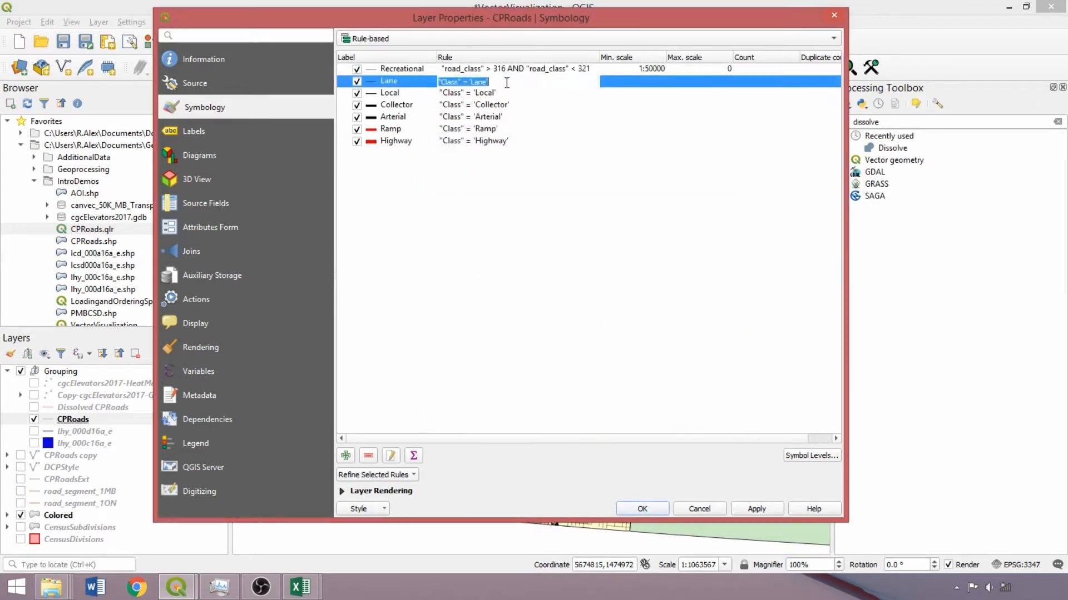
text("road_class")
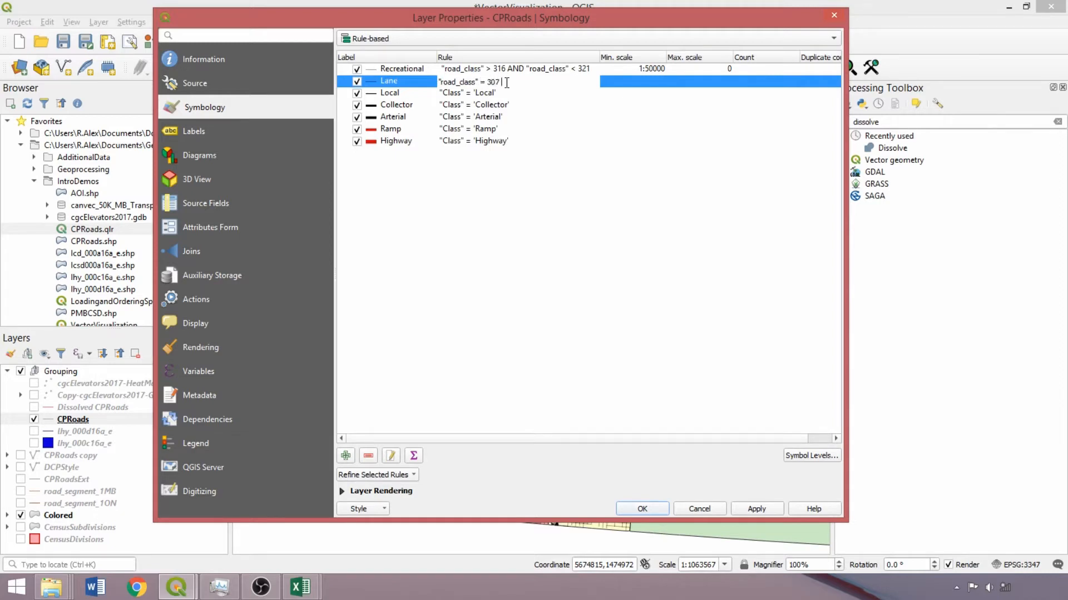
text(OR "road_class" < 321)
click(633, 81)
text(1:100000)
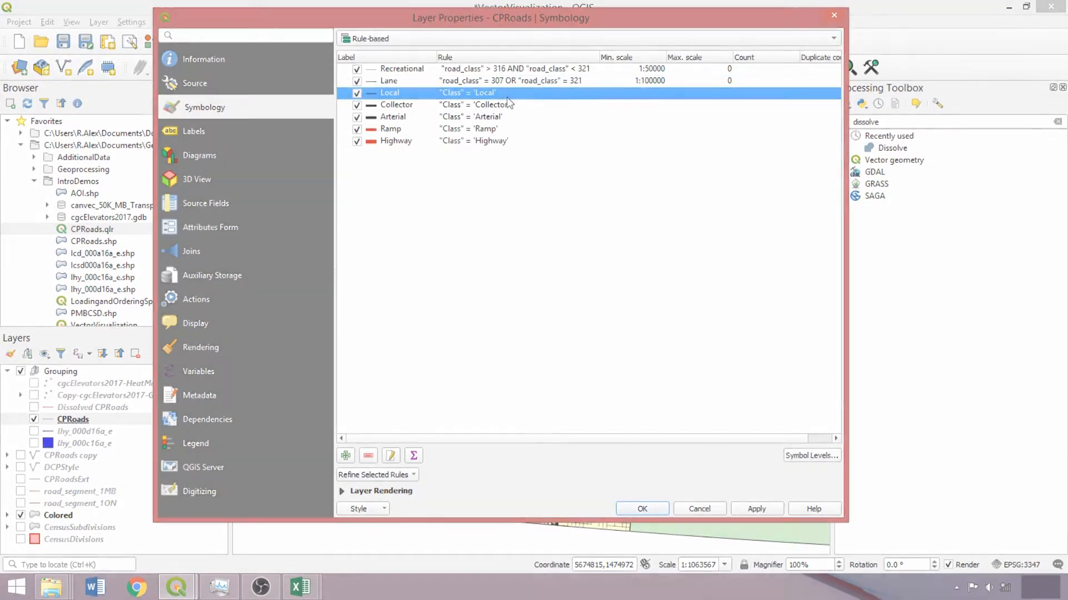
click(756, 508)
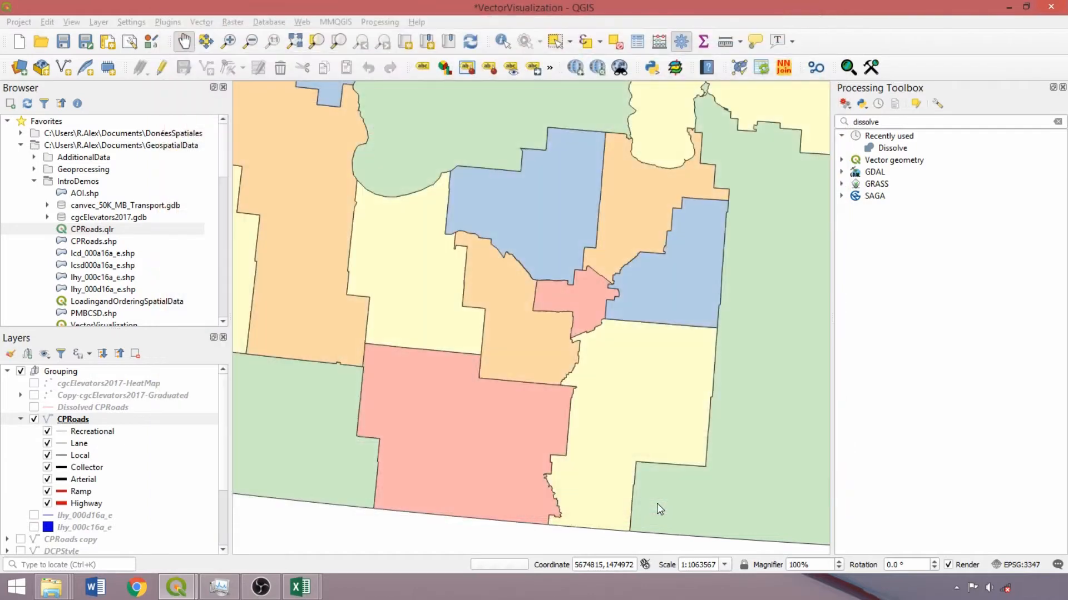
Select CPRoads and zoom the map into the city's dense road network
click(73, 419)
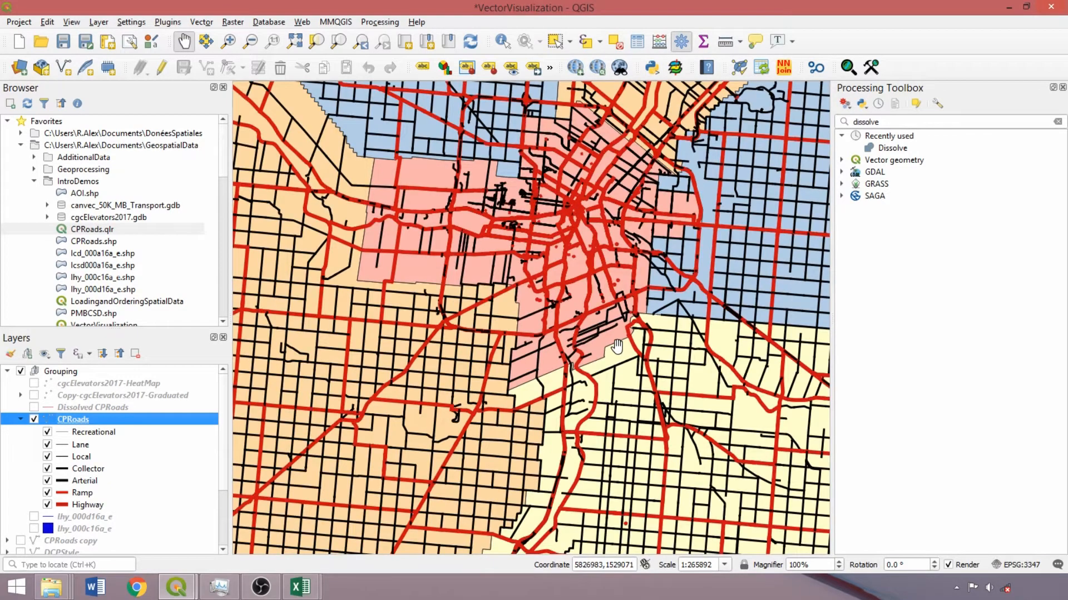
scroll(up, 3)
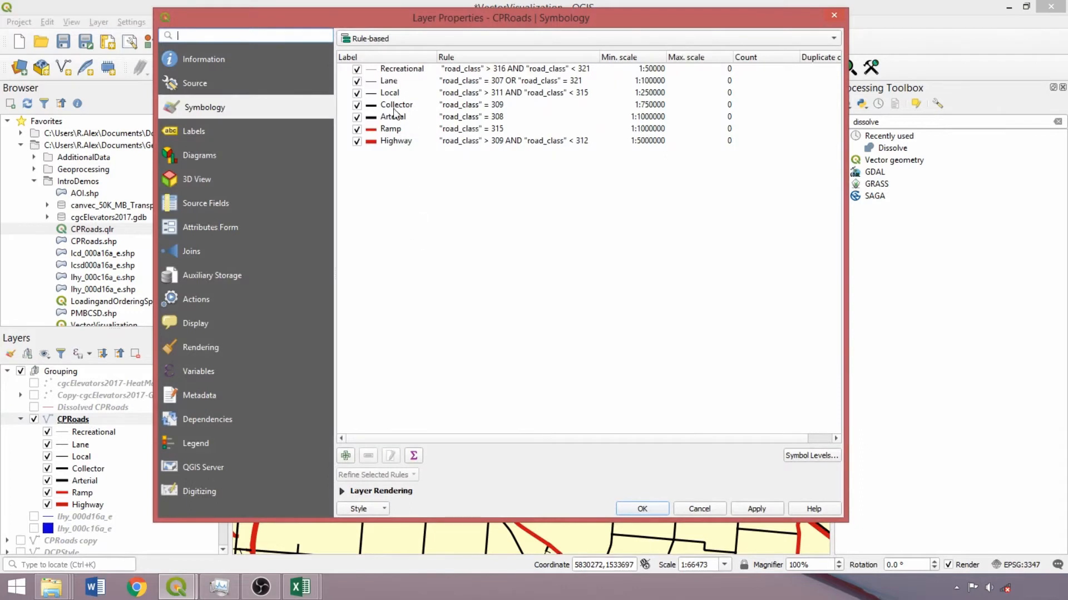
In rule-based labeling, uncheck and remove the Recreational and Ramp label rules
click(401, 68)
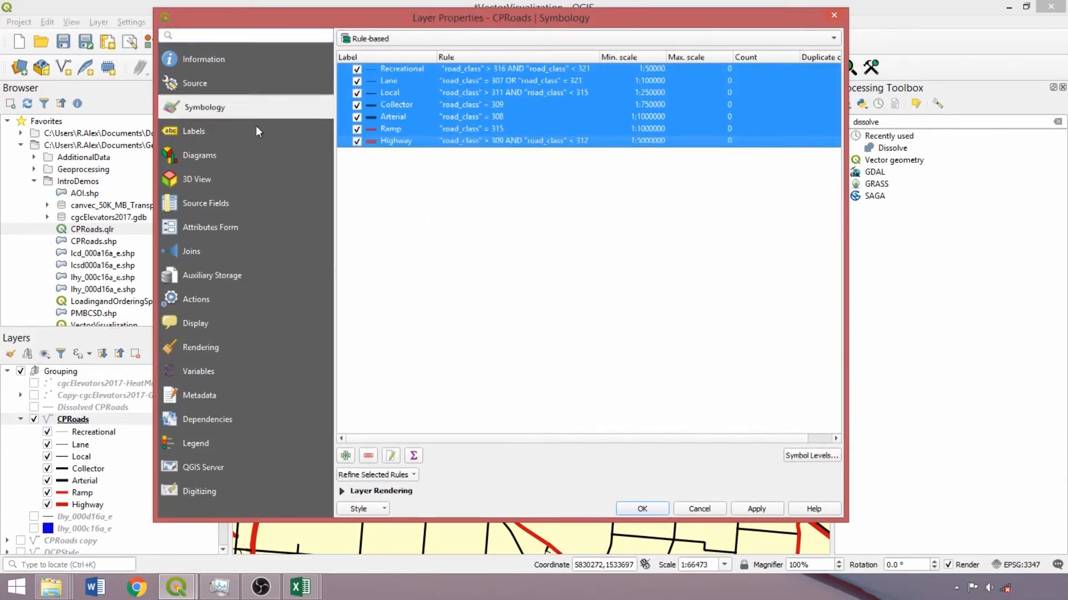
click(194, 131)
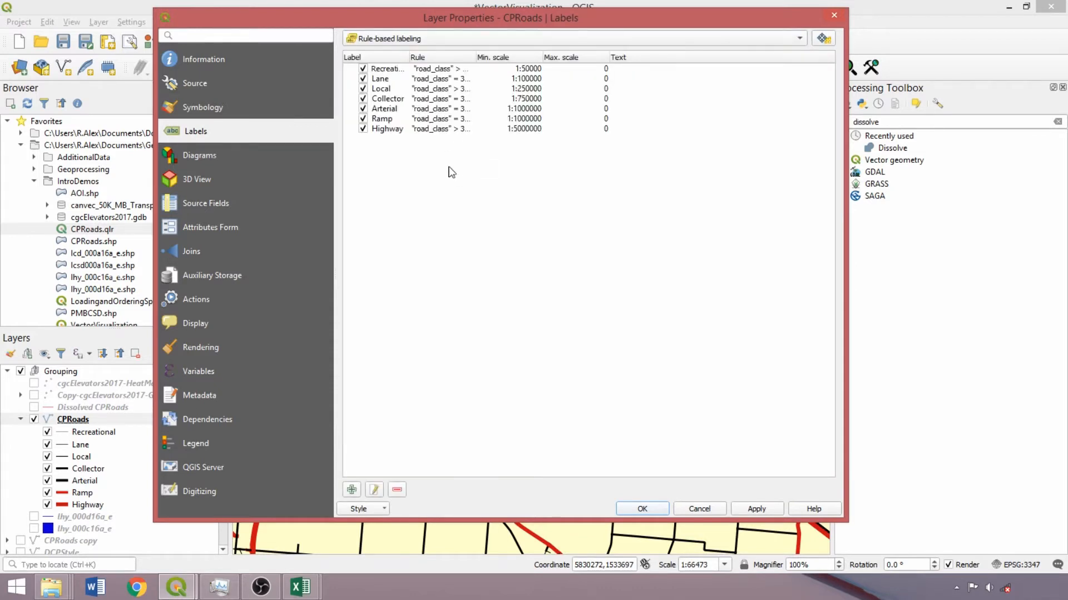
mouse_move(366, 430)
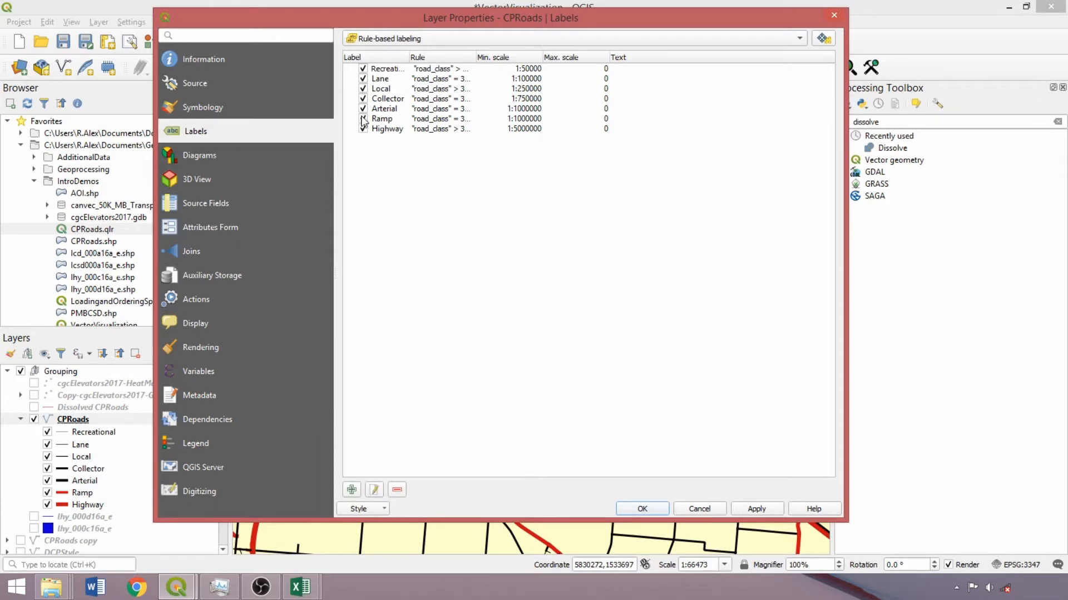
click(362, 119)
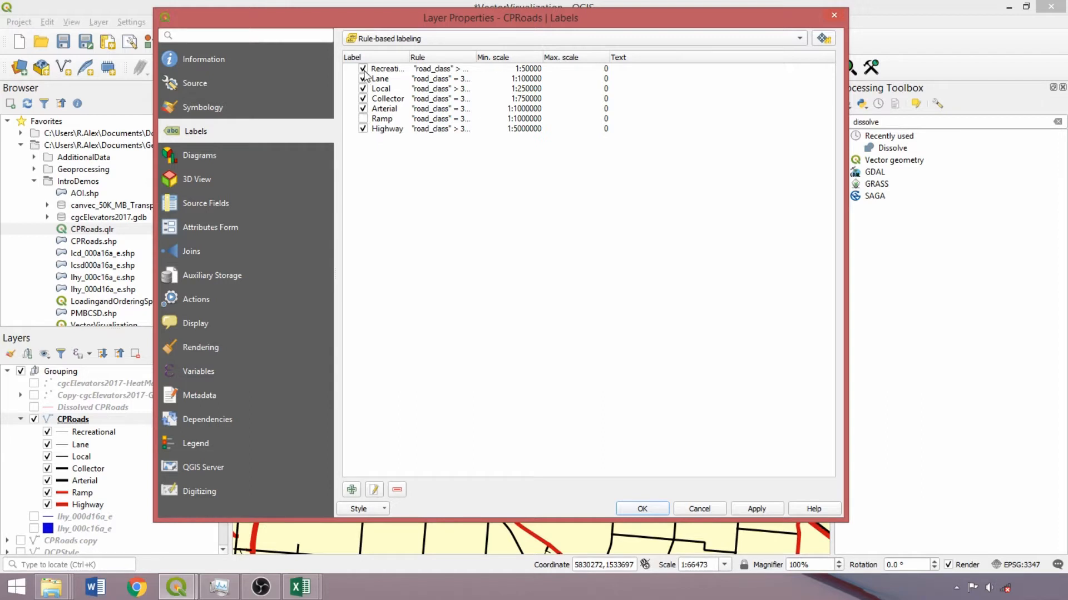
click(363, 68)
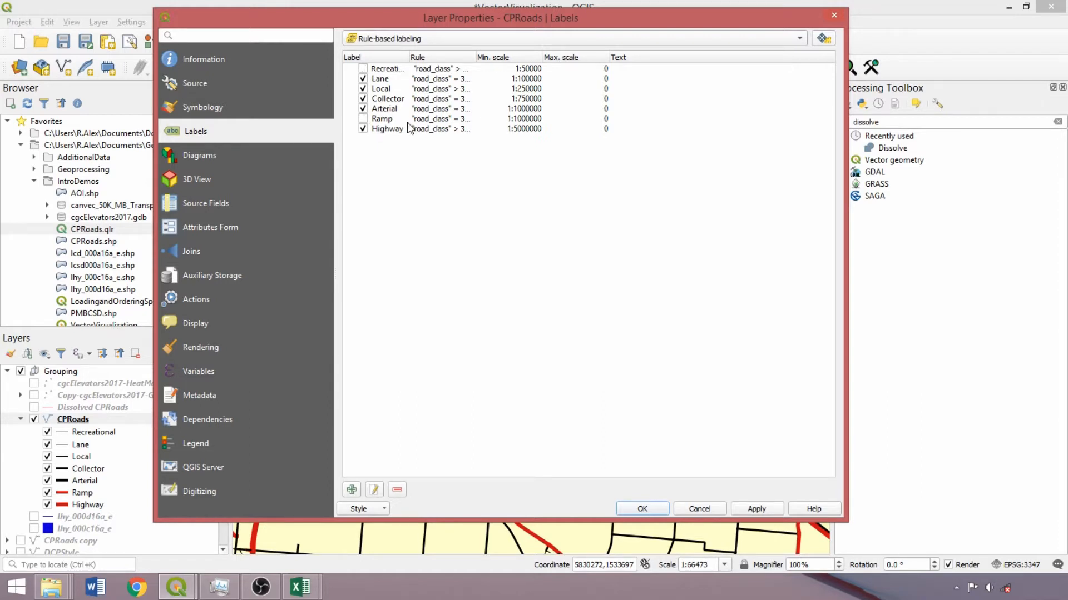
click(381, 119)
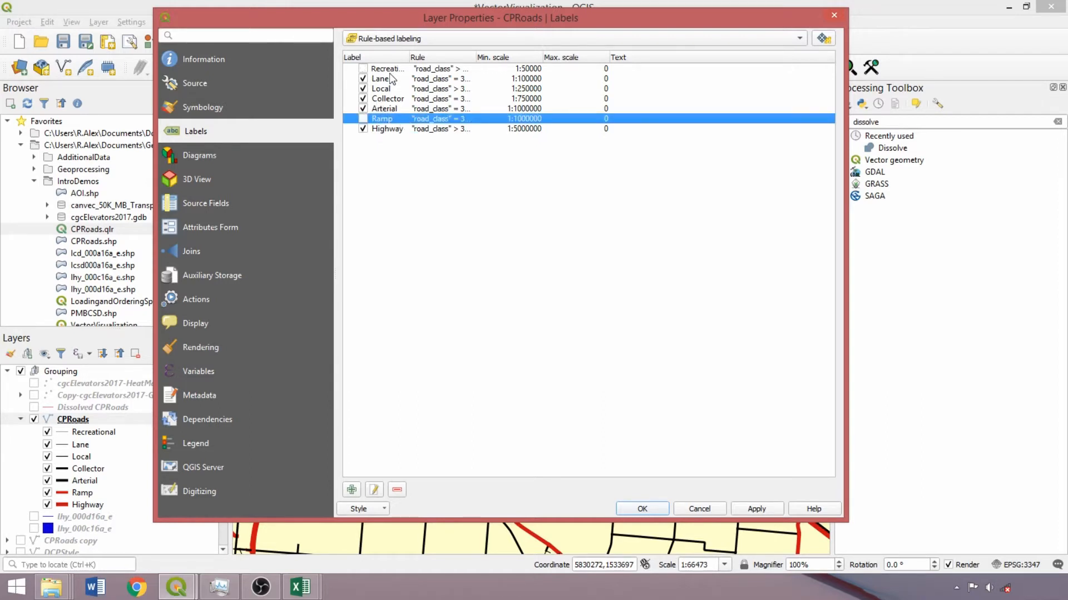
click(386, 68)
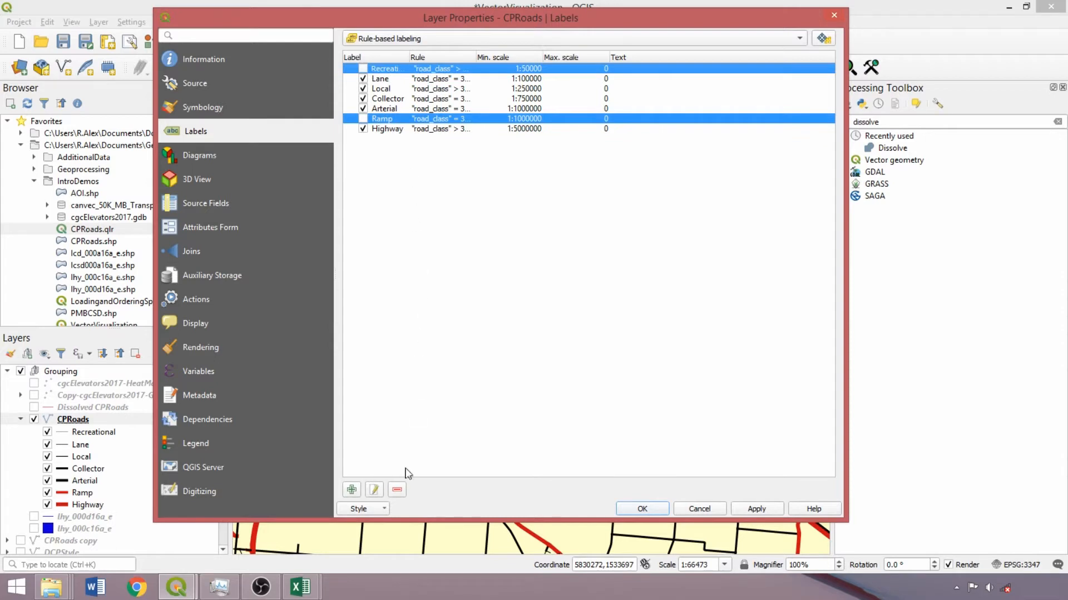
click(396, 489)
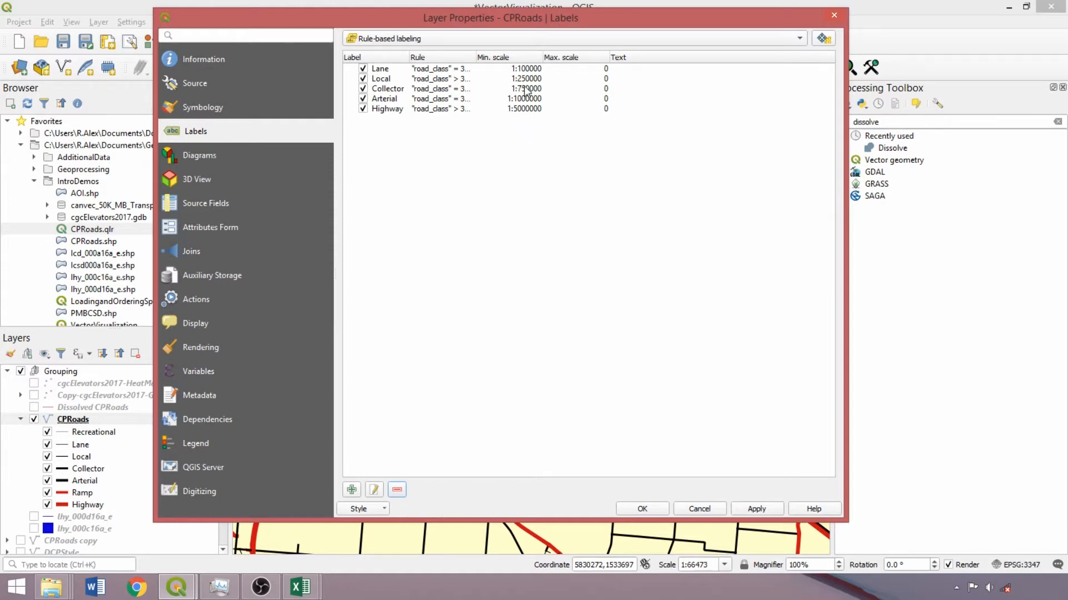
Label the Lane rule with official_s and give it a 0.2 text buffer
double_click(379, 68)
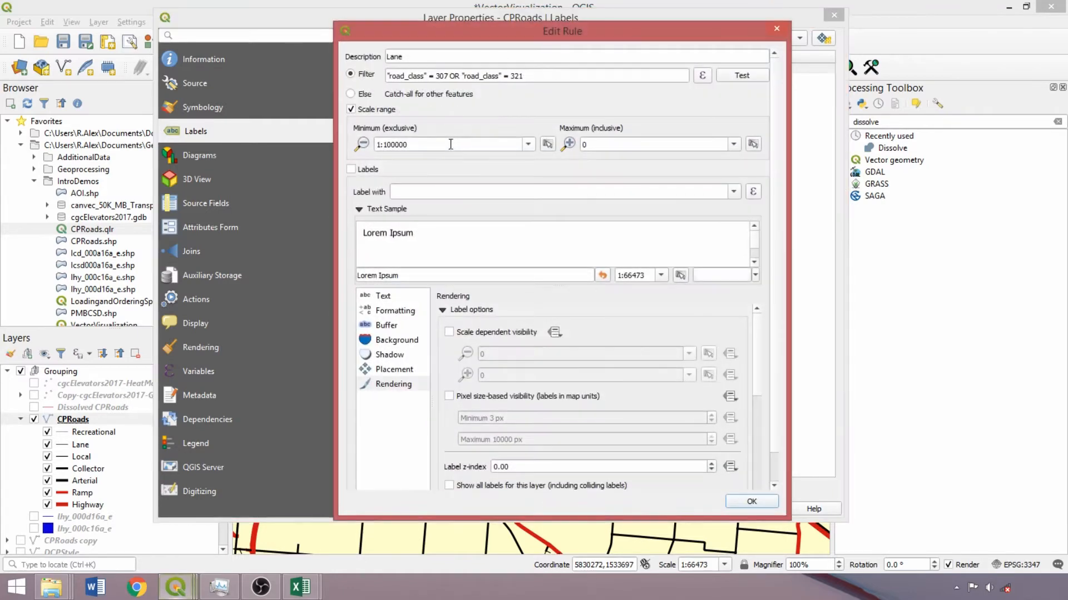
click(352, 169)
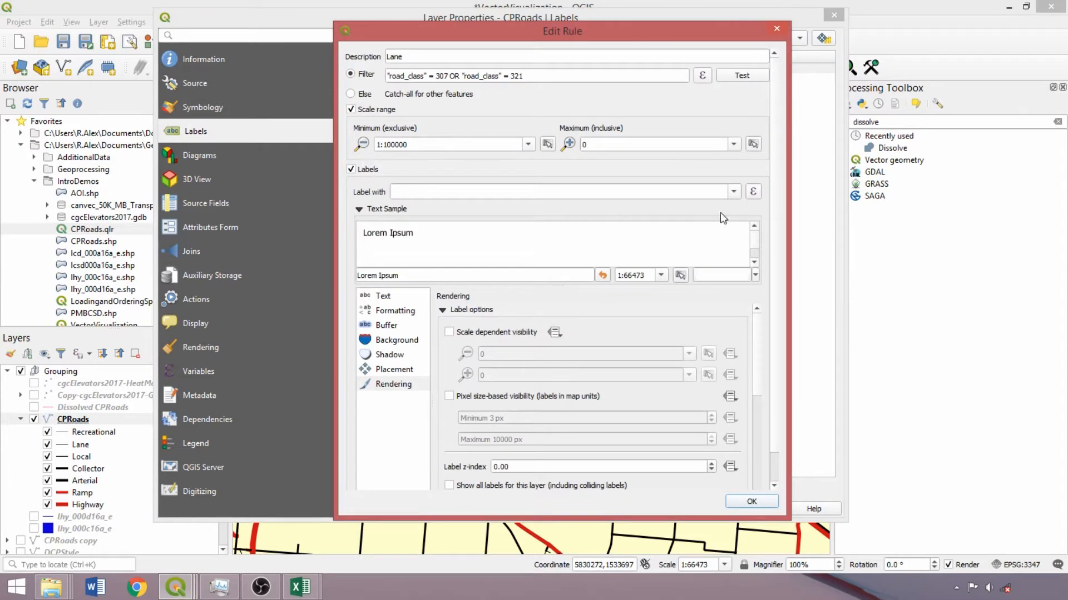
click(733, 190)
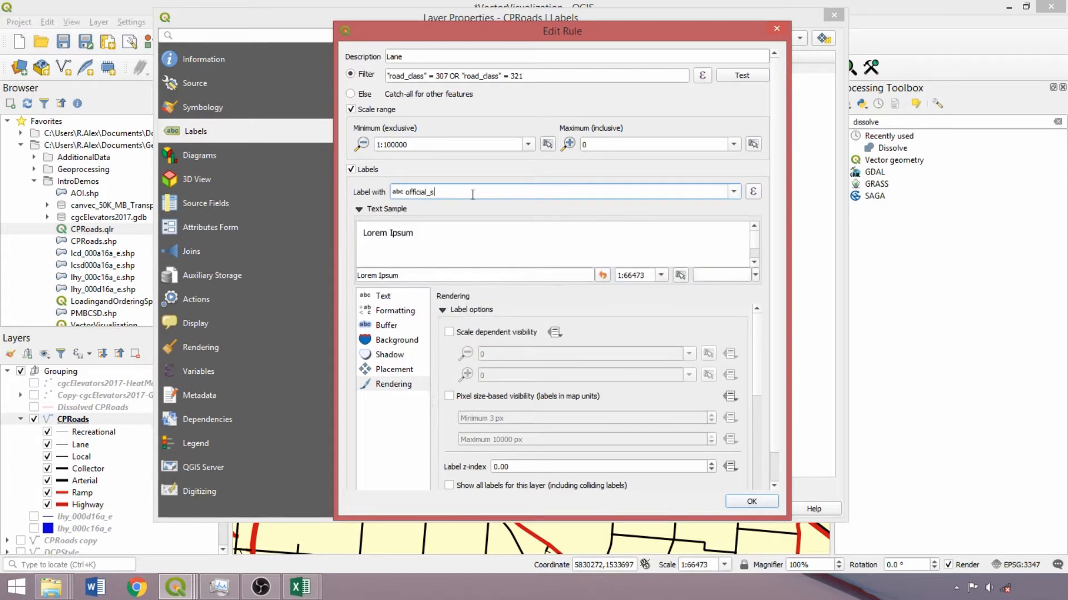
double_click(414, 191)
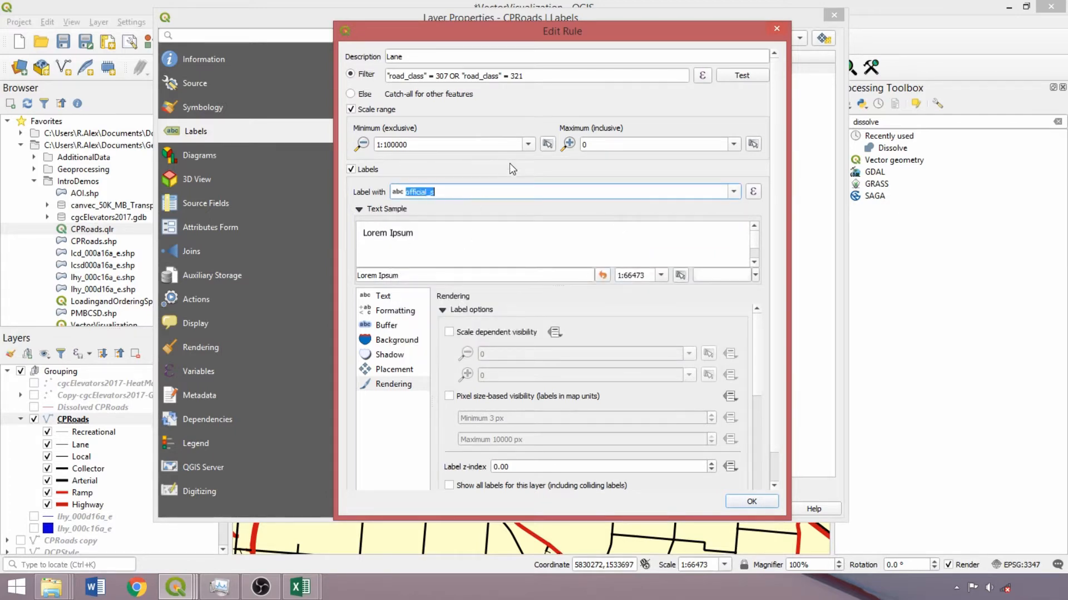
mouse_move(748, 225)
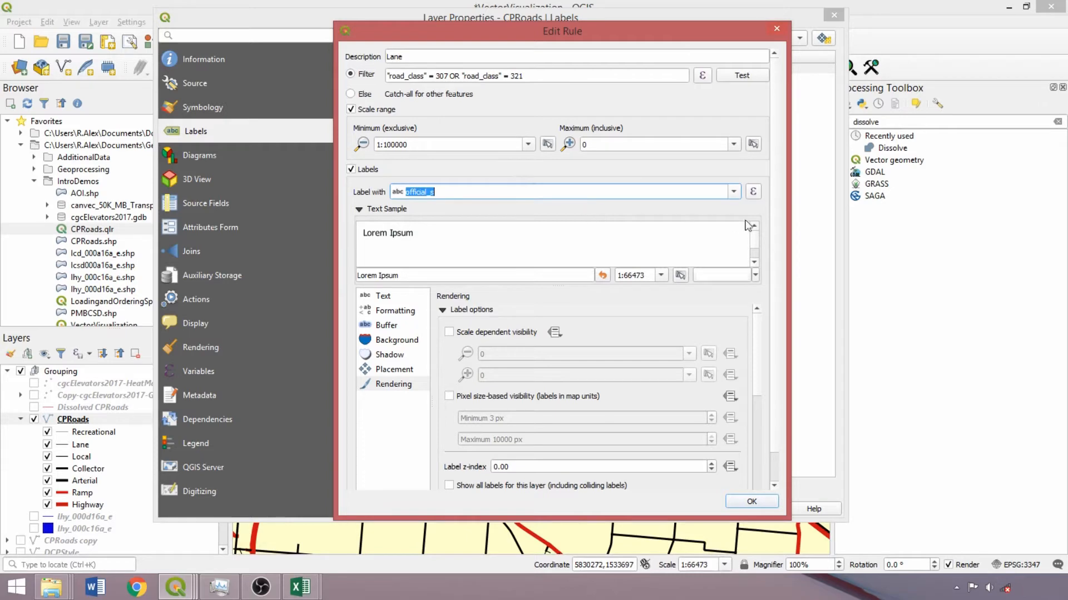
mouse_move(343, 327)
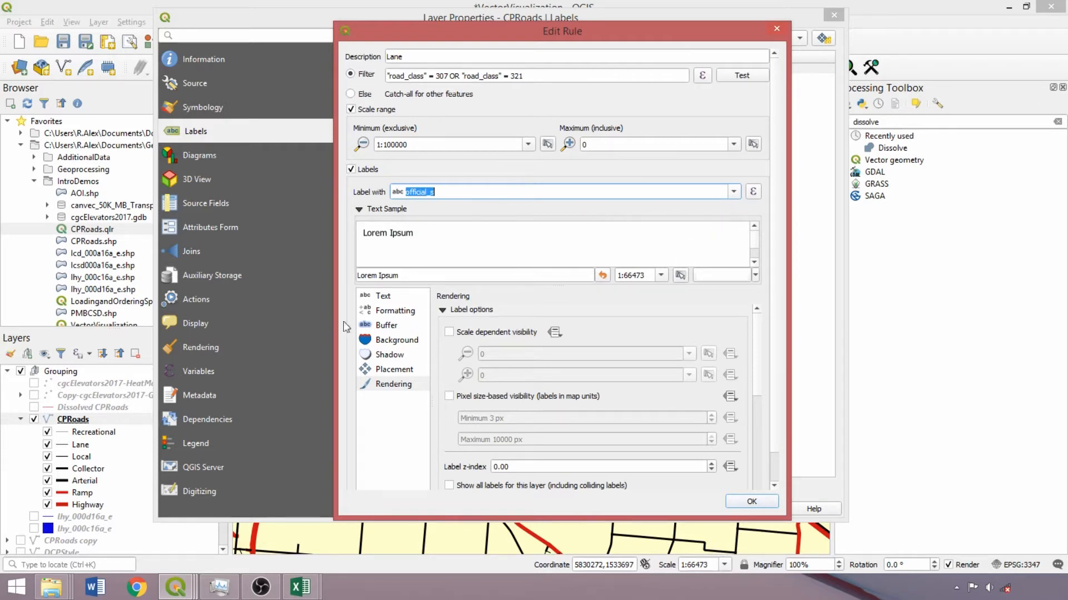
click(384, 296)
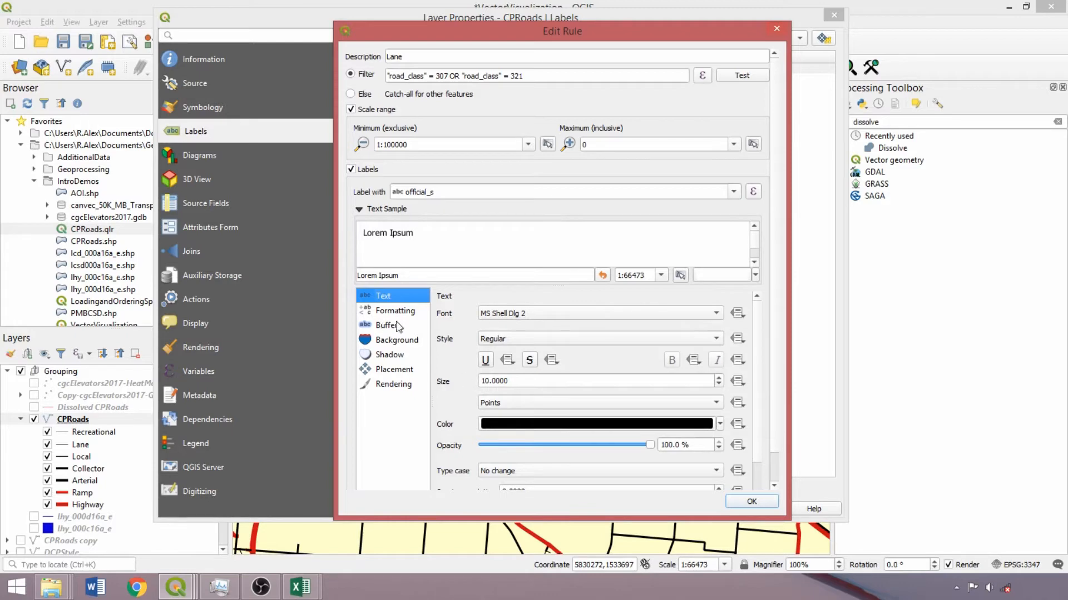
click(386, 325)
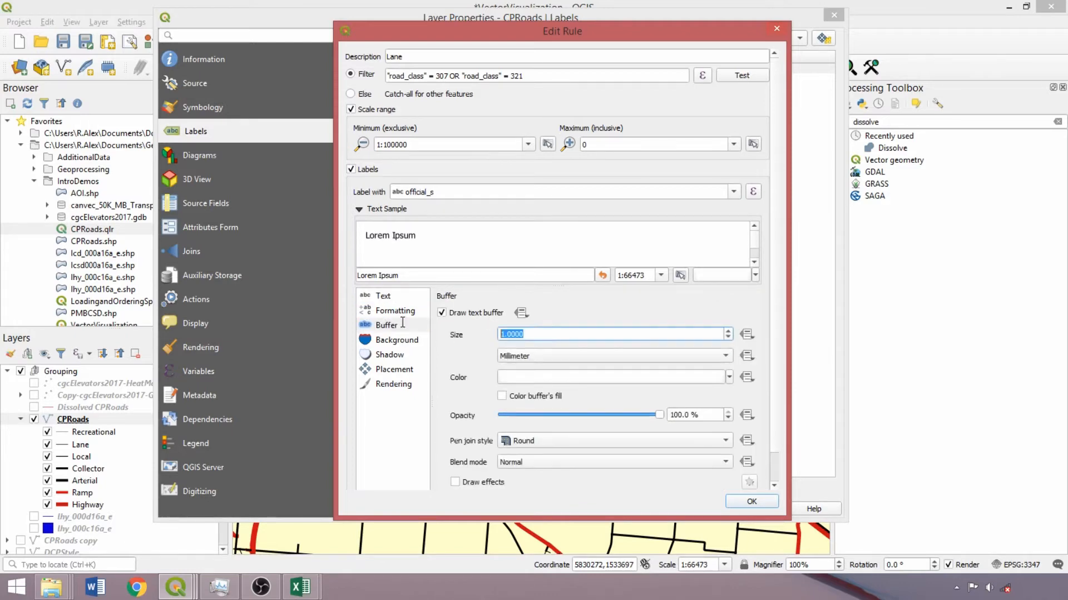
text(0.2)
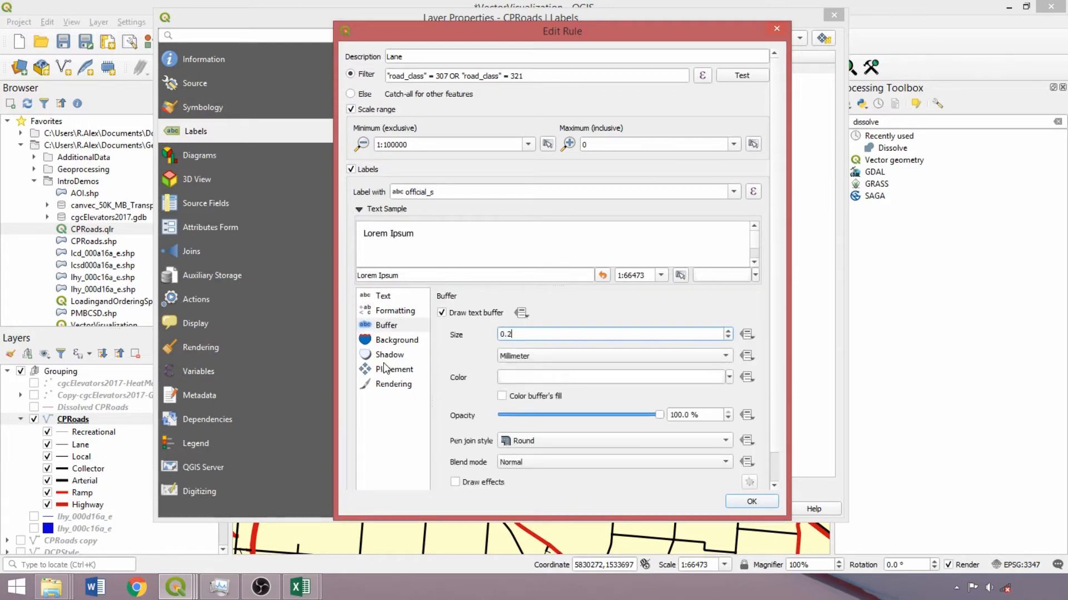
Set Lane labels to curved on-line placement with minimum scale 1:50000 and confirm
click(393, 369)
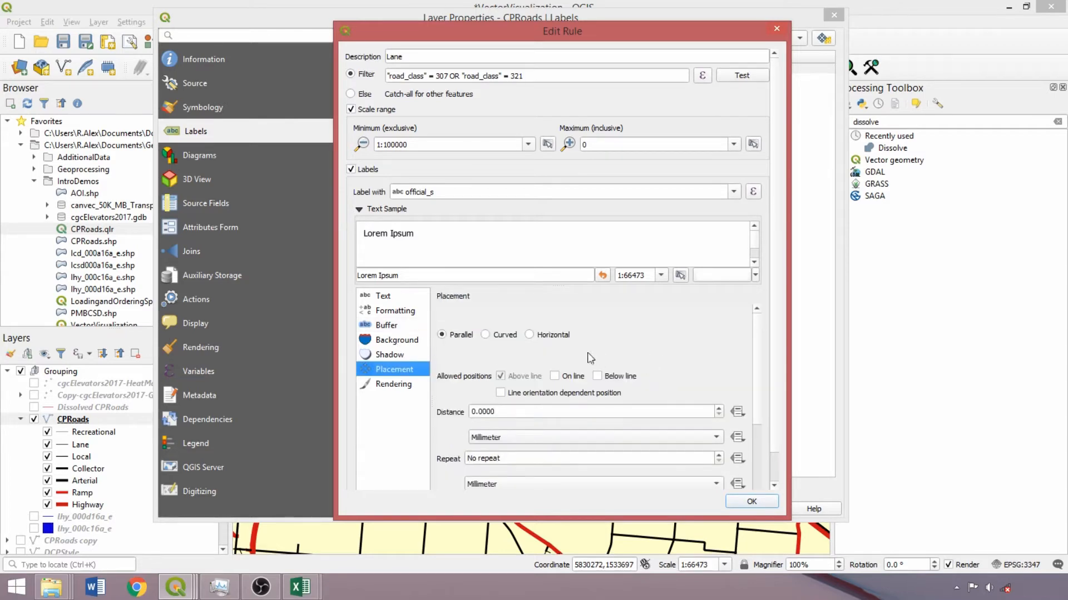
mouse_move(514, 269)
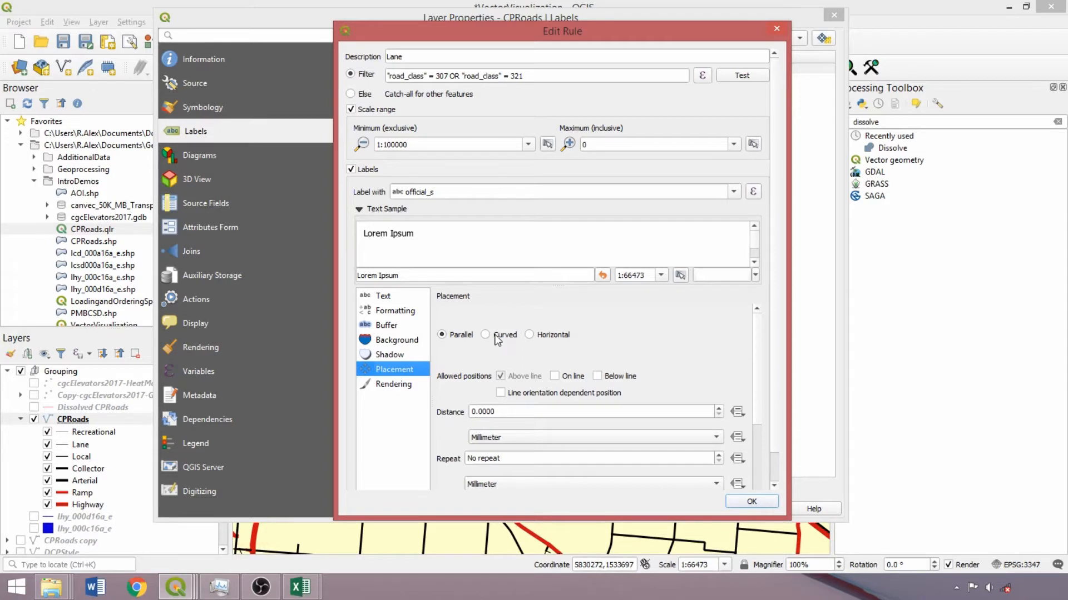
click(484, 334)
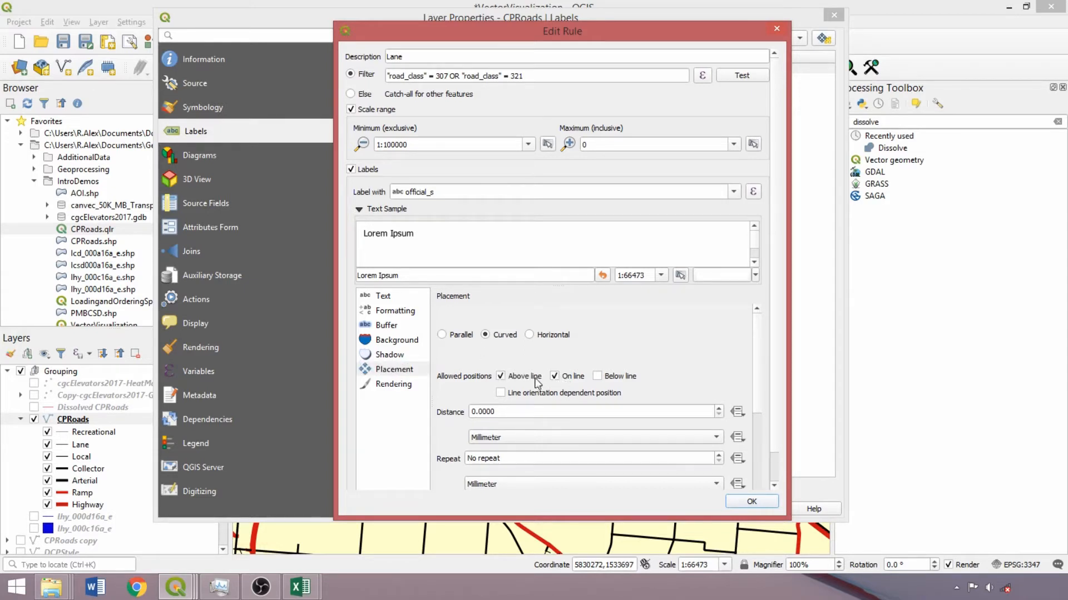
click(499, 375)
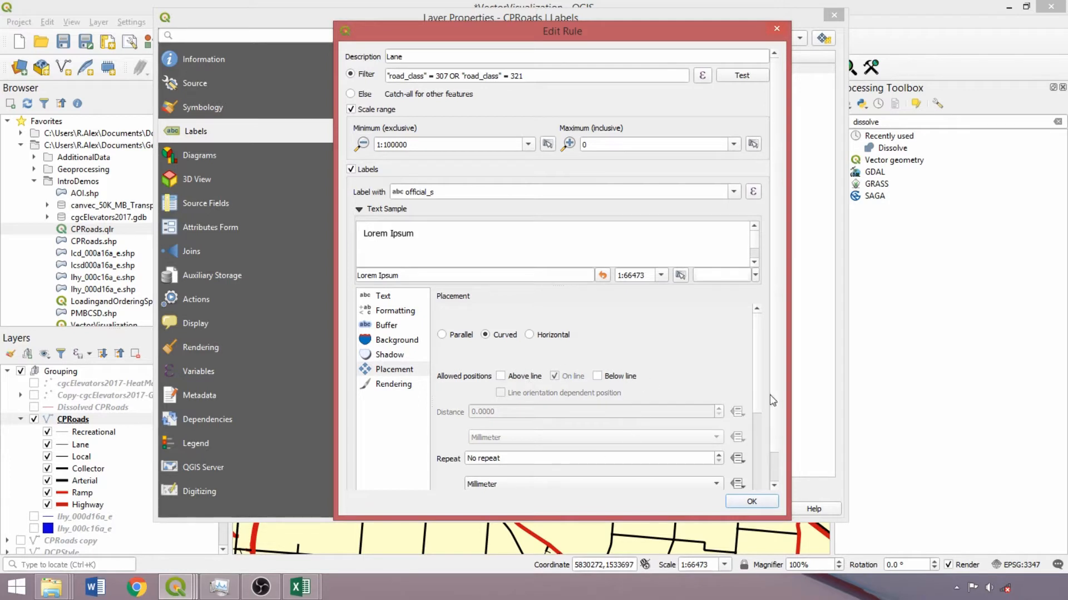
scroll(down, 3)
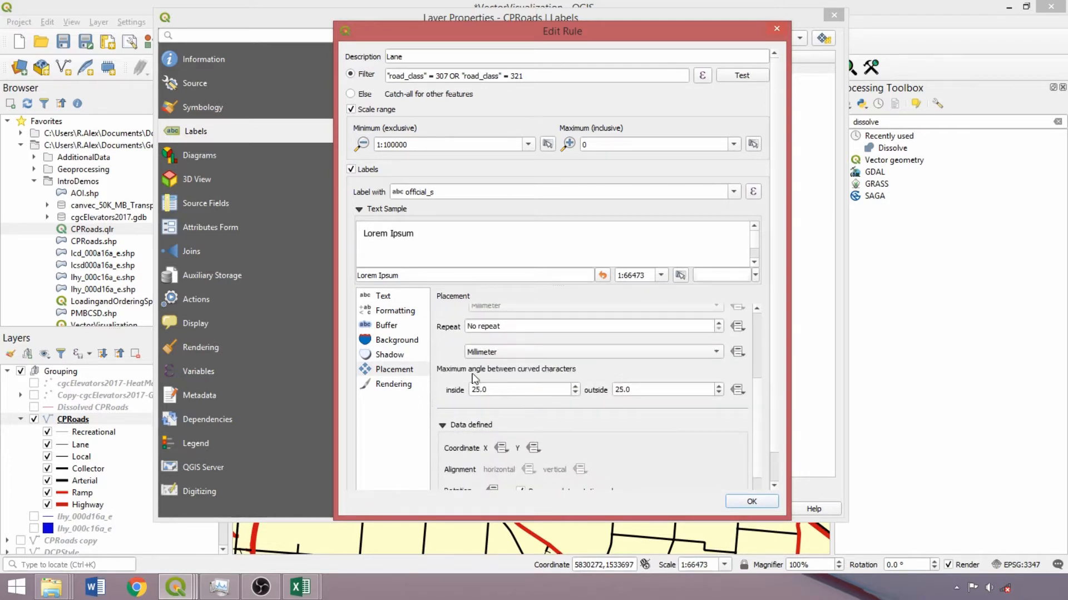
mouse_move(642, 407)
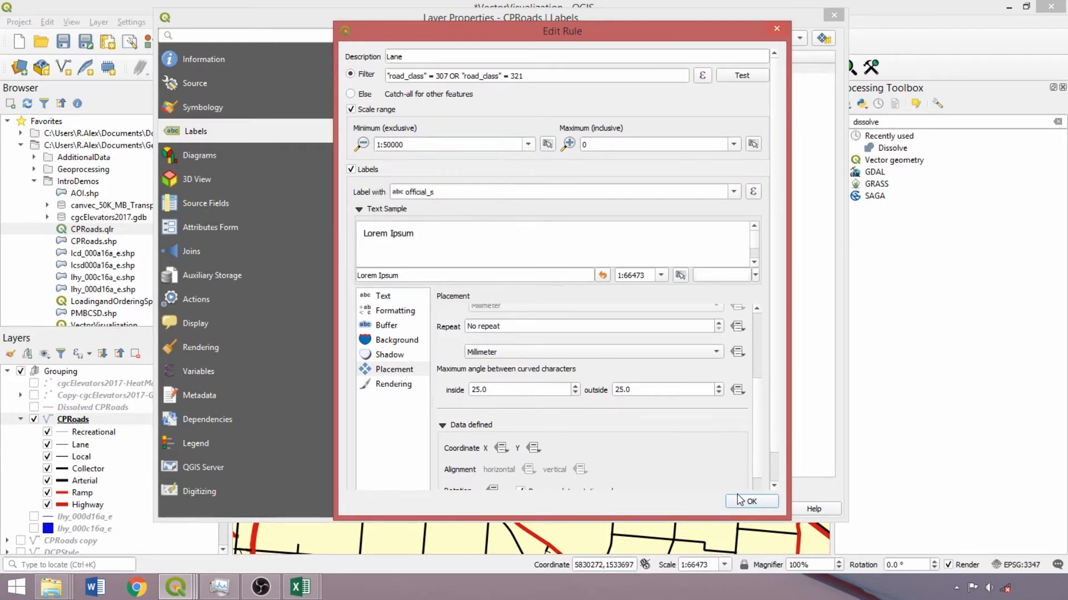
click(750, 501)
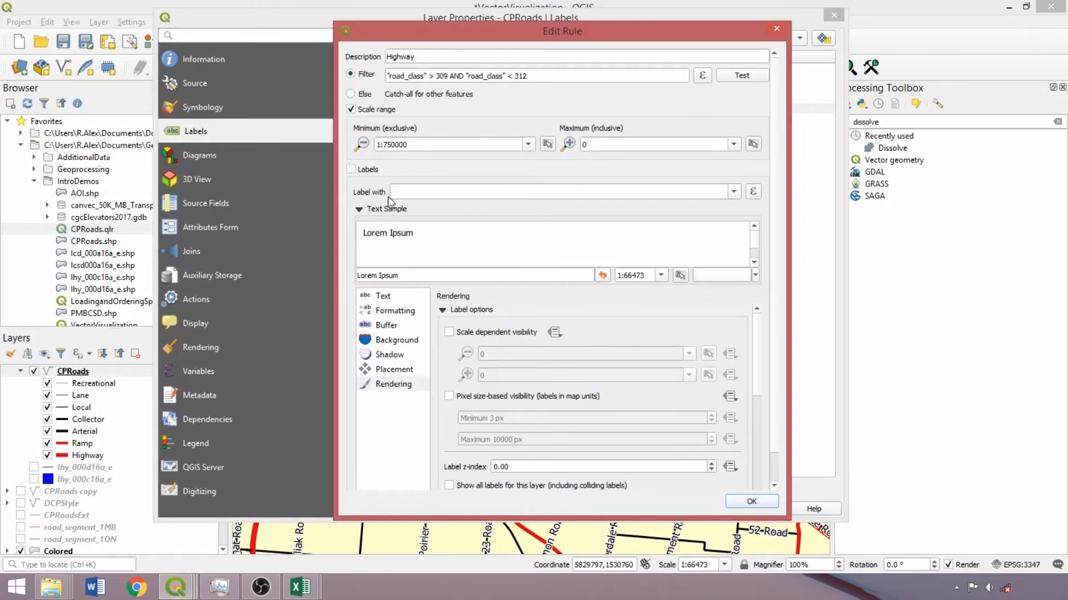
Label the Highway rule with route_numb on a background of size 0.5 with blue fill and red stroke
click(732, 191)
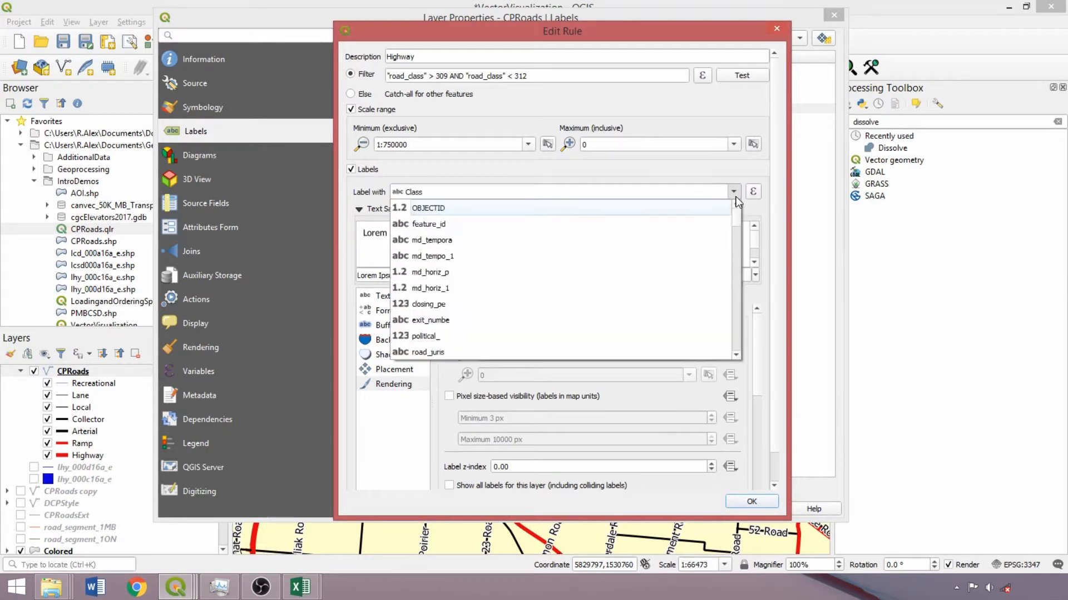
scroll(down, 3)
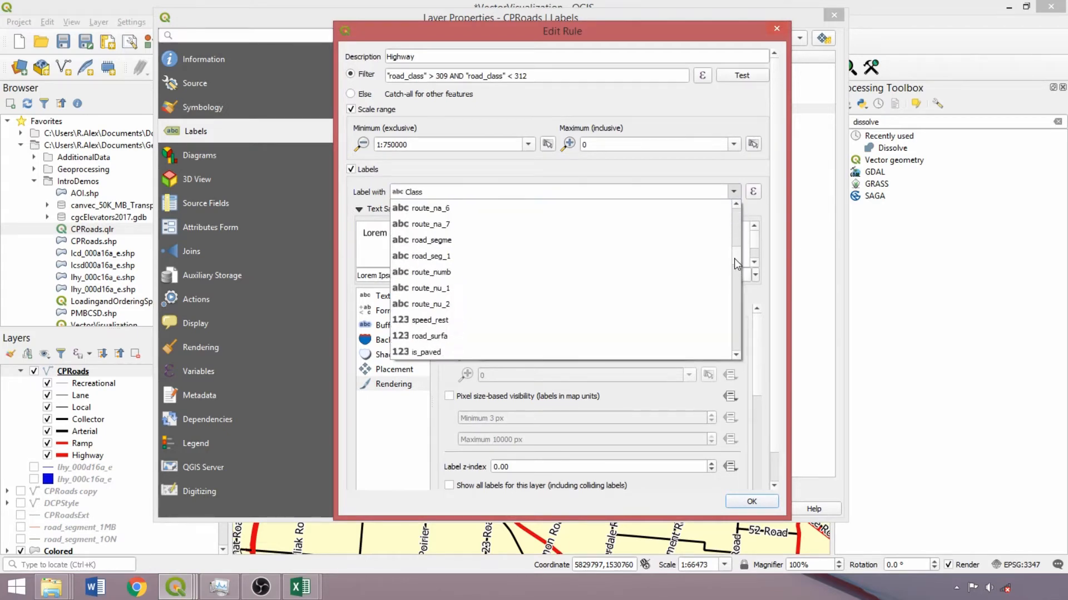
click(430, 272)
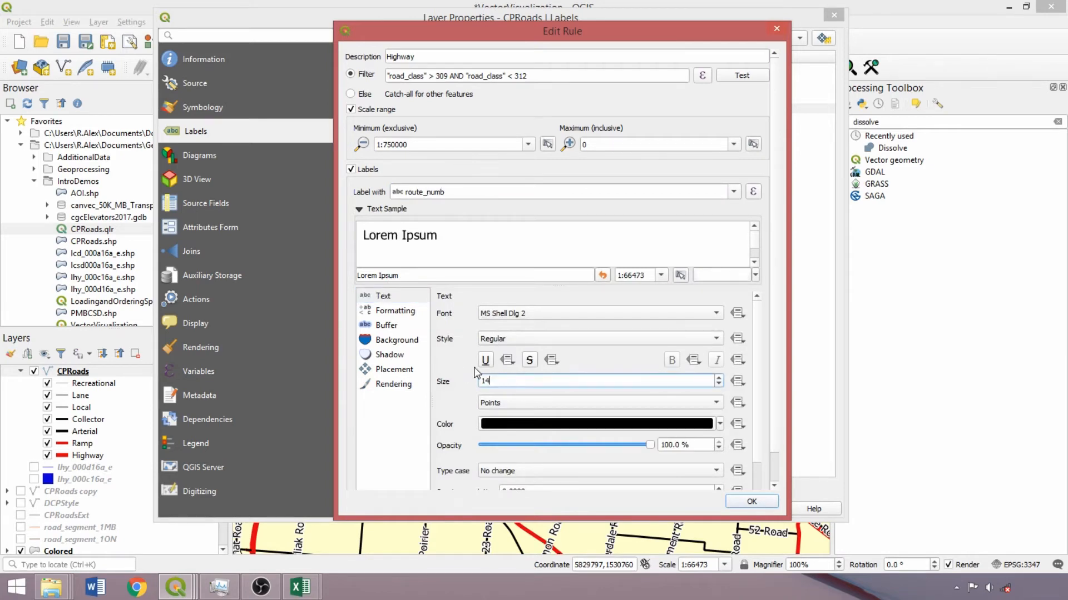
click(396, 341)
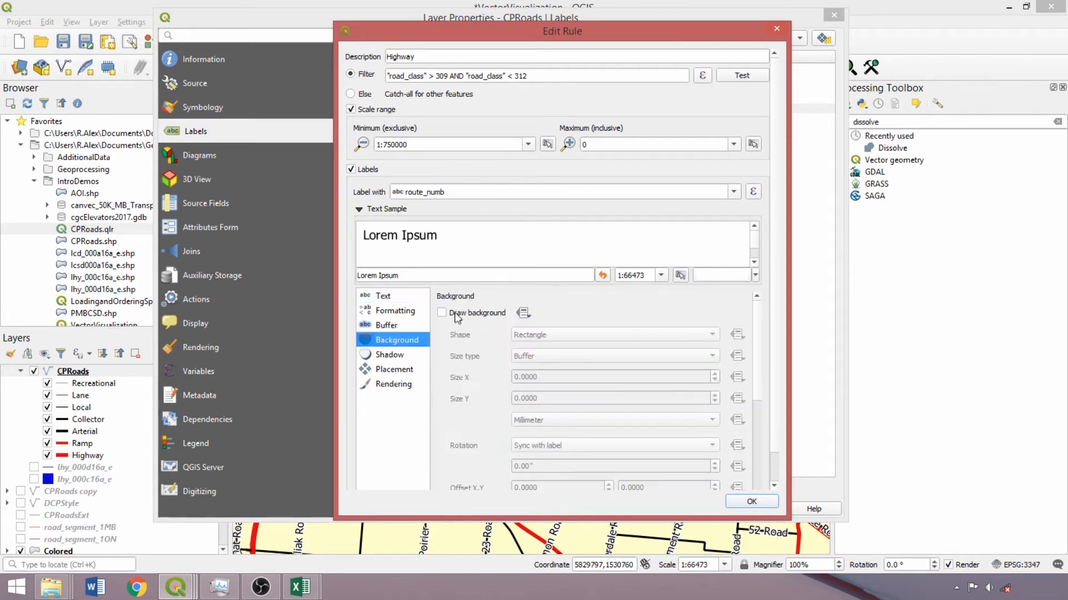
click(441, 312)
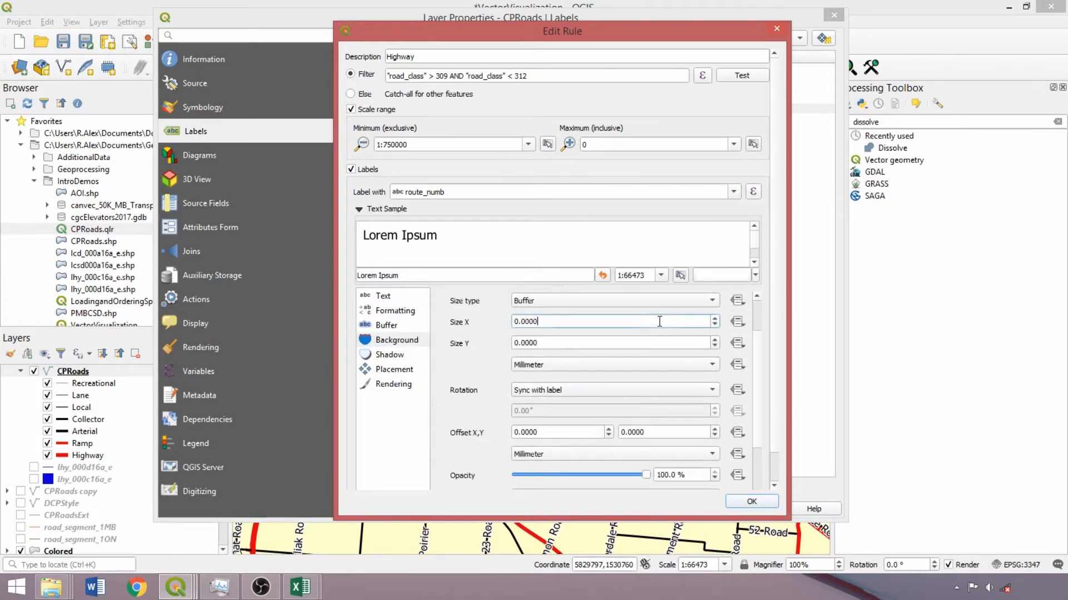
text(0.5)
text(0.25)
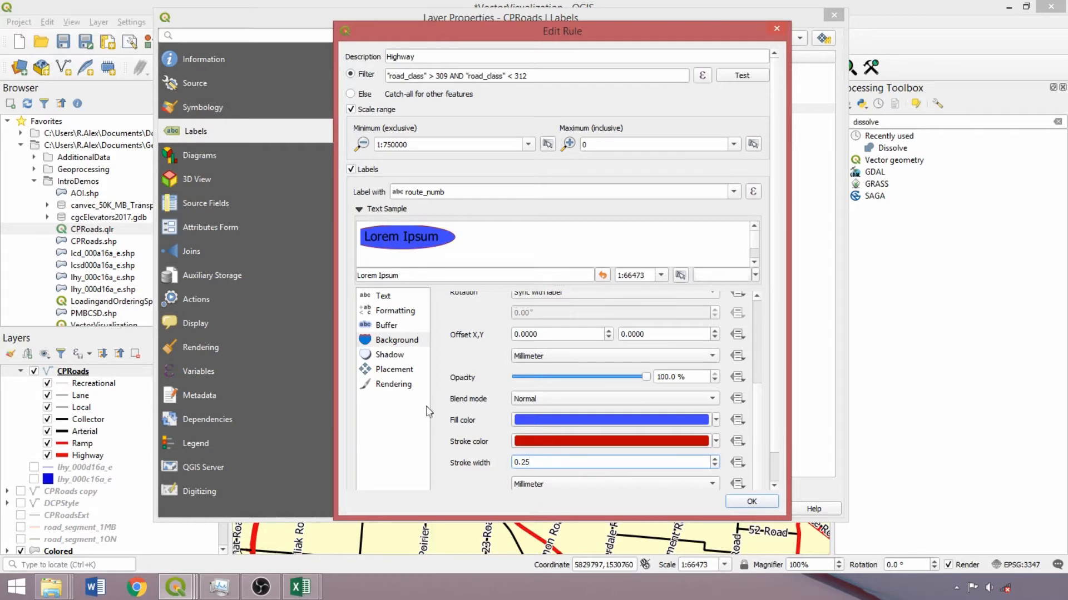
Place the Highway labels on the line and confirm the rule
click(392, 384)
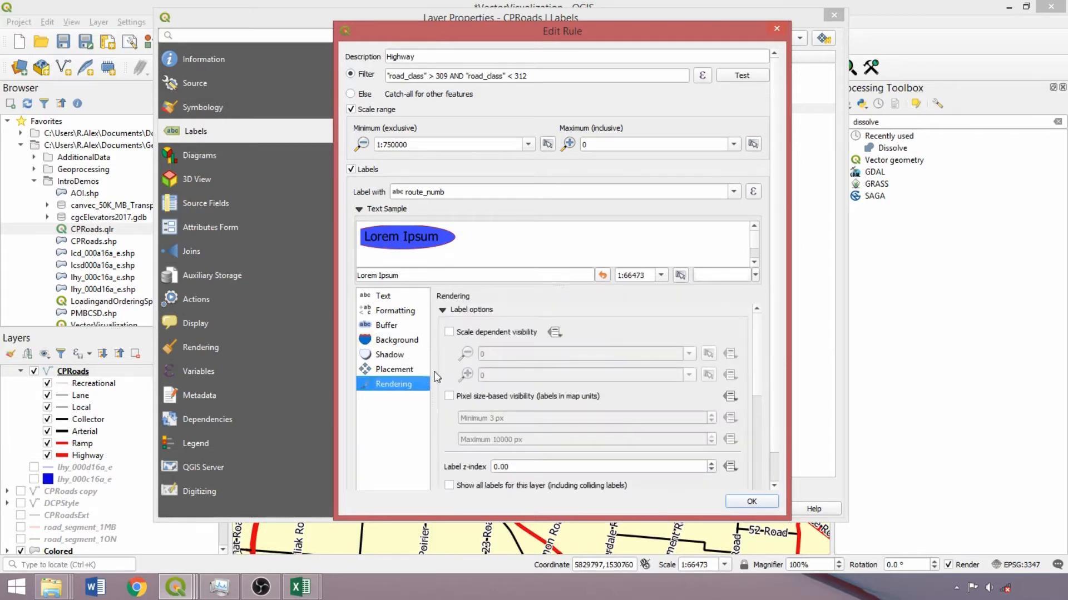
click(393, 369)
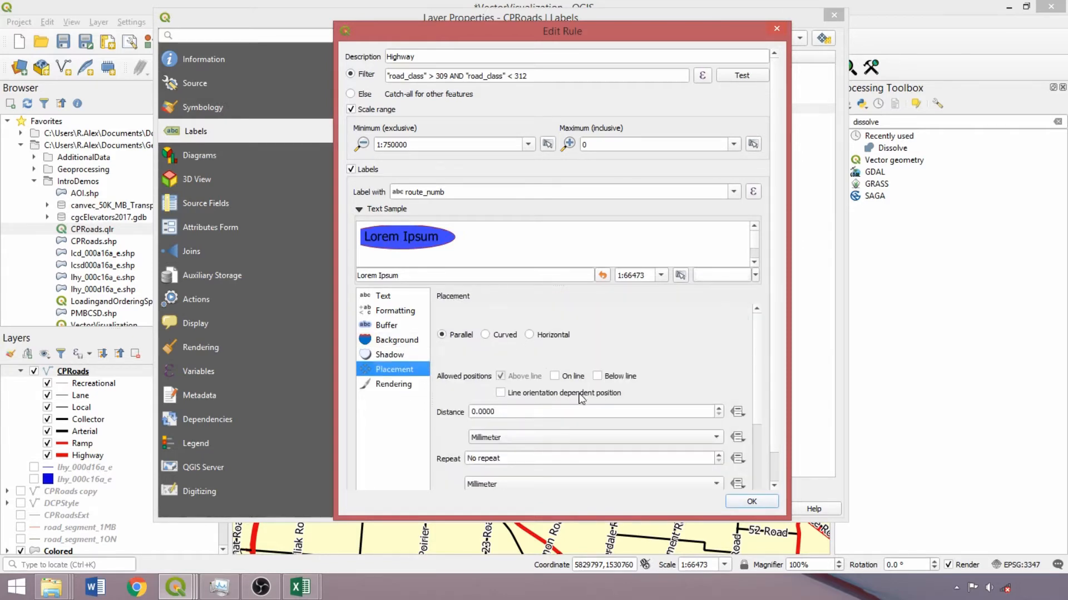
click(554, 376)
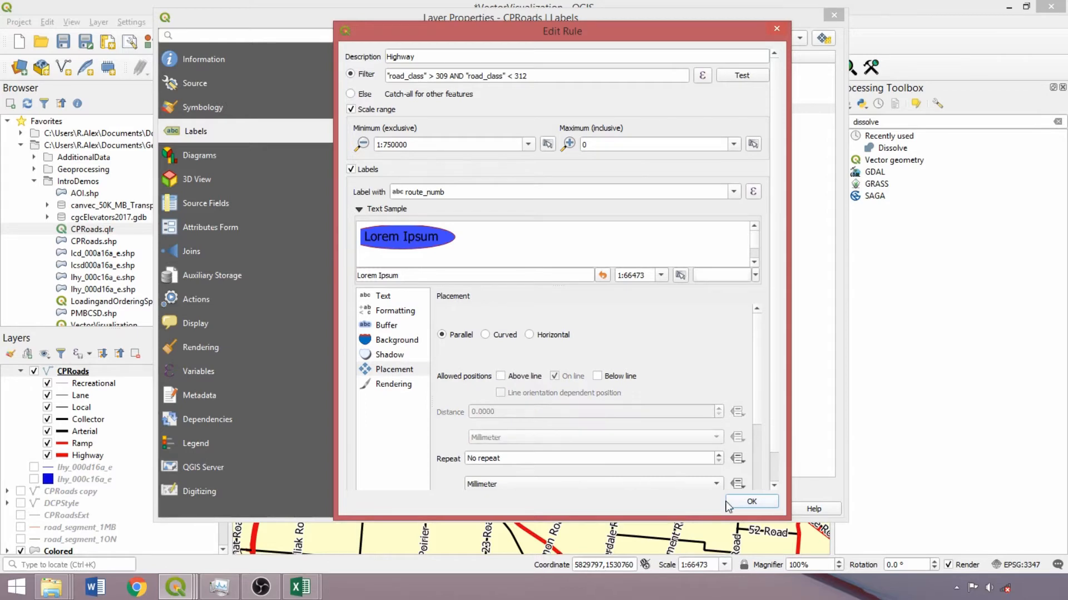
click(750, 502)
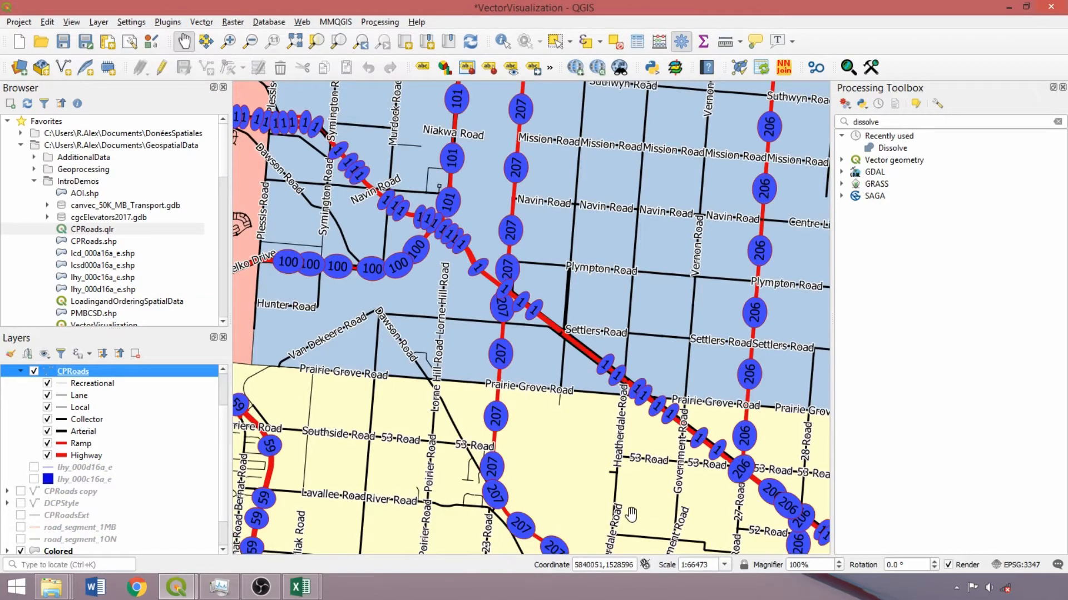
mouse_move(579, 285)
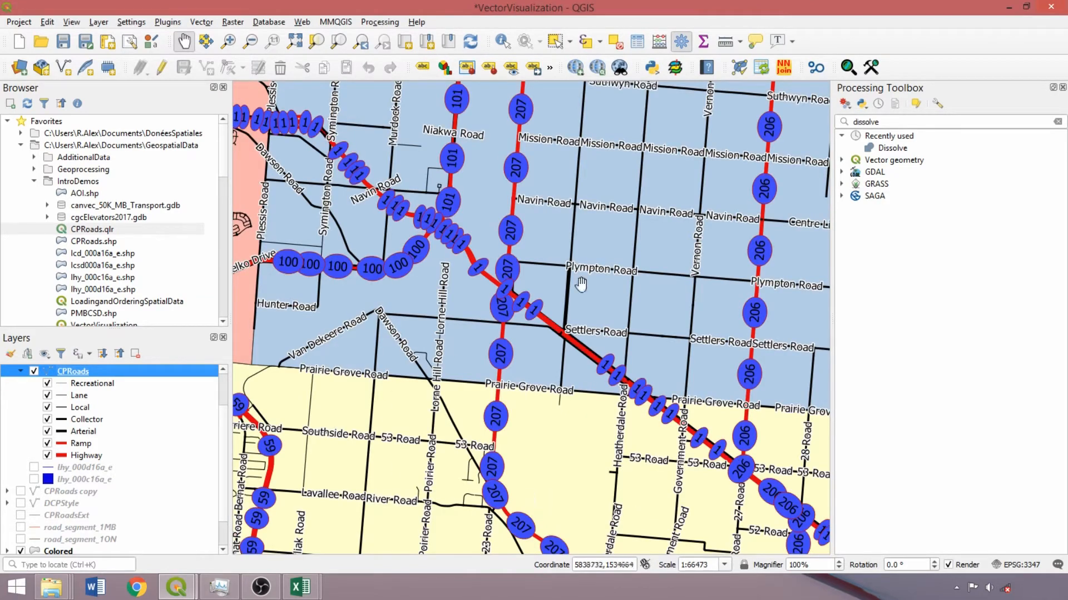
mouse_move(674, 211)
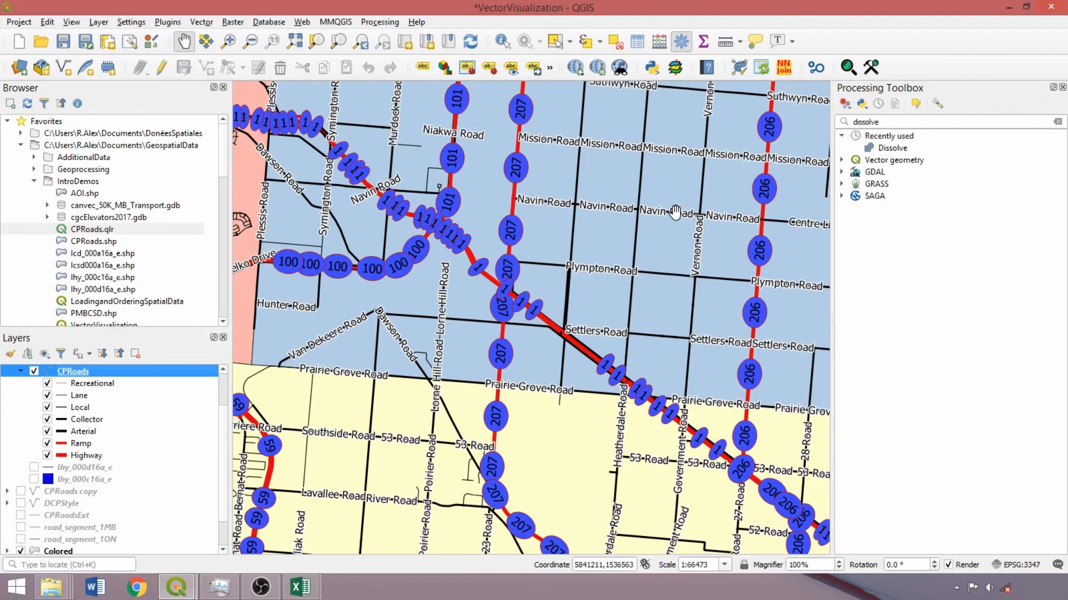
mouse_move(668, 226)
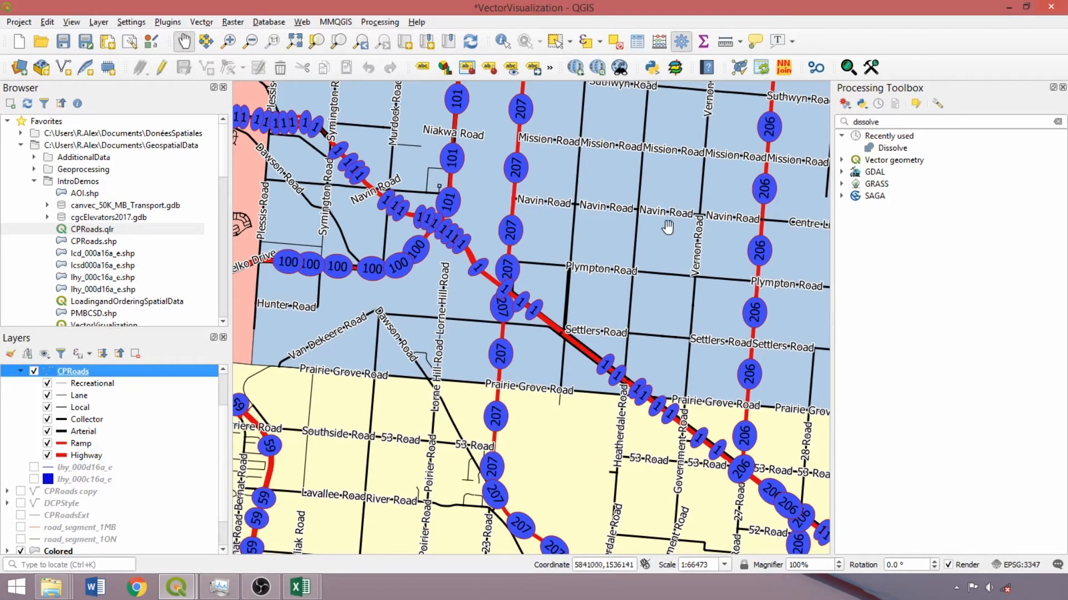
mouse_move(761, 260)
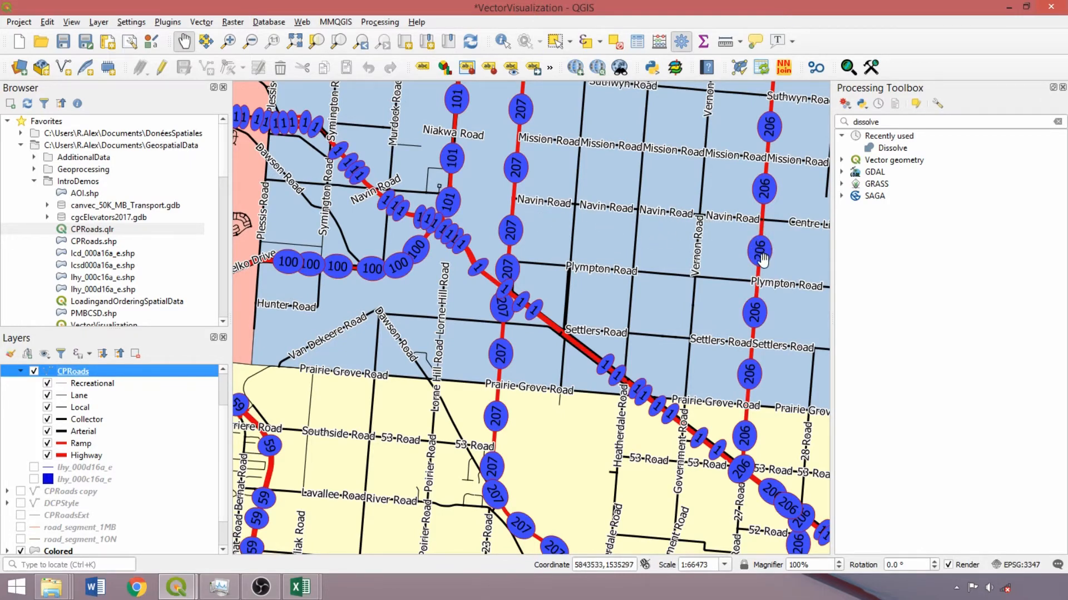
mouse_move(501, 247)
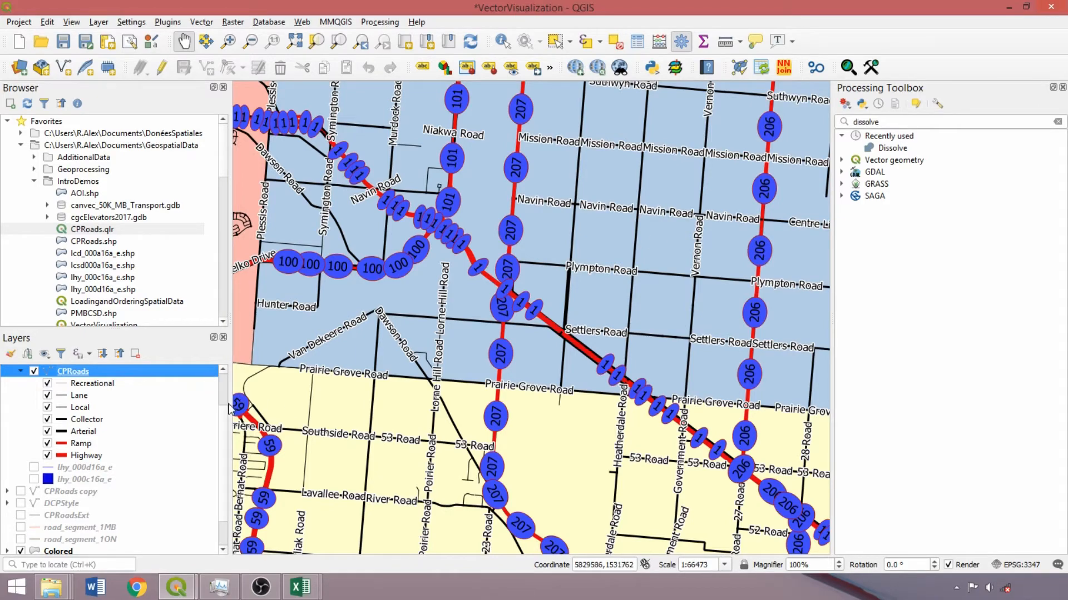
Review the Highway label rule's rendering options and close the CPRoads layer properties
double_click(74, 371)
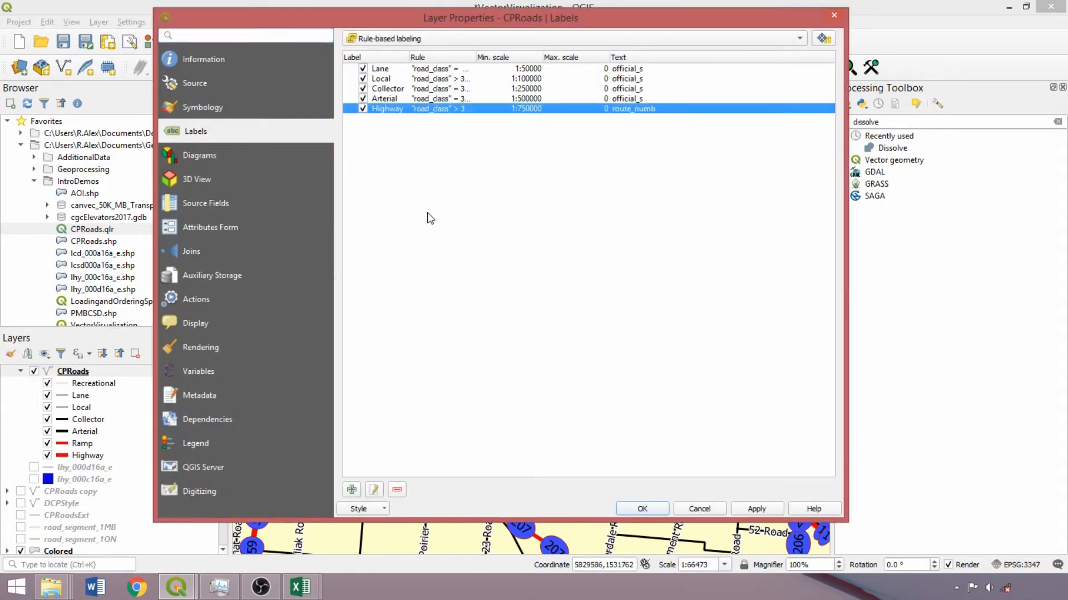
double_click(387, 108)
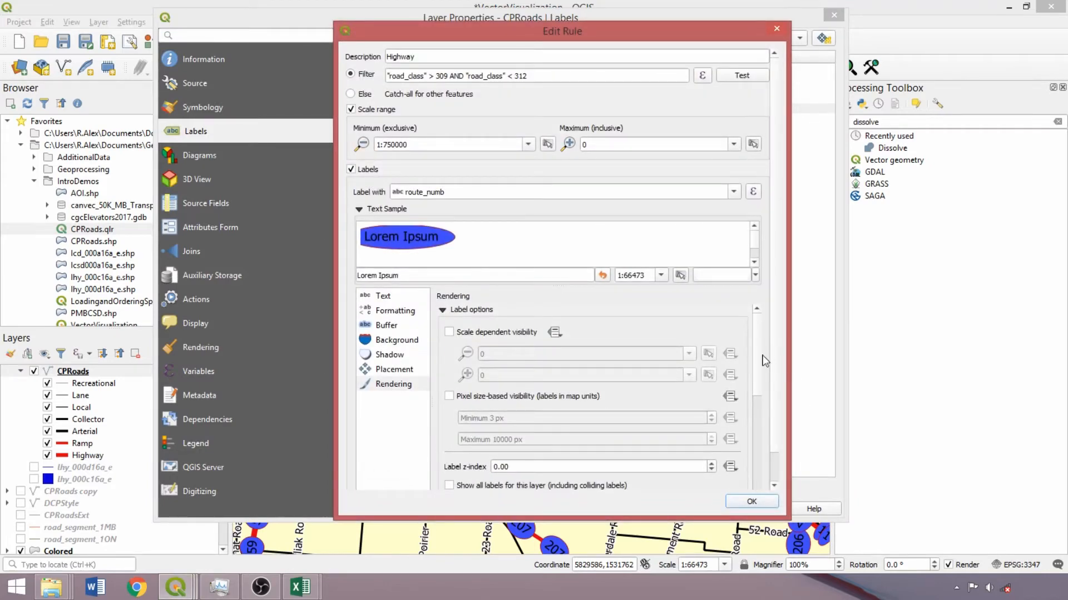
scroll(down, 3)
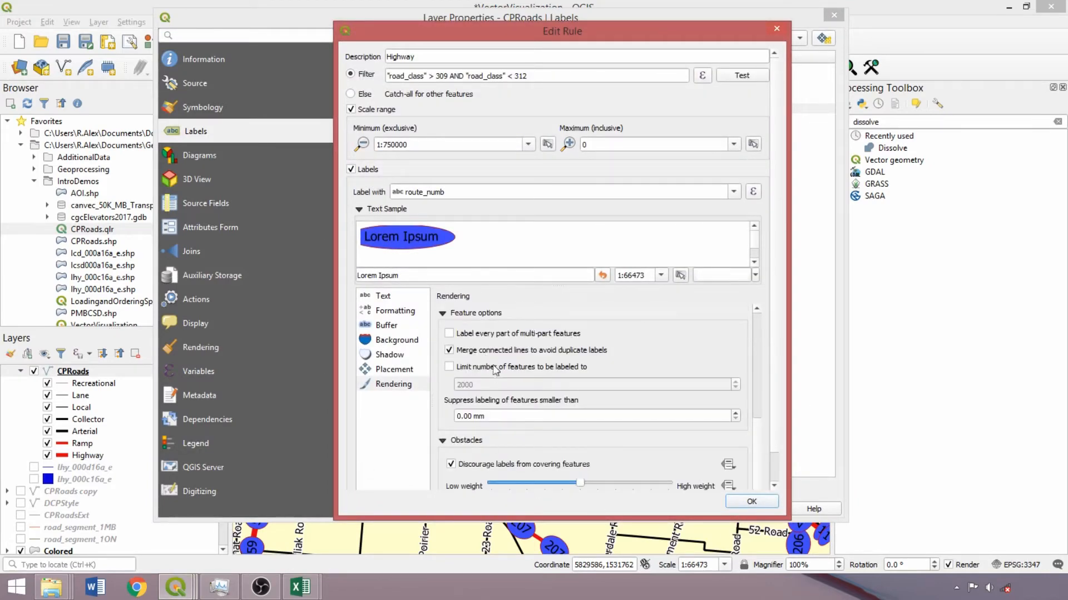
mouse_move(752, 502)
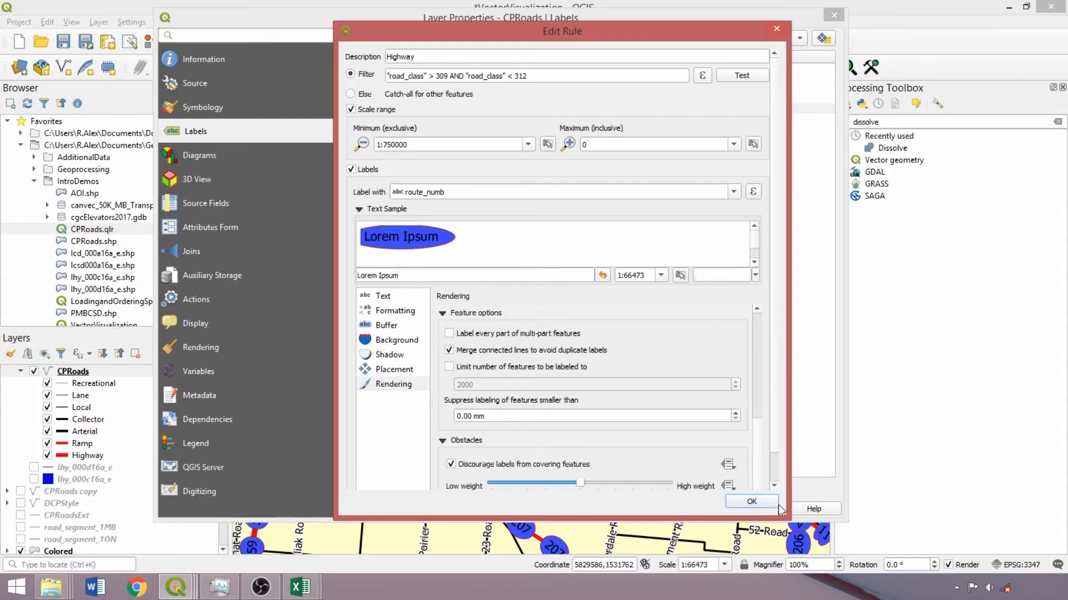
click(750, 502)
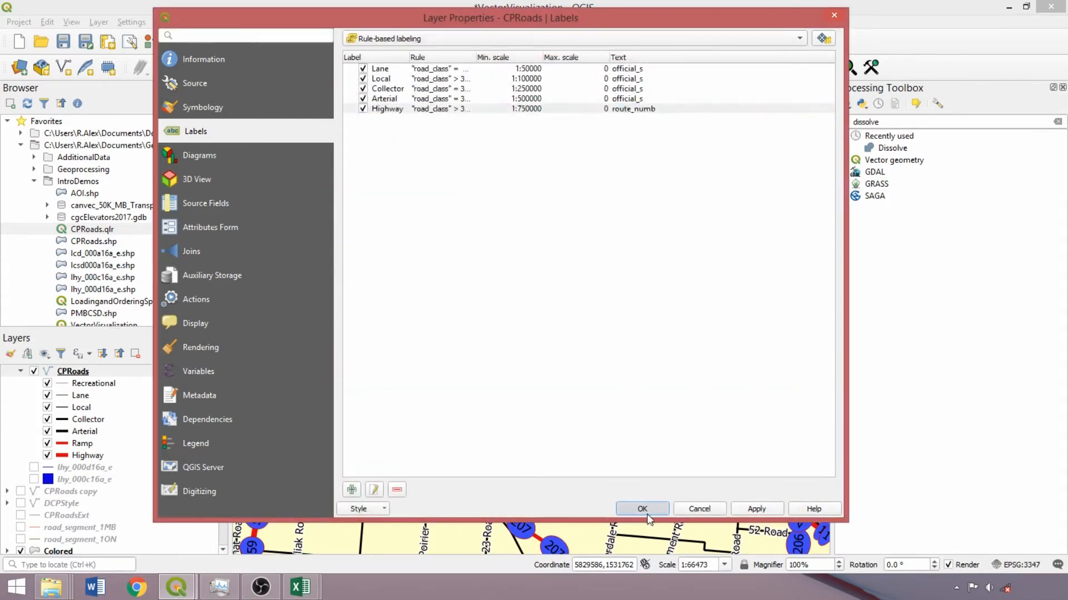
click(641, 508)
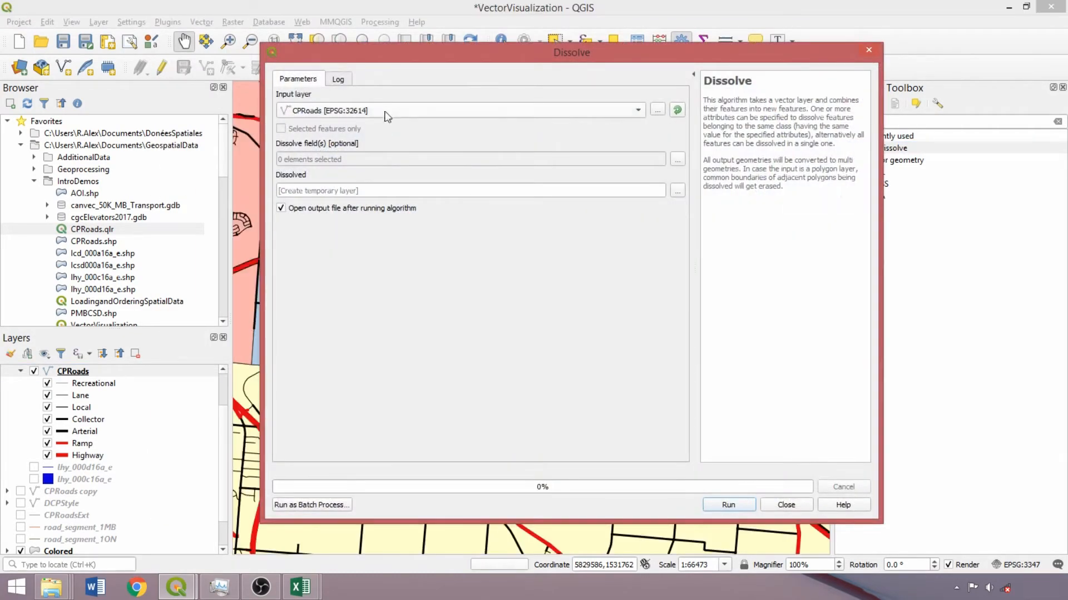
Run Dissolve on CPRoads with official_s chosen as the dissolve field
click(677, 159)
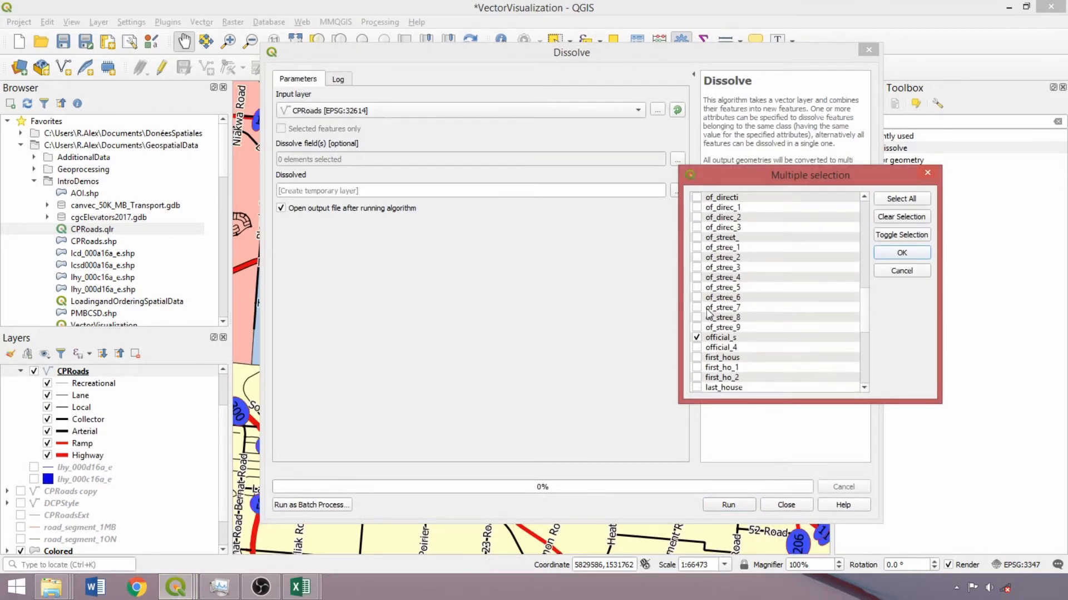
mouse_move(906, 262)
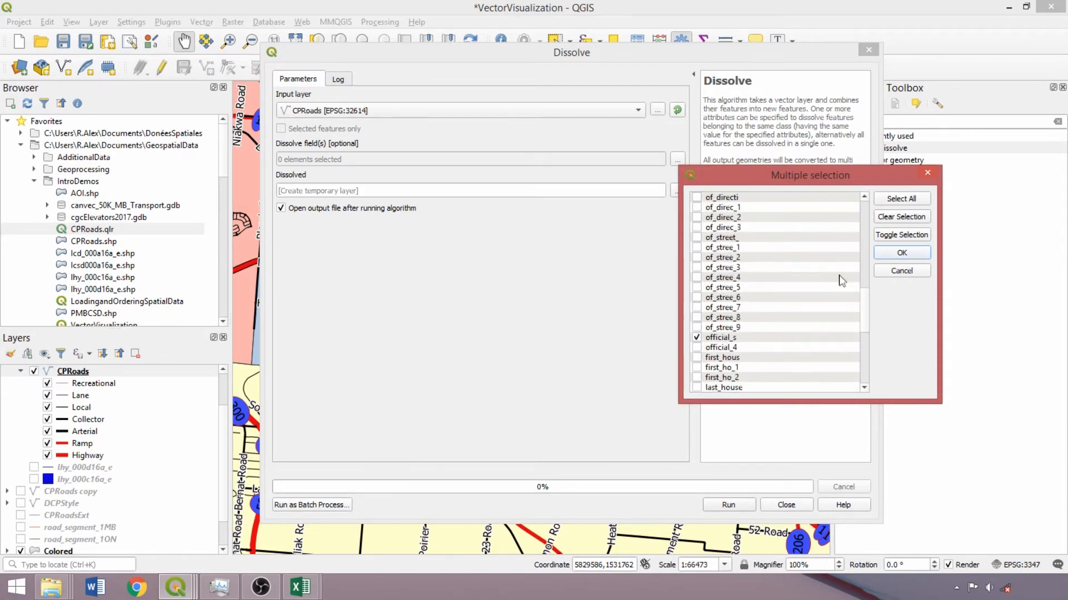
click(901, 252)
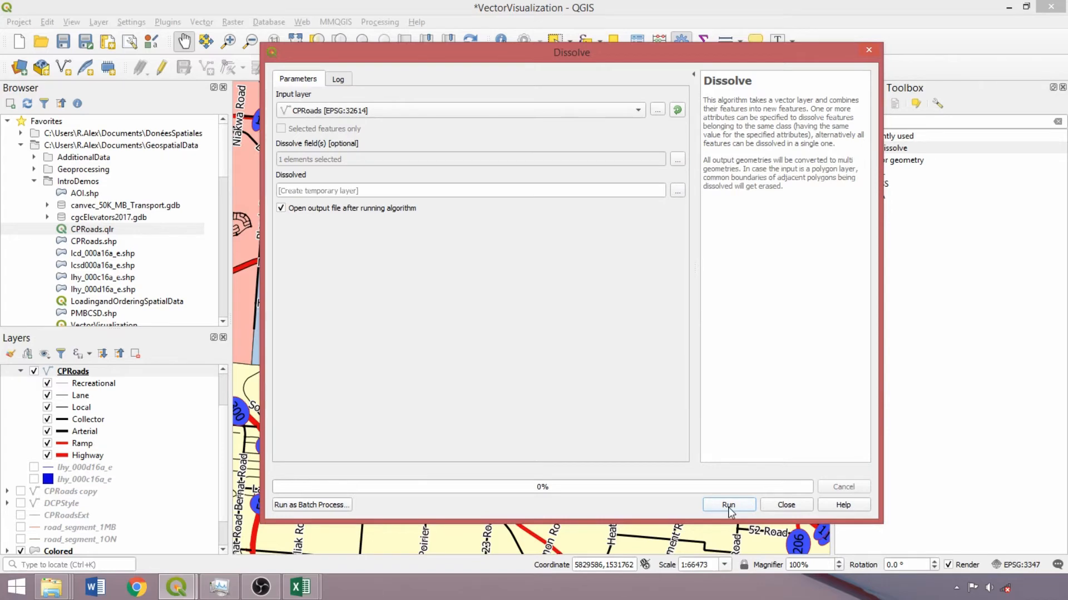
click(727, 505)
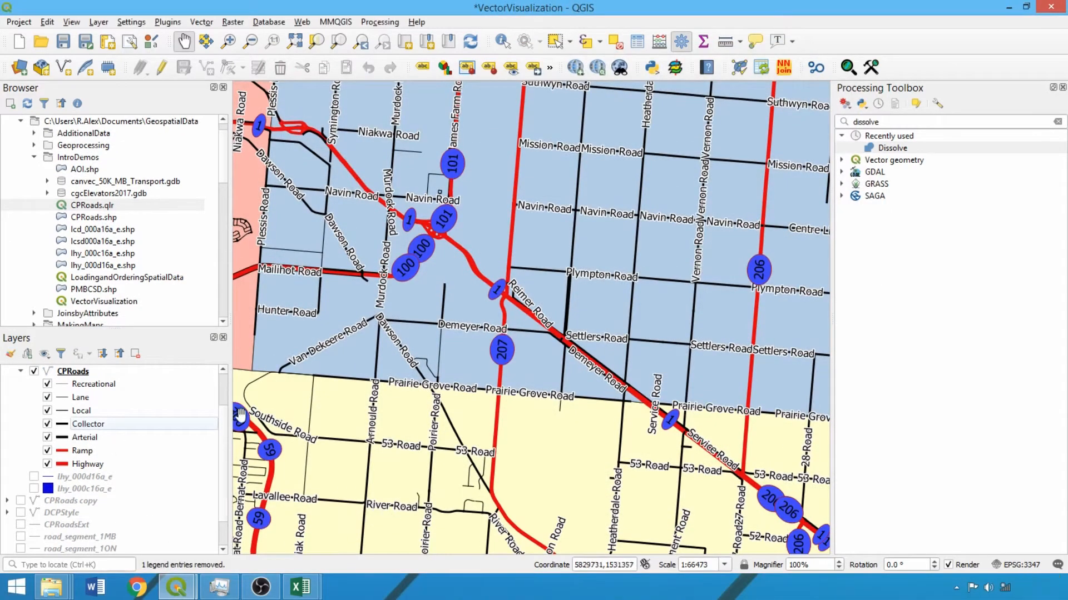
Select CPRoads and bring up its layer actions to copy its style
scroll(up, 3)
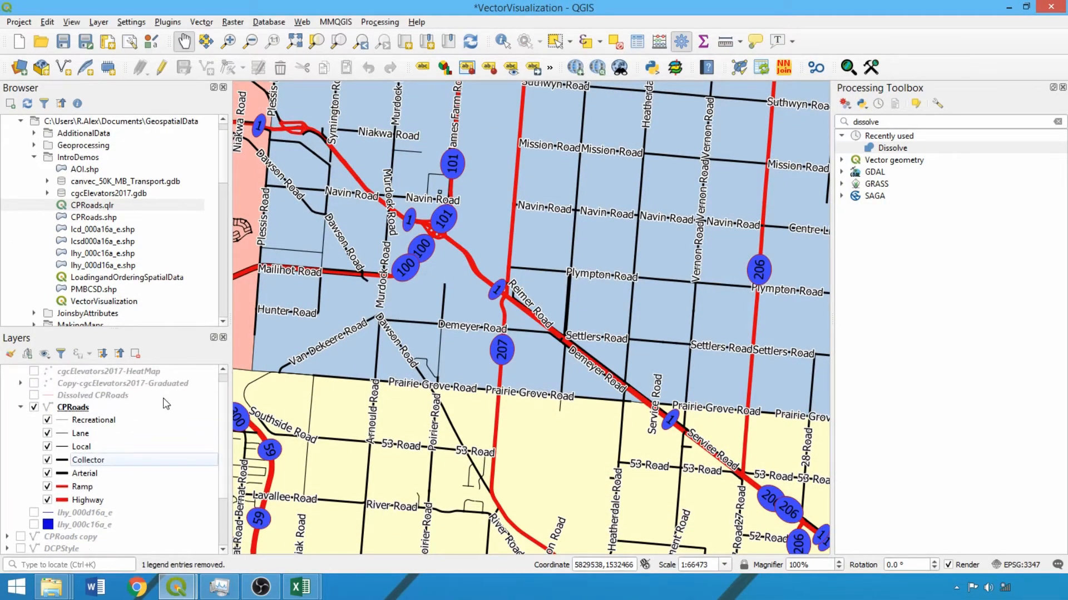
click(93, 396)
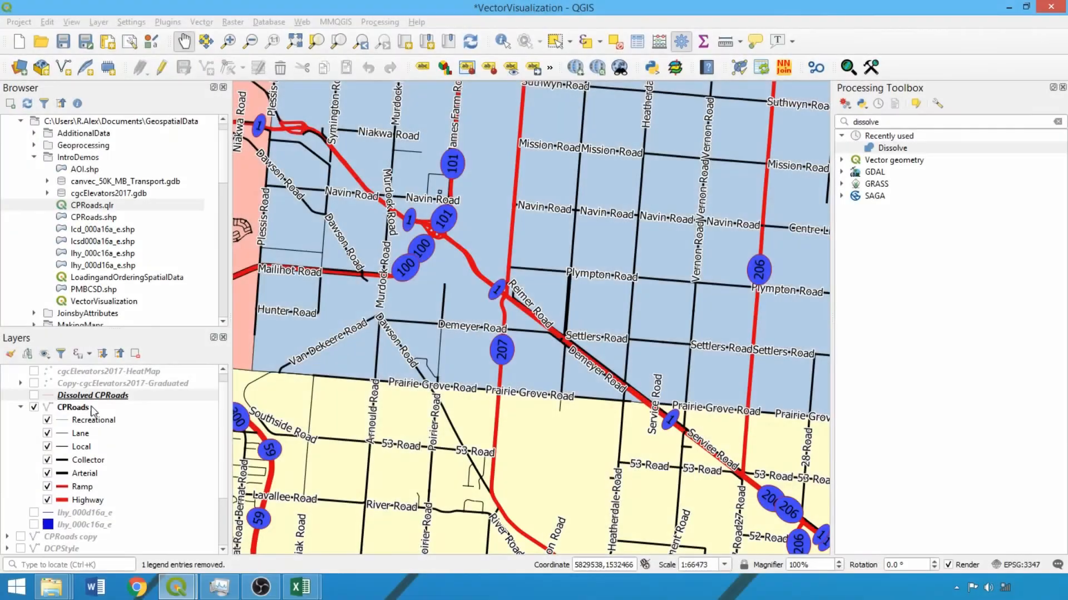
right_click(73, 407)
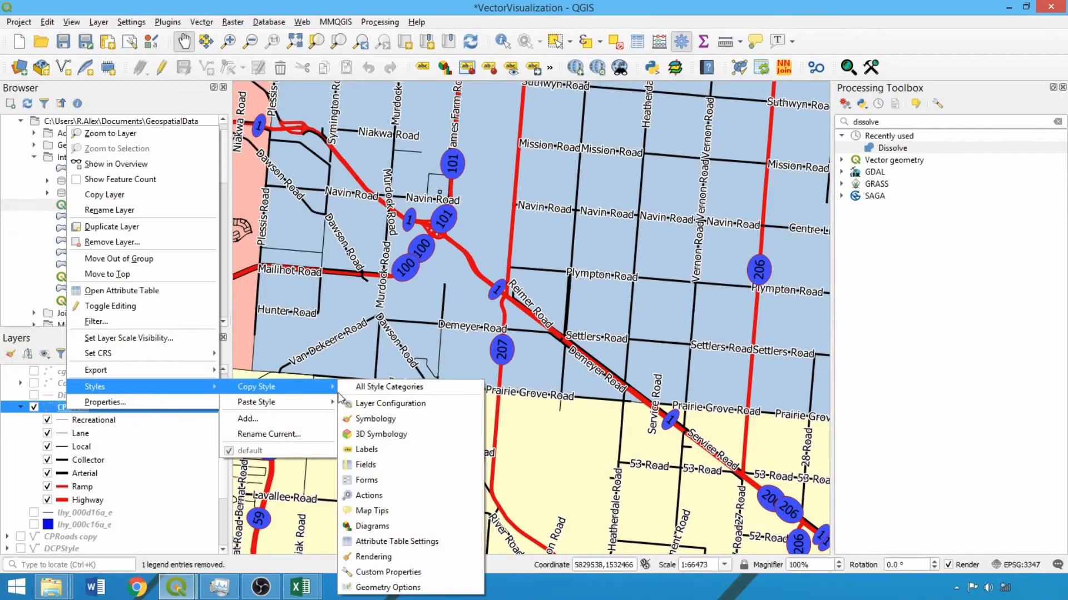
mouse_move(375, 419)
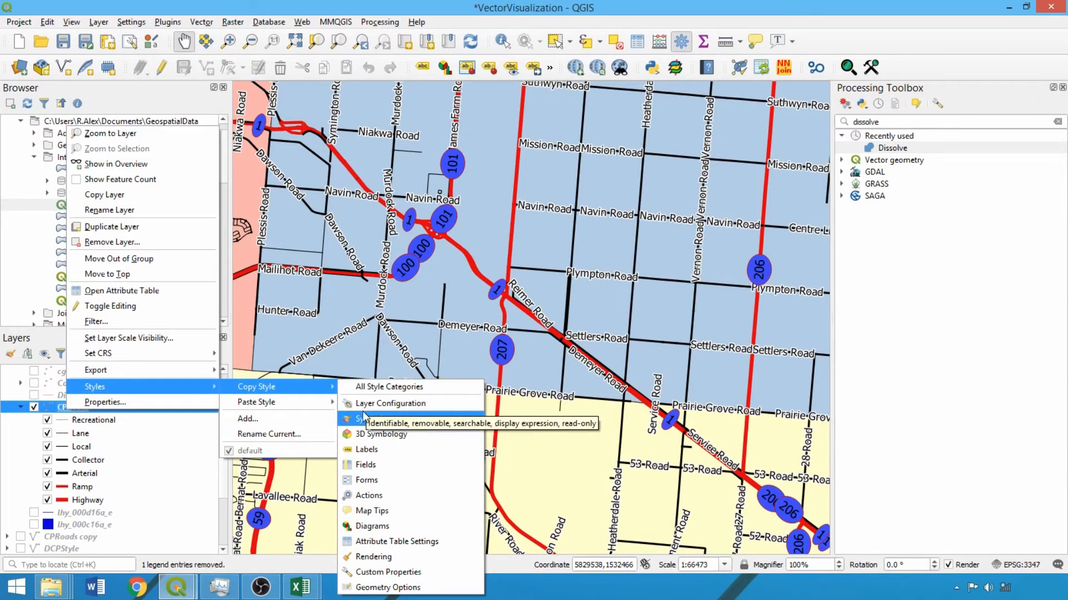
mouse_move(390, 387)
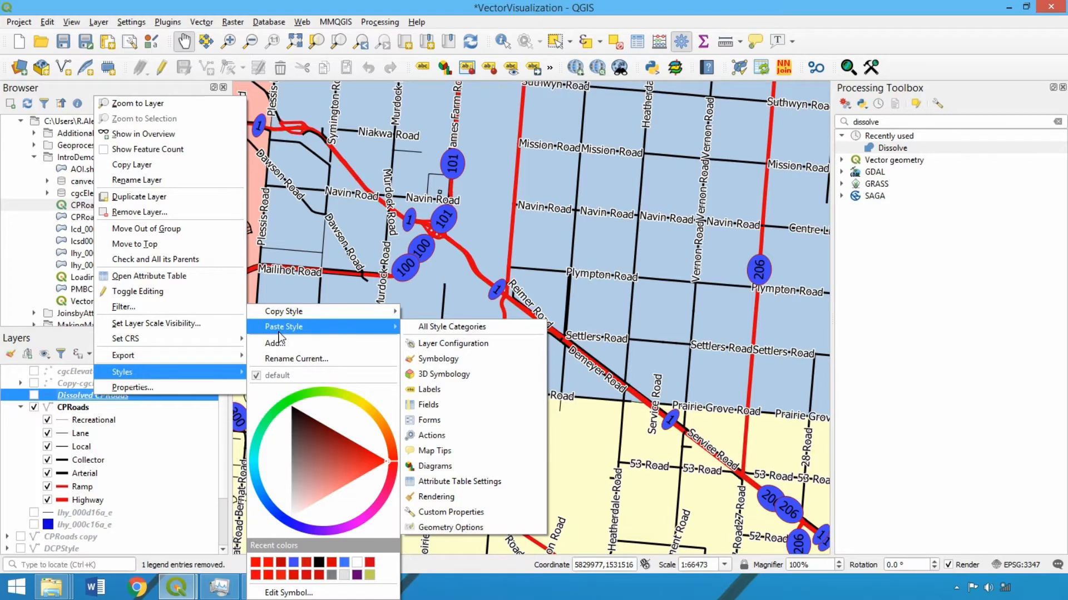
mouse_move(451, 327)
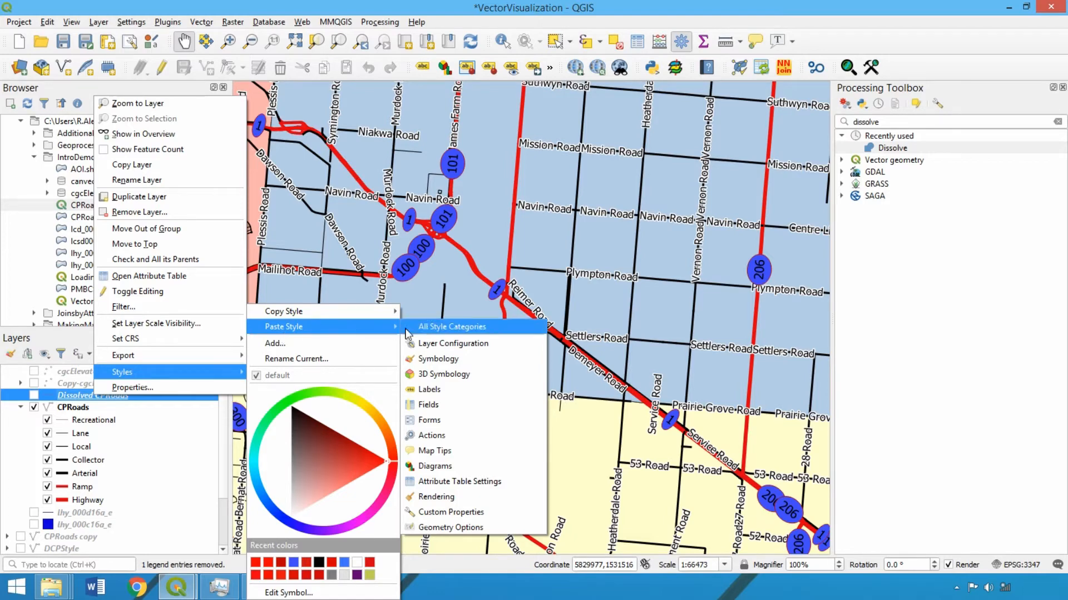
mouse_move(445, 402)
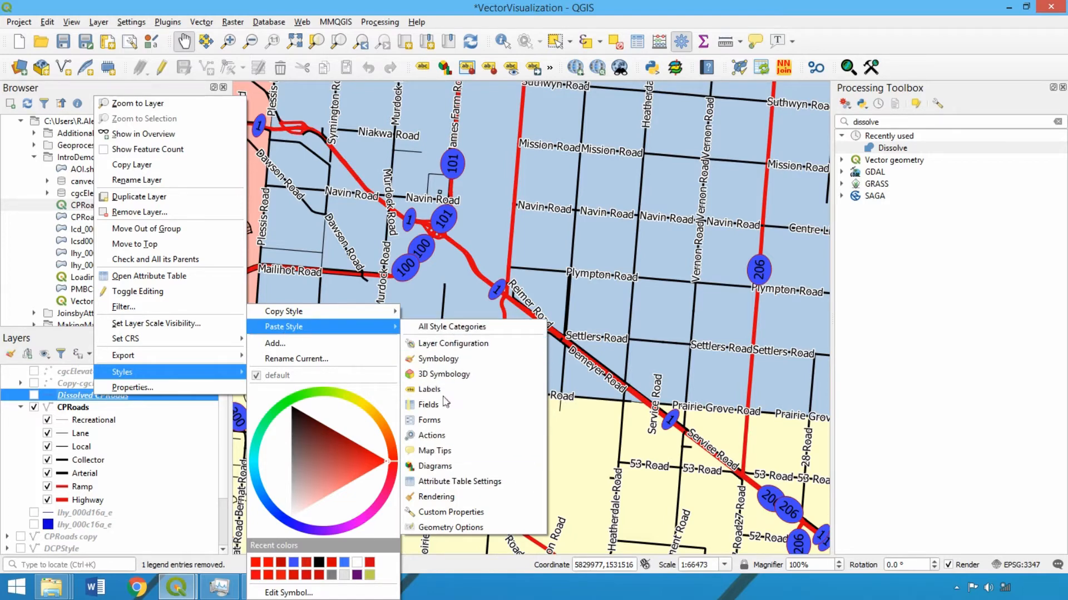
mouse_move(454, 344)
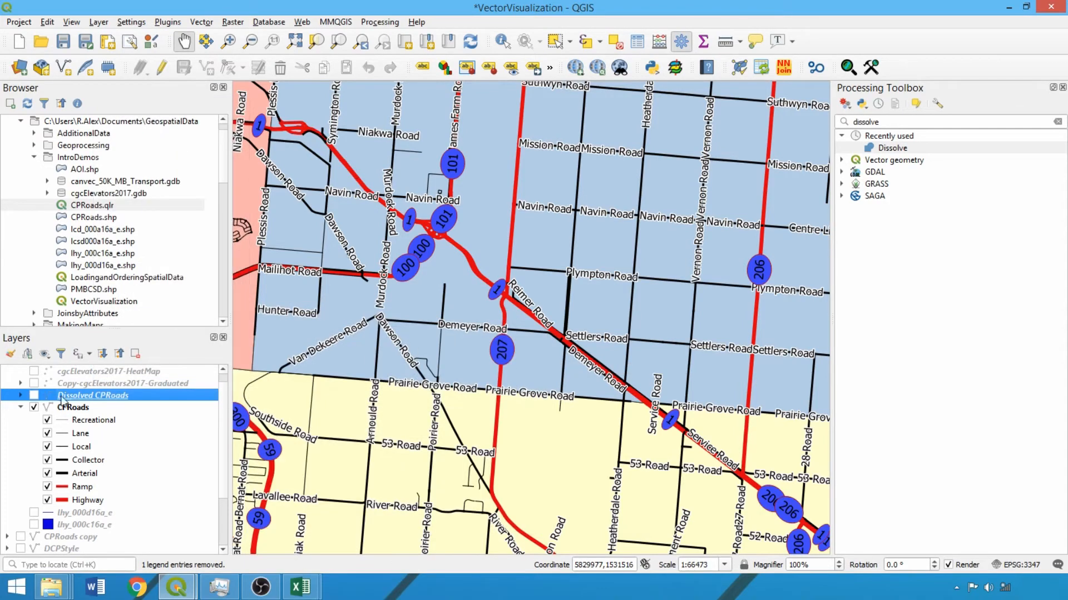
Show Dissolved CPRoads on the map and hide the original CPRoads layer
click(33, 396)
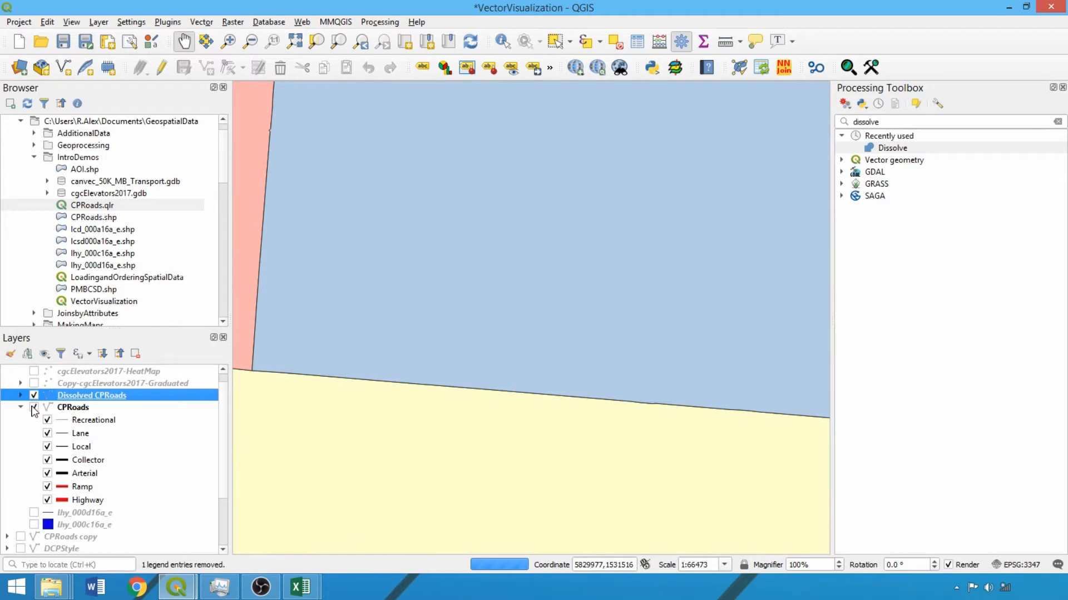
click(34, 407)
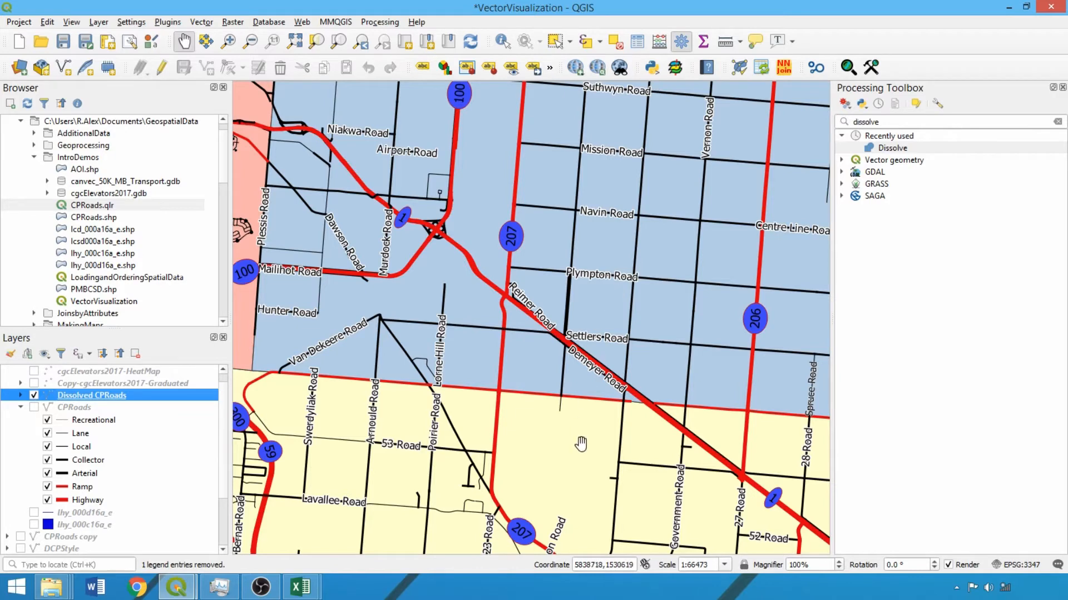
mouse_move(469, 520)
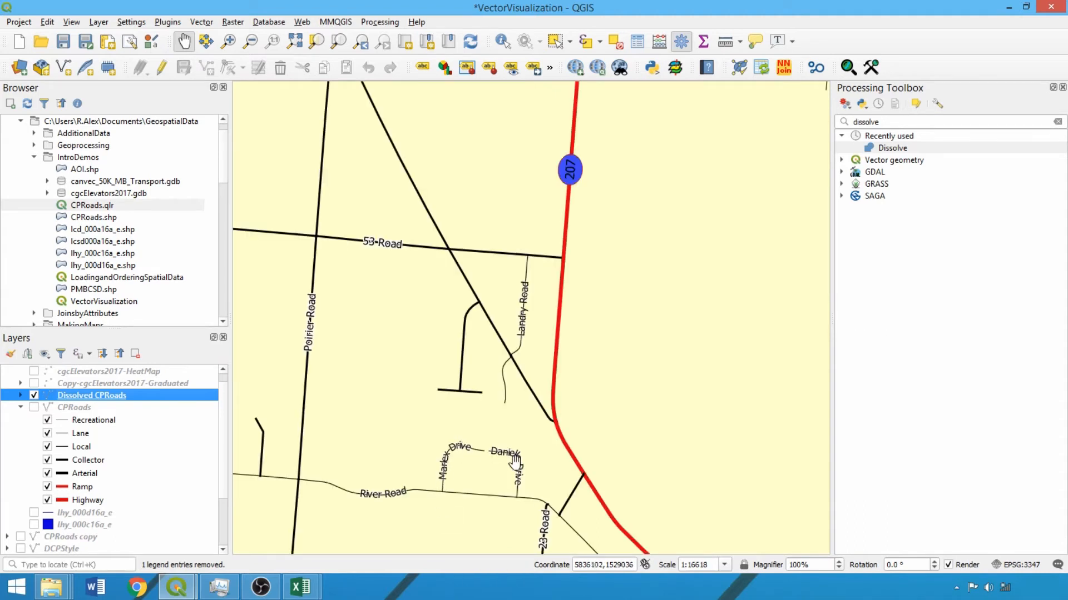
mouse_move(421, 375)
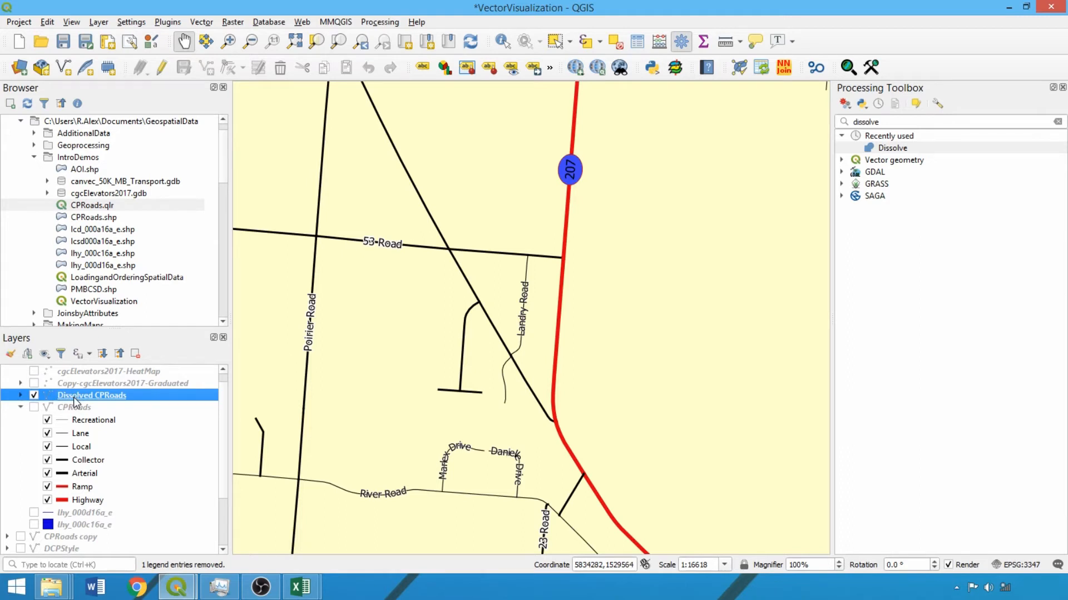
right_click(91, 396)
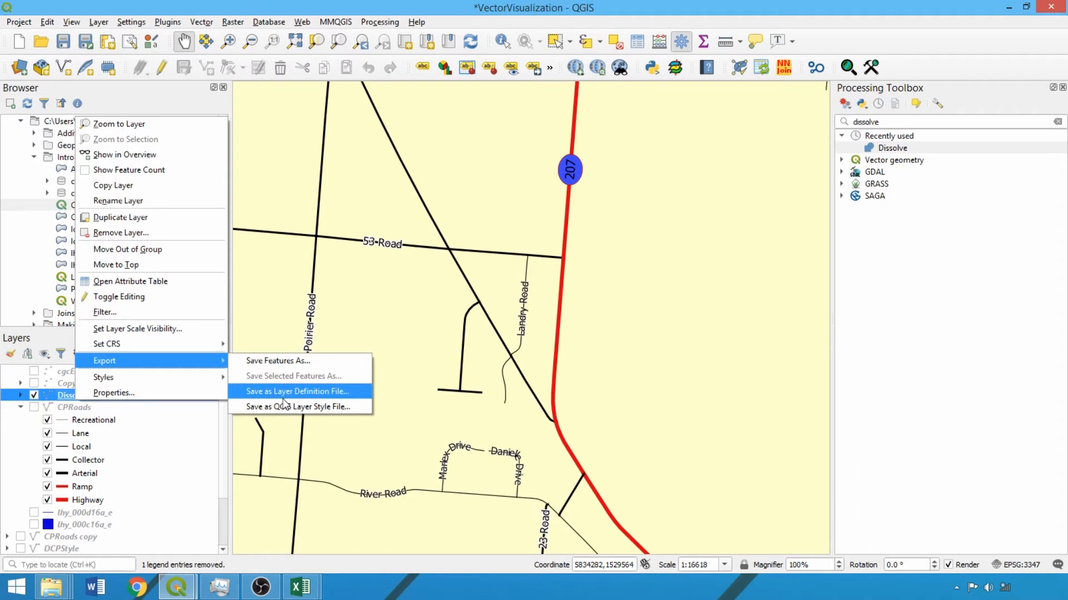
mouse_move(311, 400)
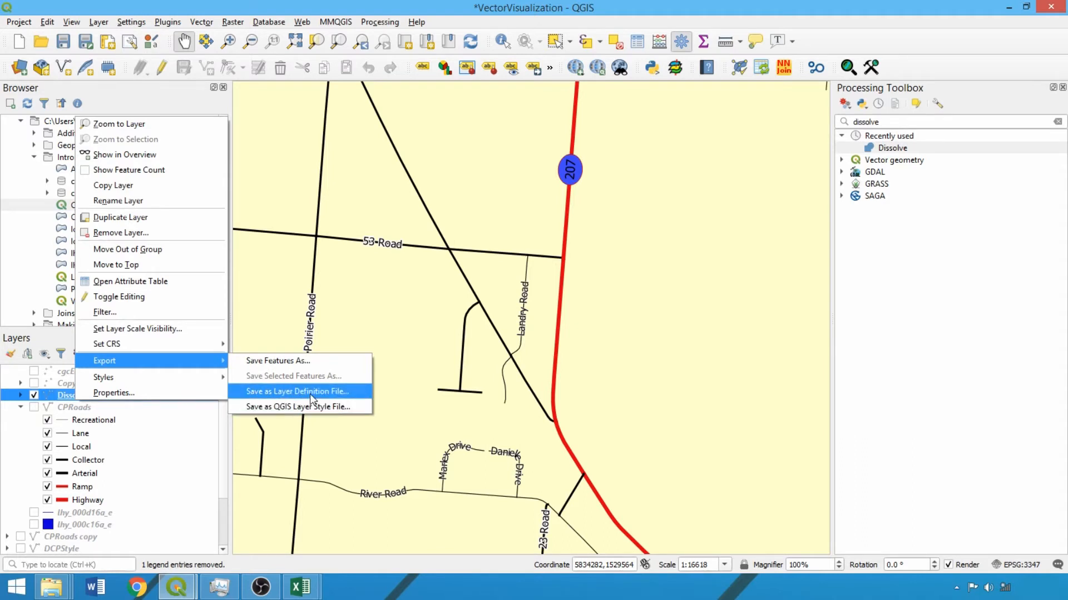
mouse_move(609, 345)
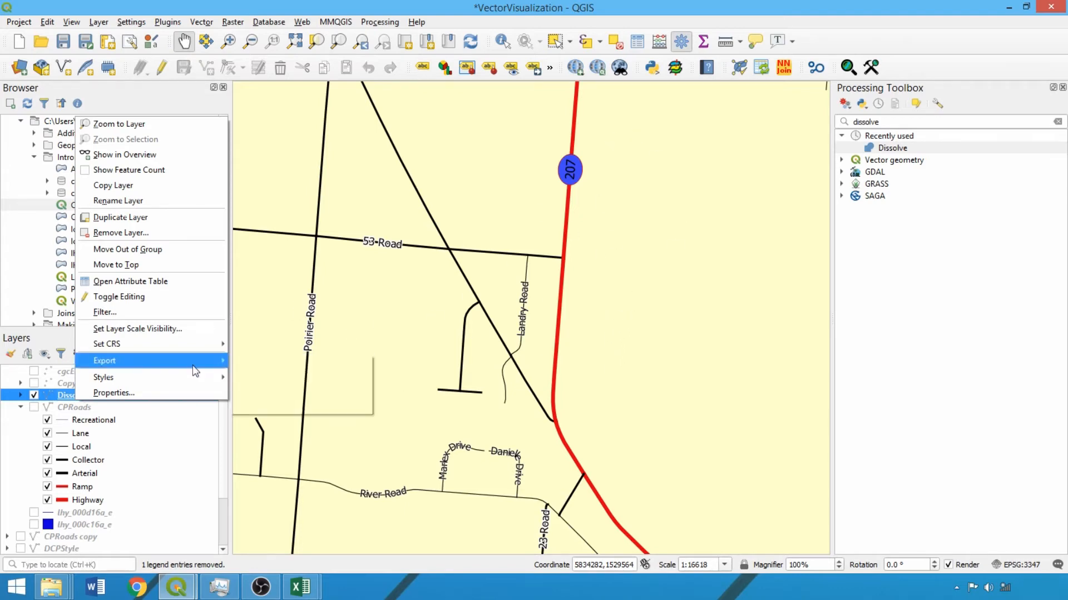
click(112, 360)
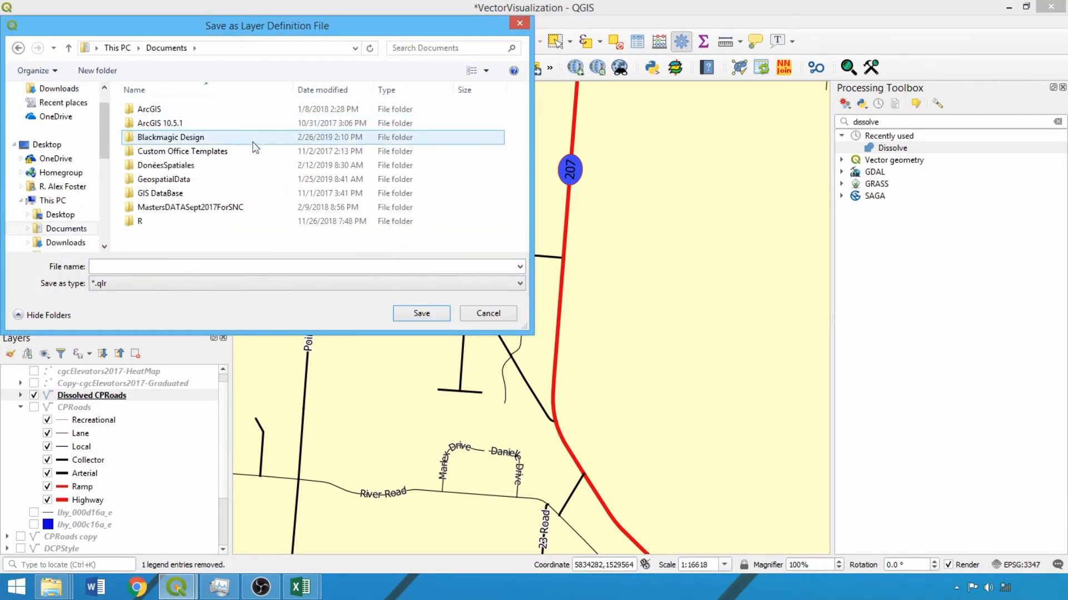
double_click(166, 179)
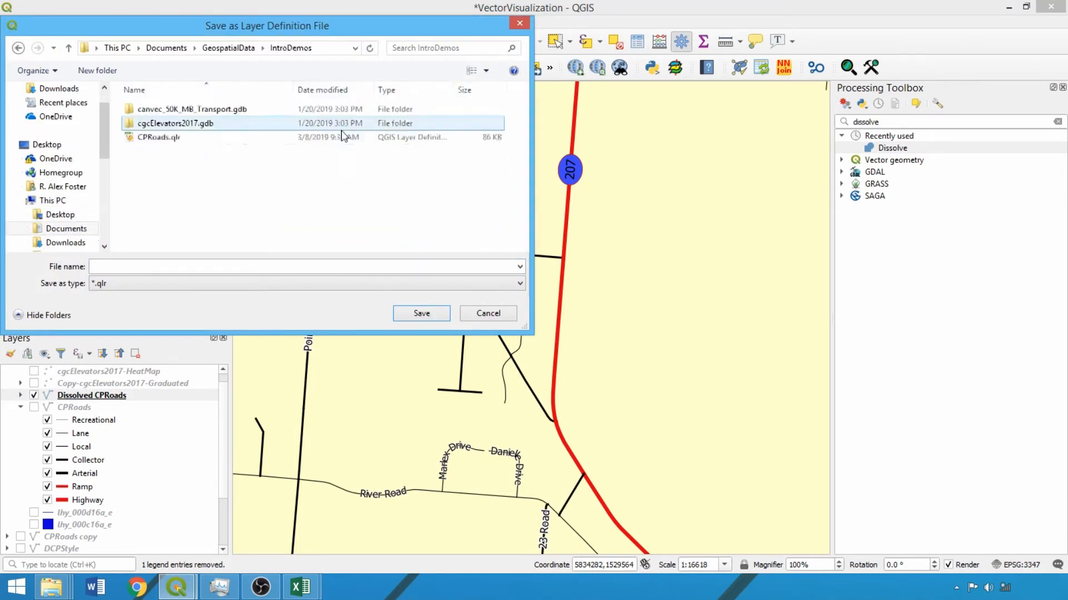
click(487, 313)
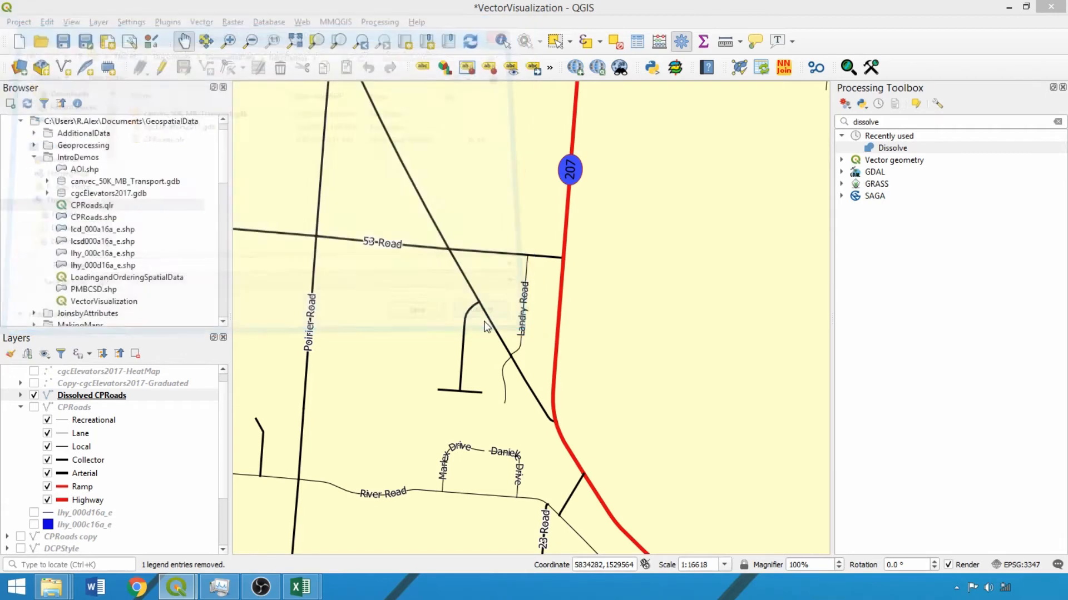
click(92, 205)
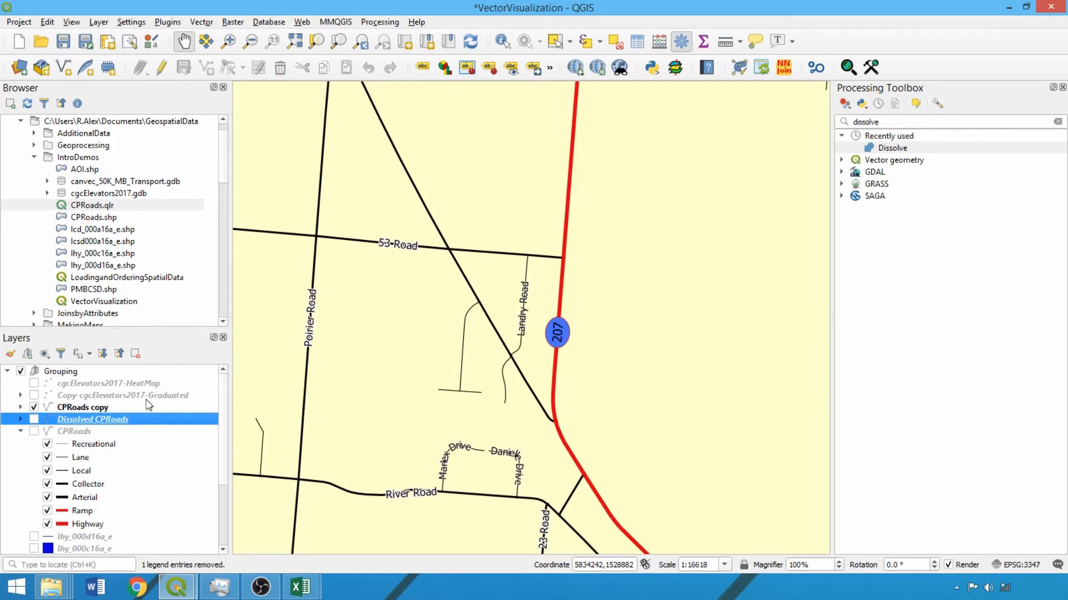
Select CPRoads copy and bring up the CPRoads layer options for saving its style
click(82, 407)
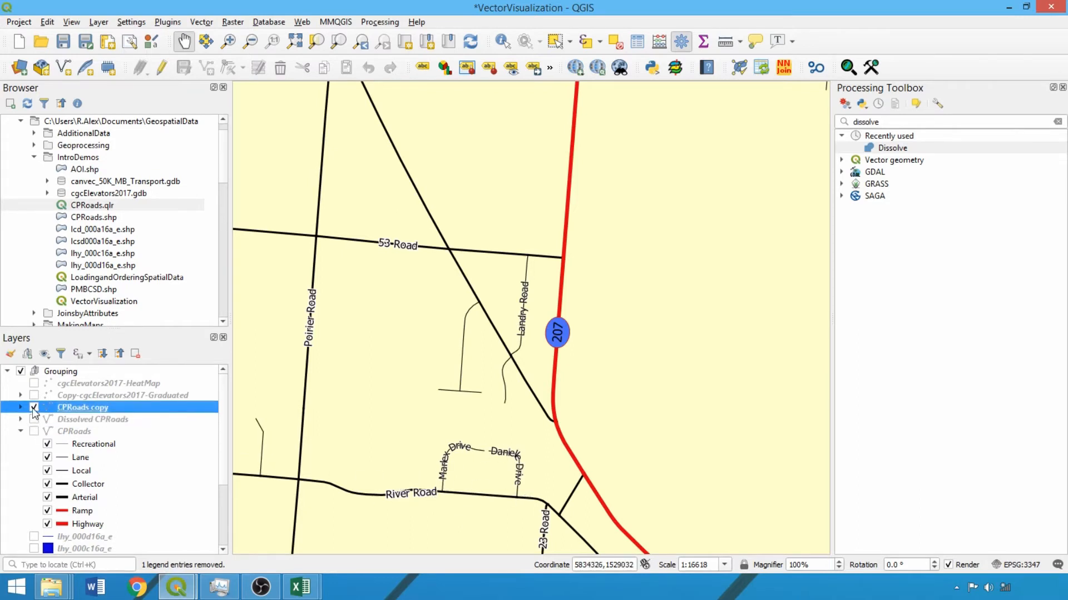
scroll(down, 3)
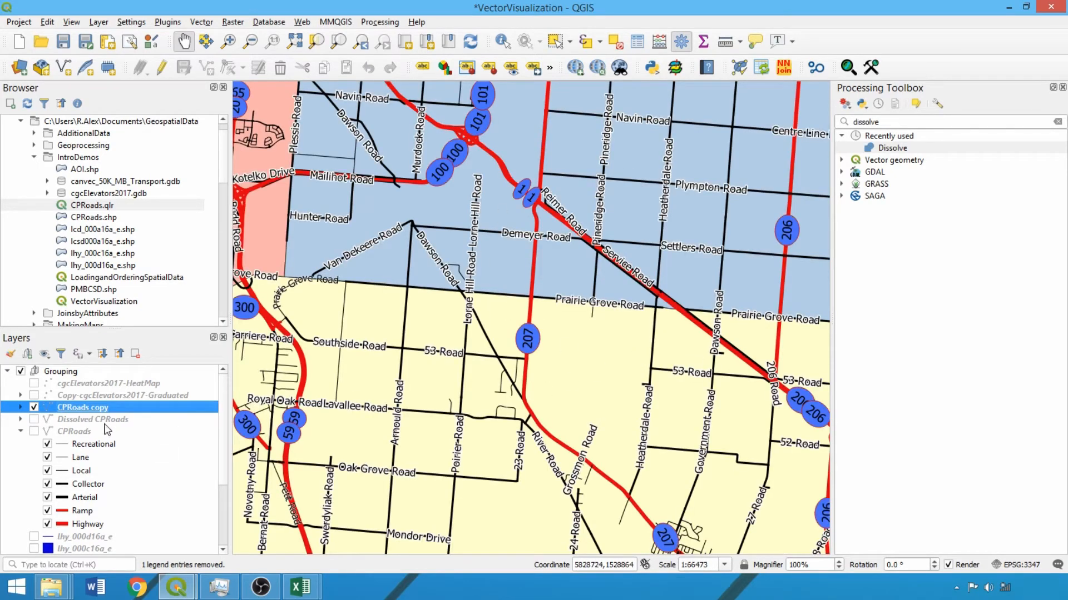
right_click(75, 432)
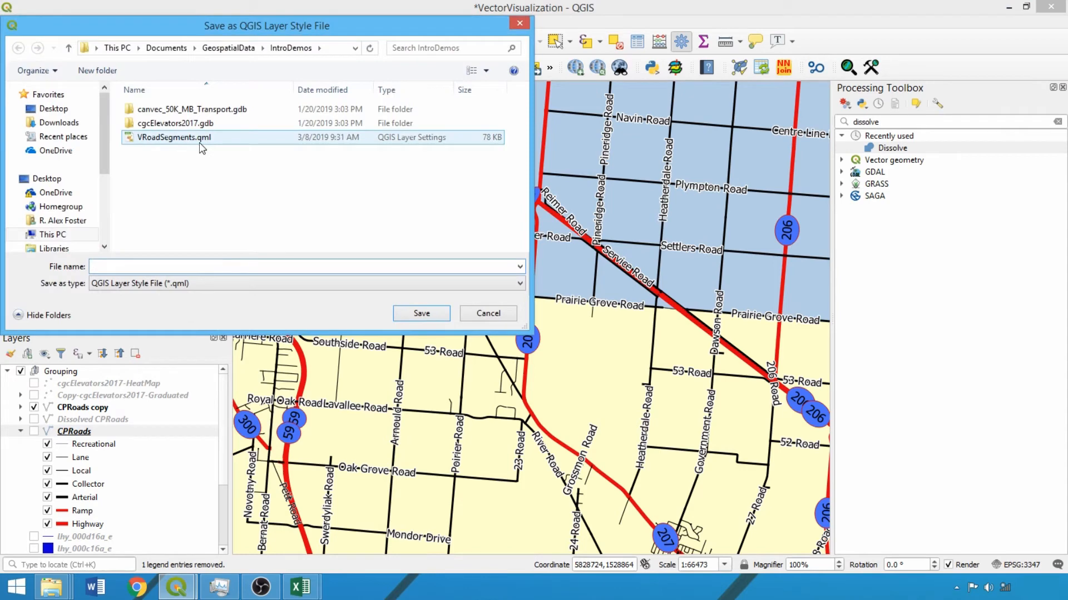
click(175, 137)
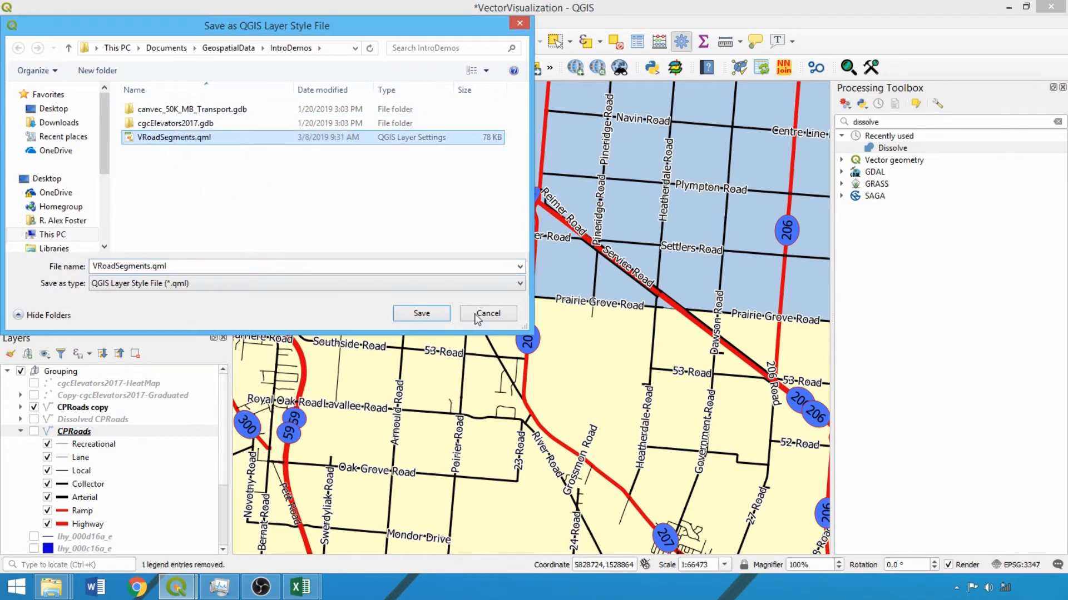
click(488, 314)
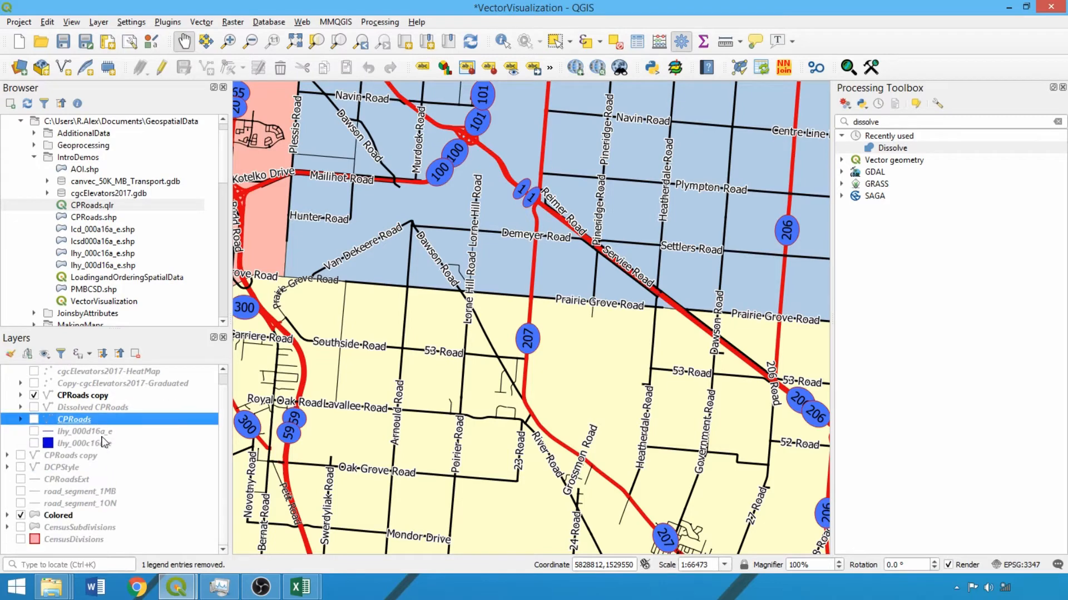
mouse_move(80, 490)
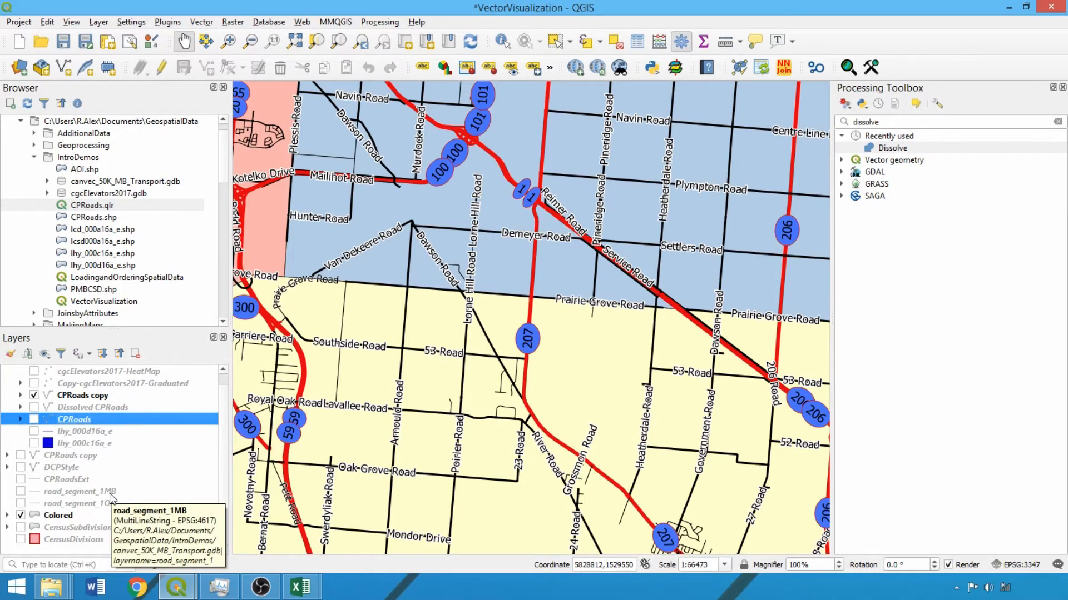
Start loading a saved style from road_segment_1MB's properties Style menu
click(80, 491)
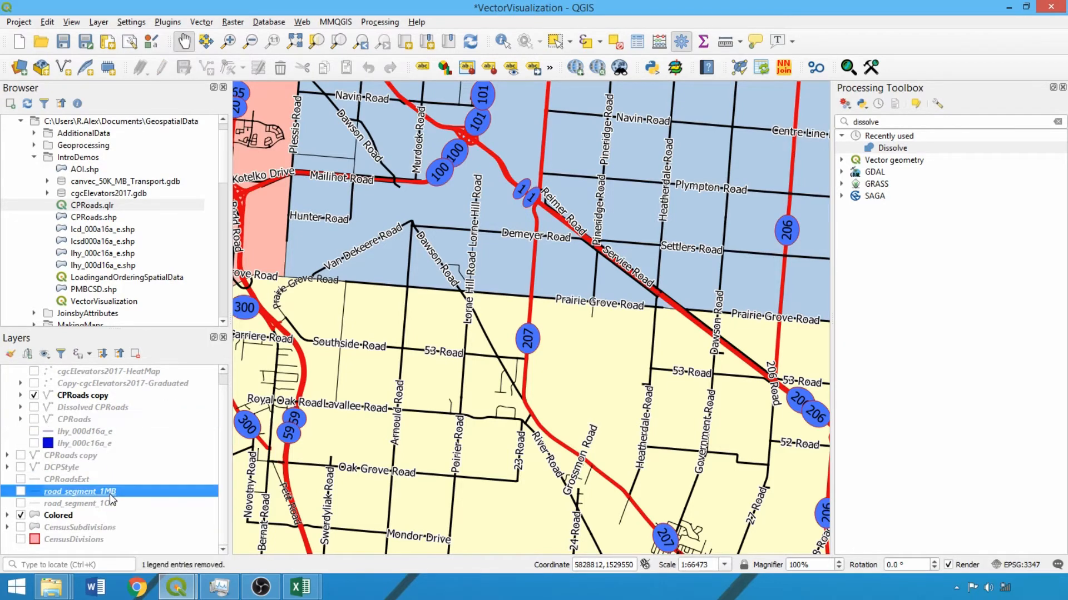
double_click(80, 490)
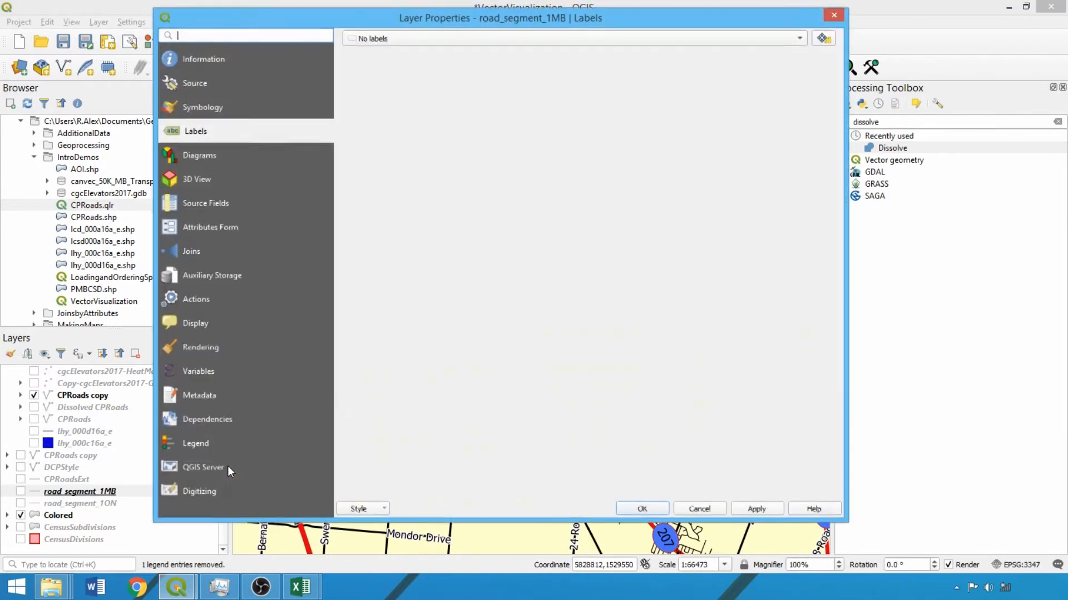
click(363, 508)
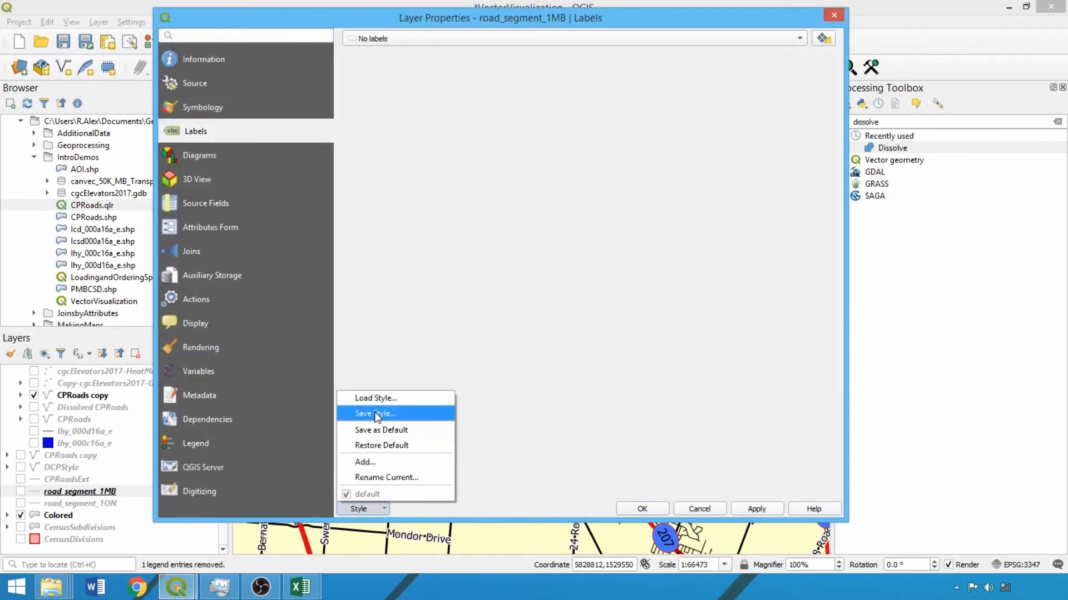
mouse_move(375, 398)
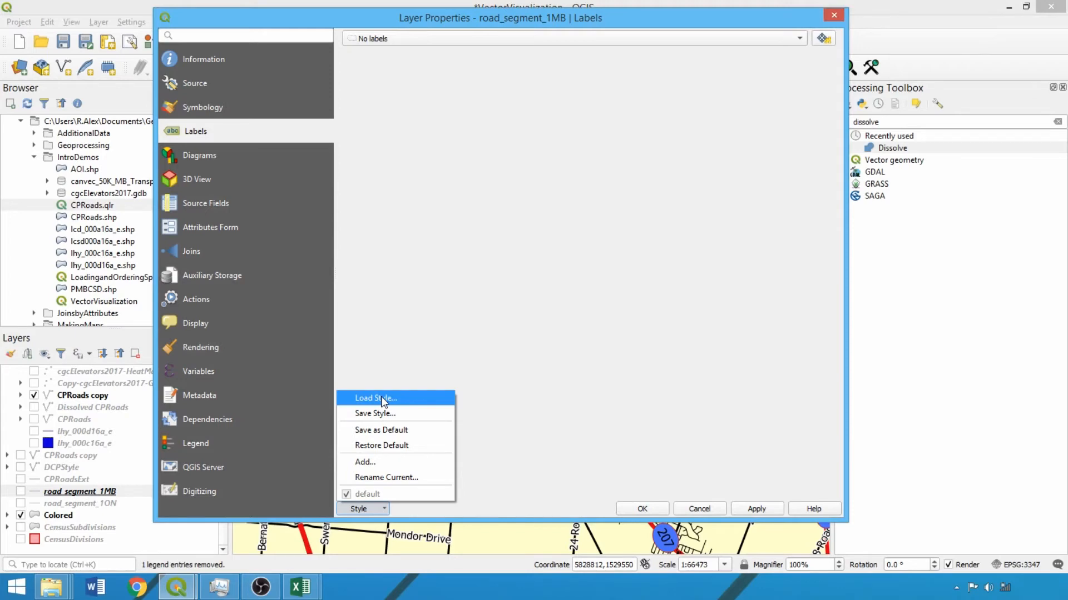
click(373, 398)
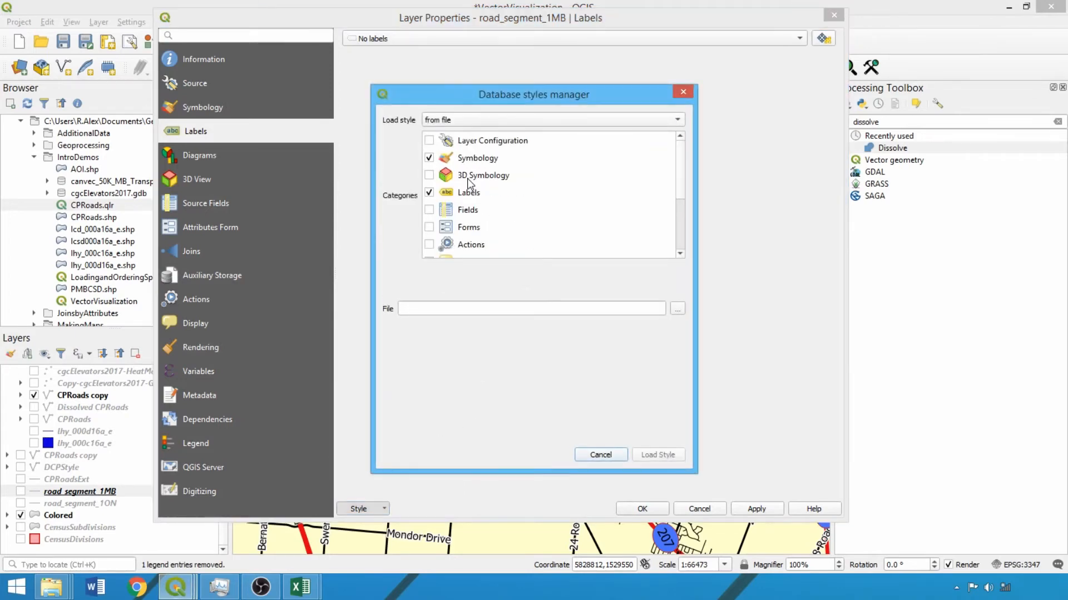
mouse_move(683, 323)
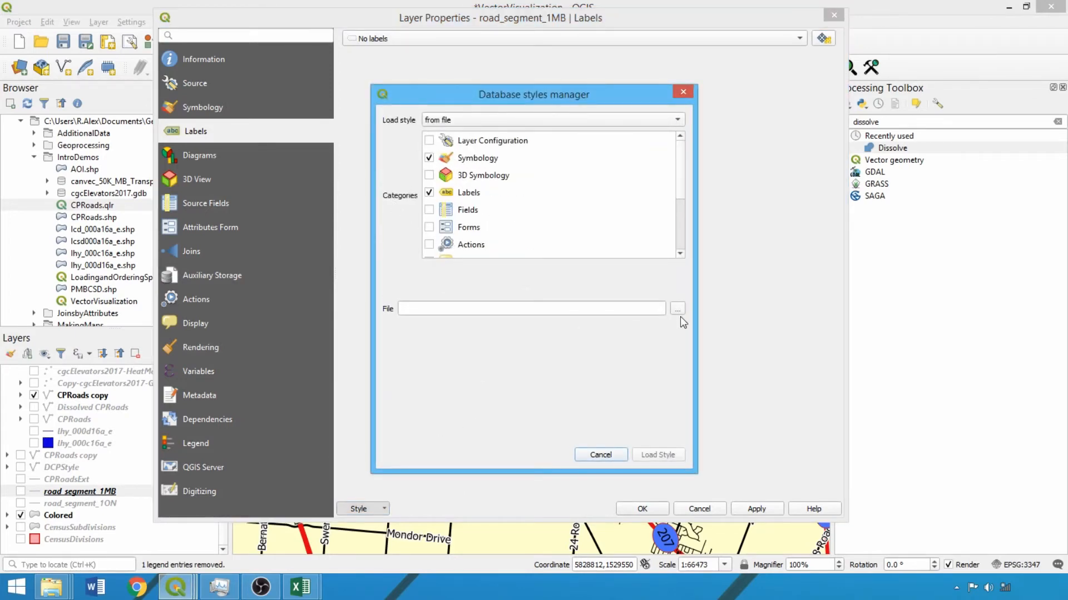
Load VRoadSegments.qml onto road_segment_1MB, applying its symbology and labels
click(677, 308)
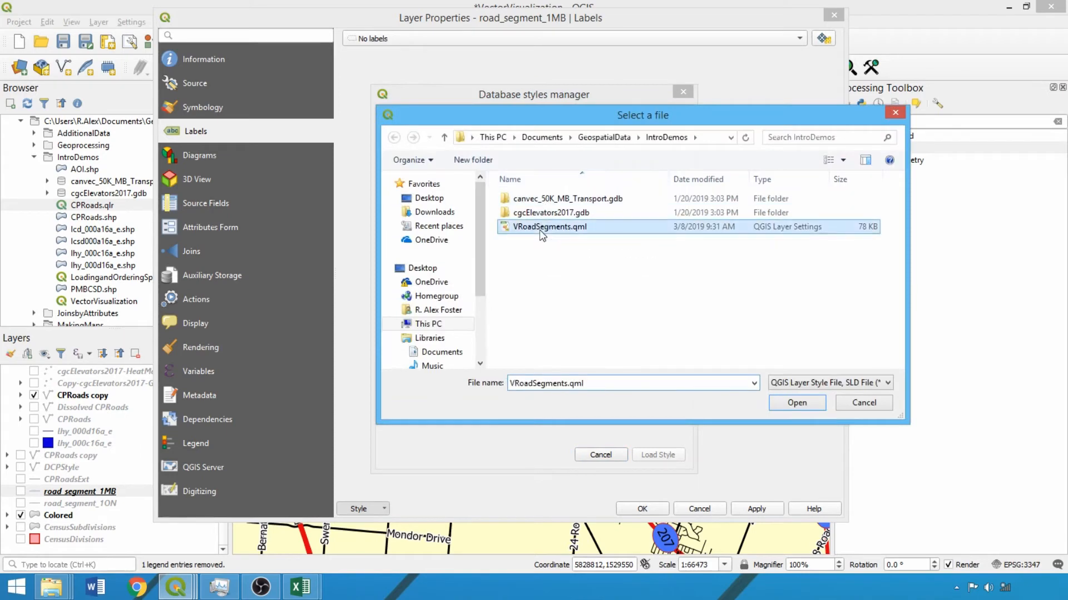
click(795, 403)
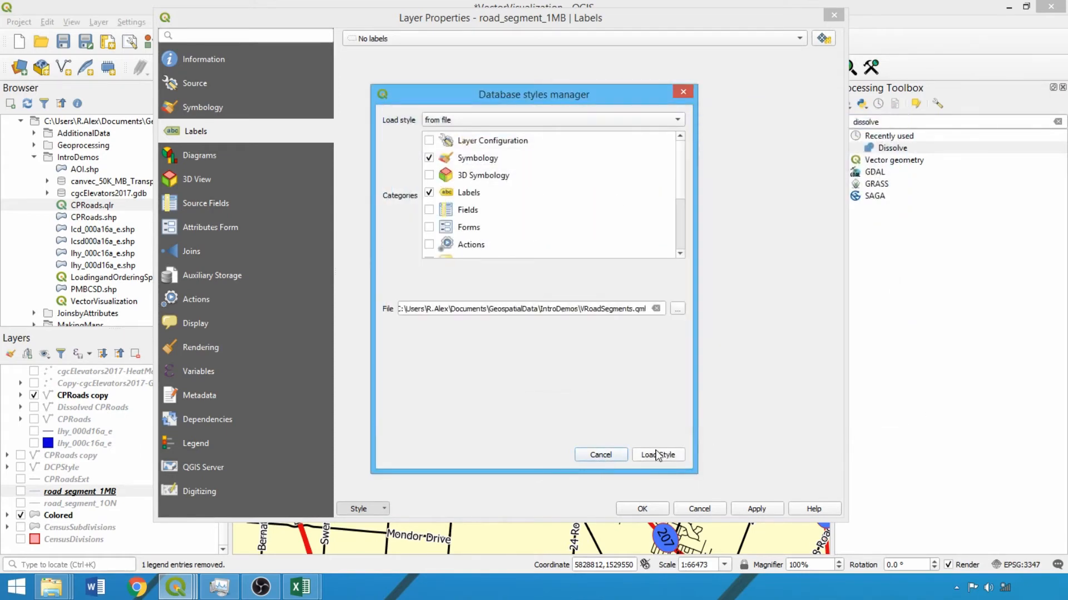
click(656, 454)
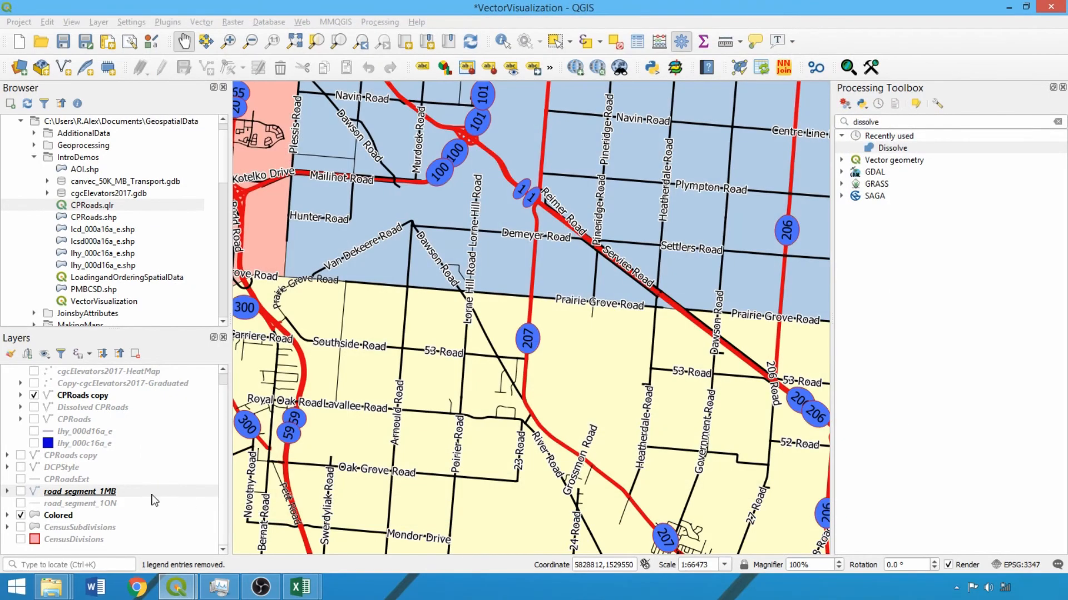
Zoom to road_segment_1MB, preview road_segment_1ON, then switch the road layers off
right_click(81, 490)
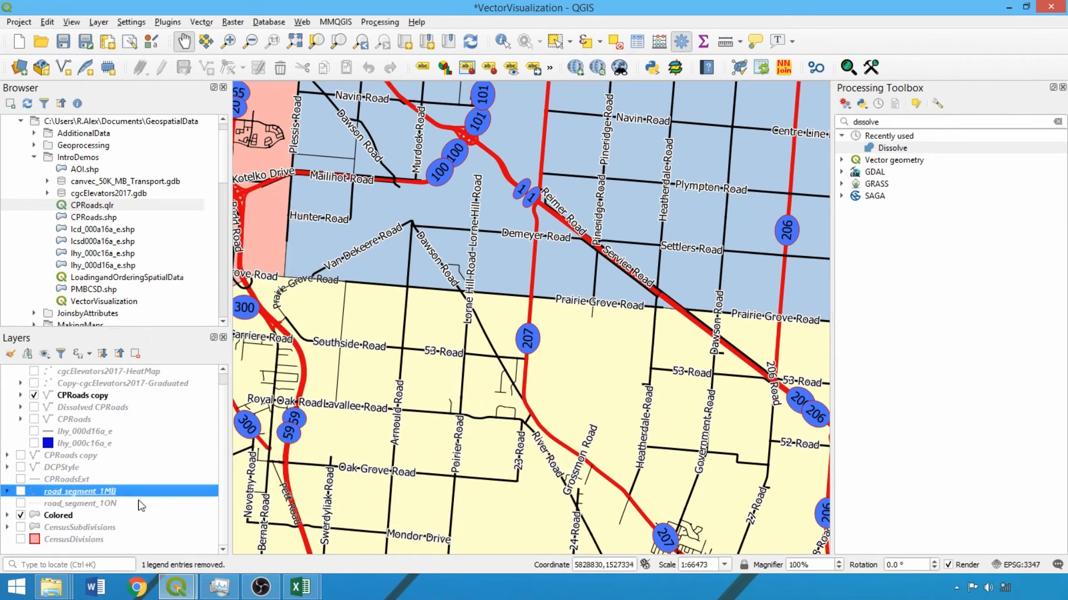
right_click(80, 503)
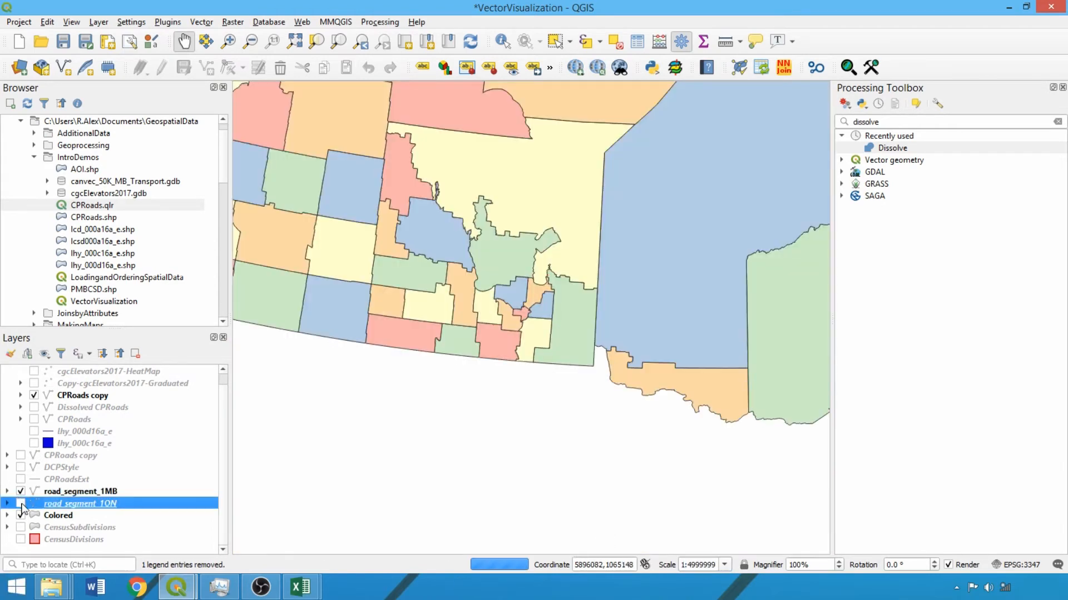
click(20, 502)
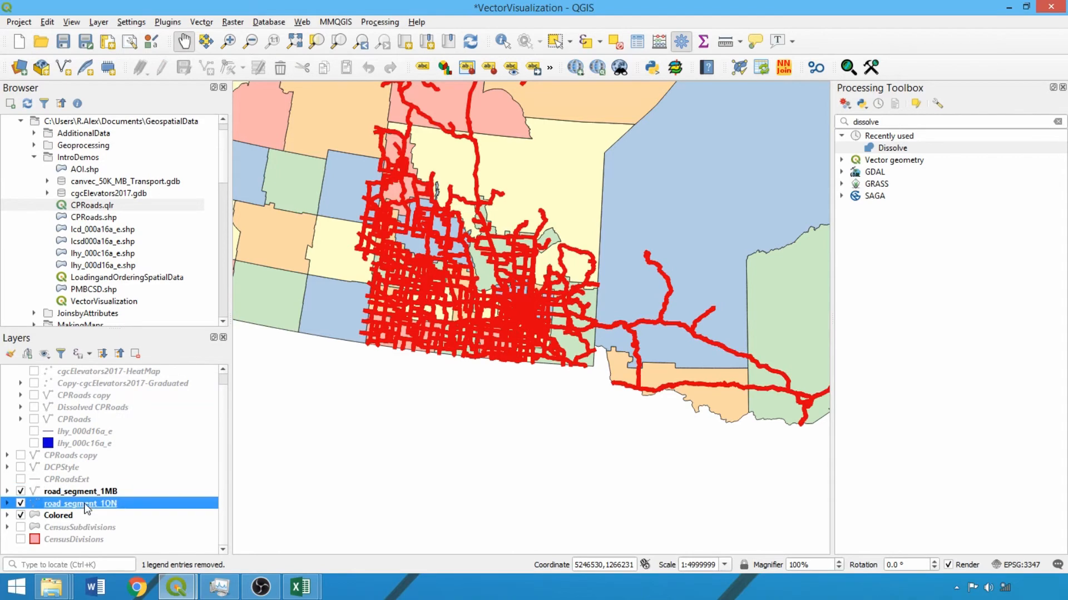
scroll(up, 3)
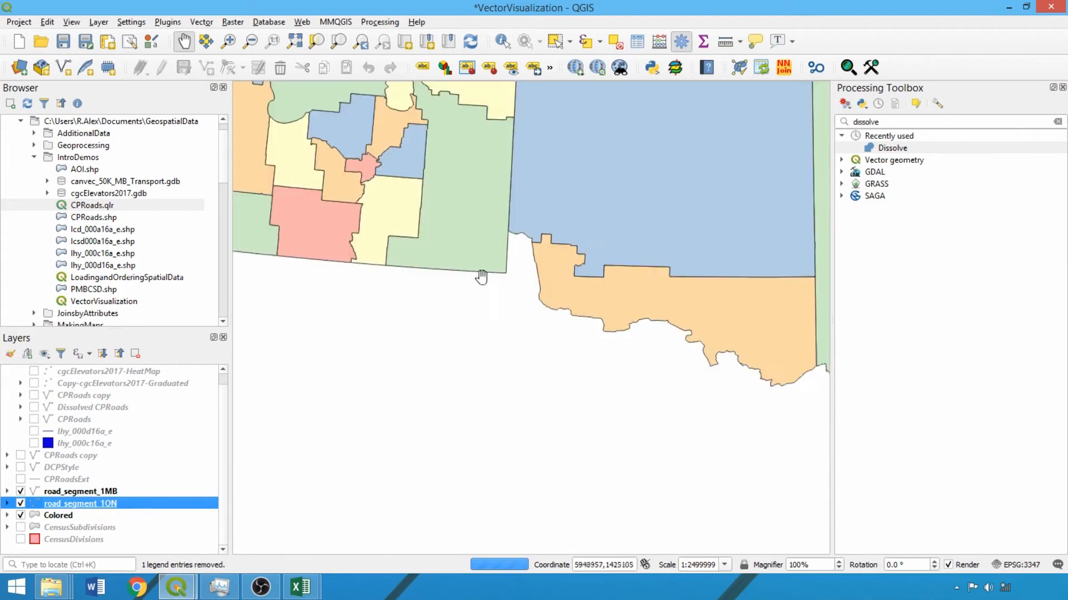
click(20, 490)
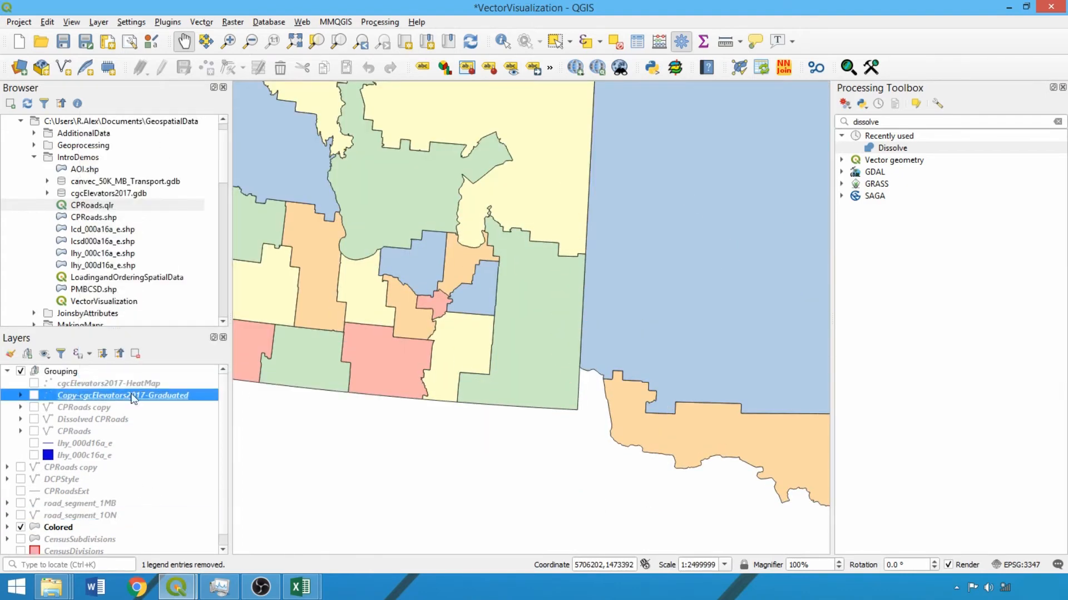
Apply the Spectral colour ramp to the elevator layer's five capacity classes
double_click(122, 396)
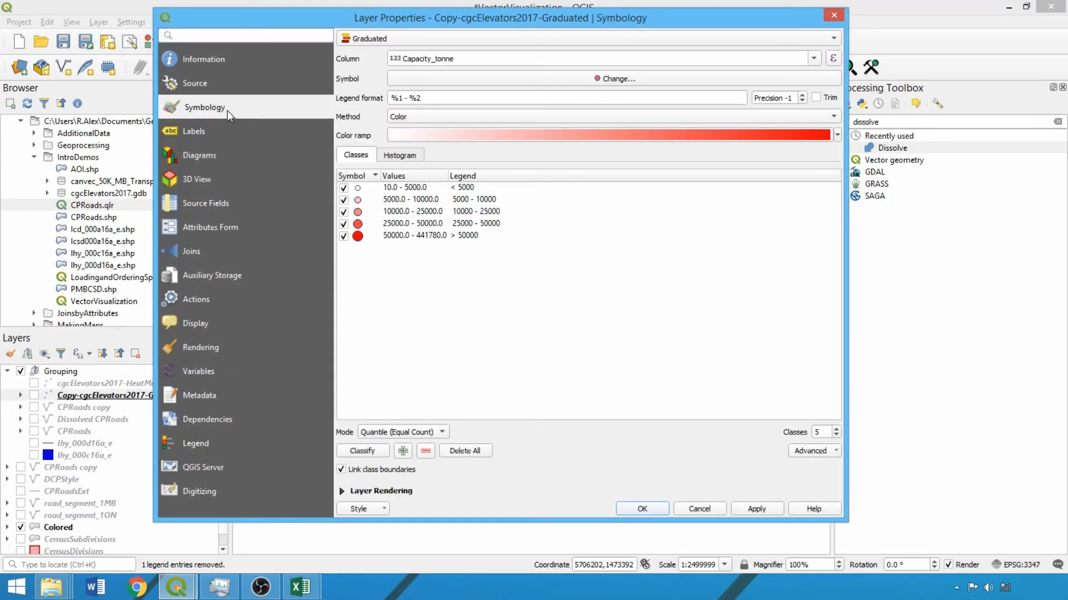
mouse_move(841, 140)
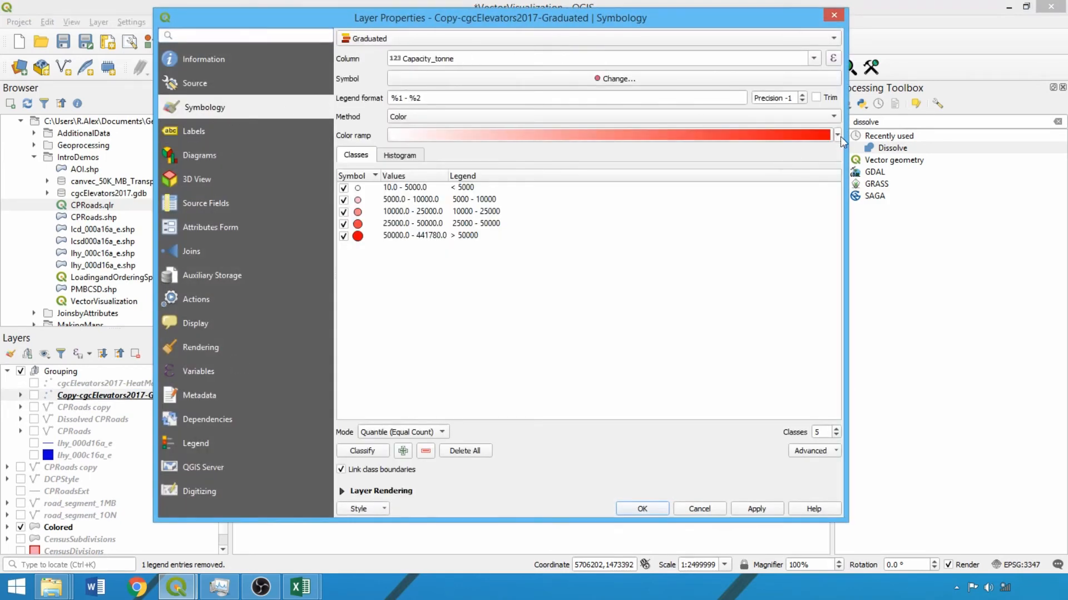
click(836, 135)
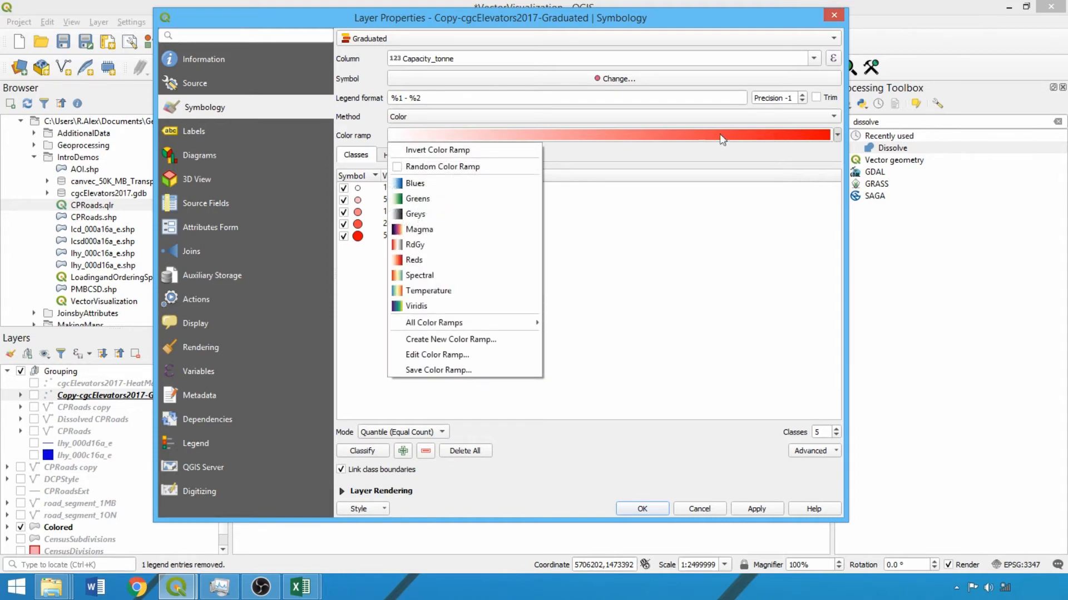
click(438, 369)
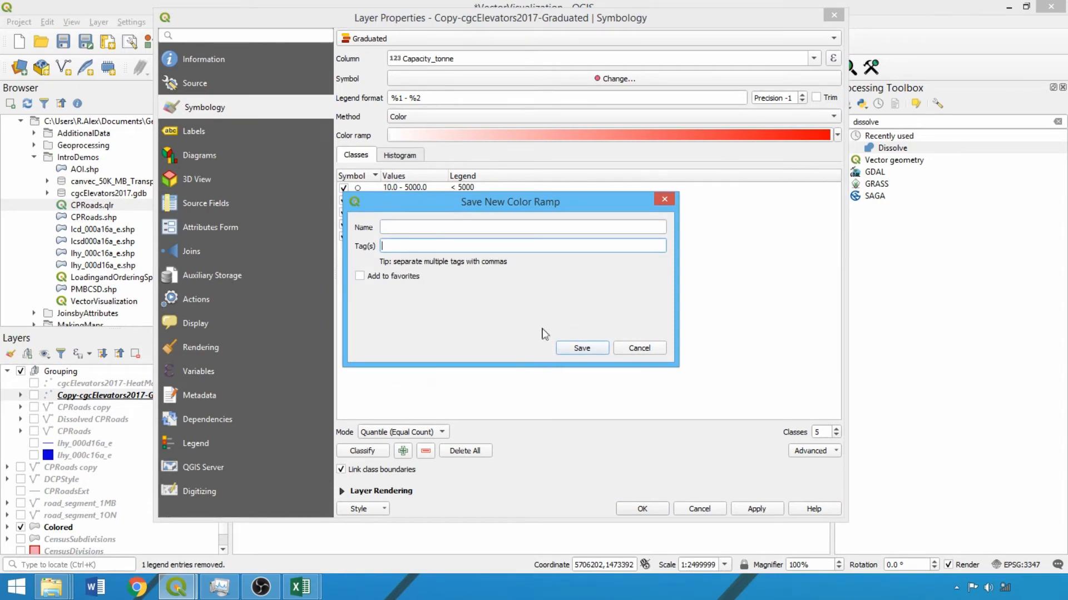
click(638, 348)
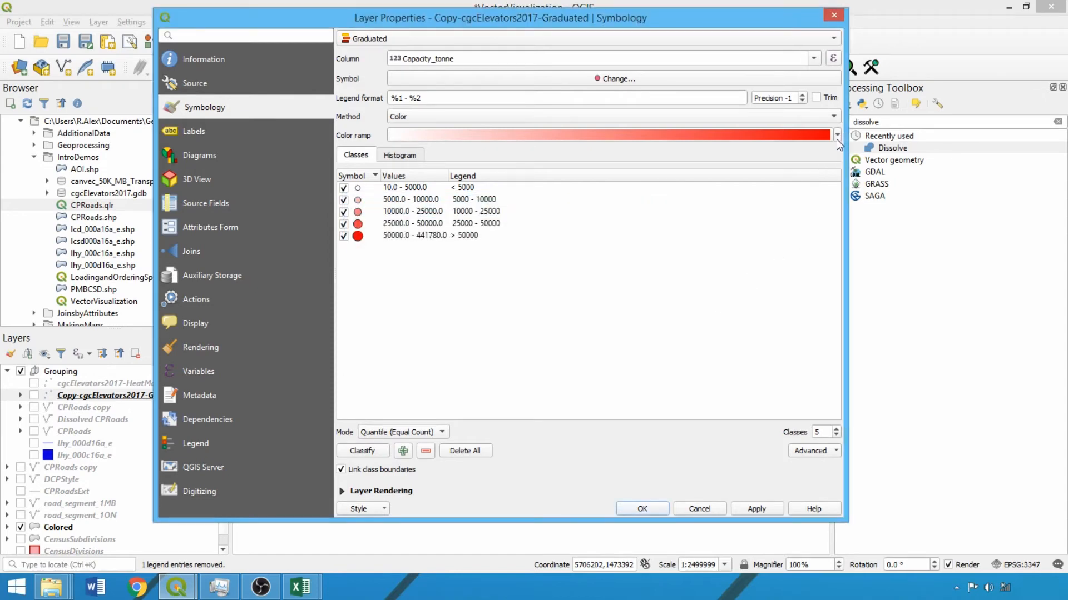
click(837, 134)
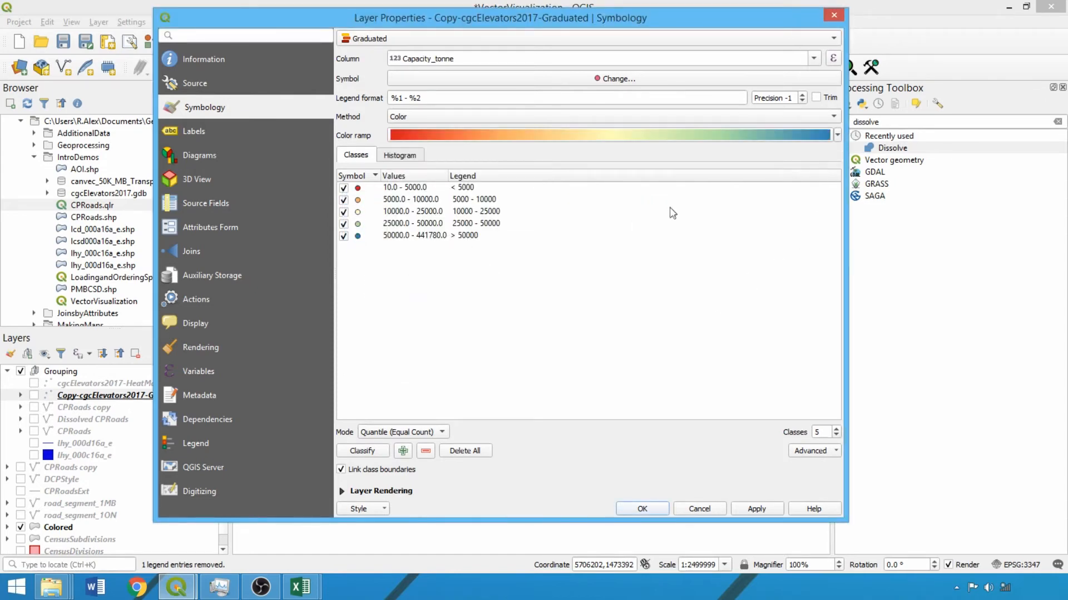
Invert the ramp so classes run blue to red and confirm the graduated colours
click(836, 134)
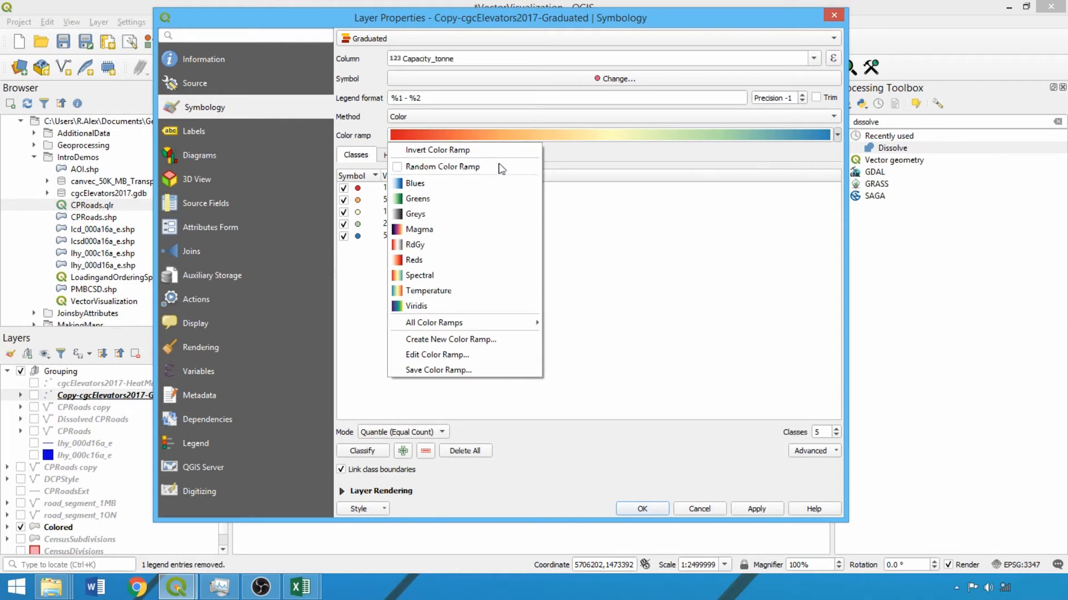
click(438, 150)
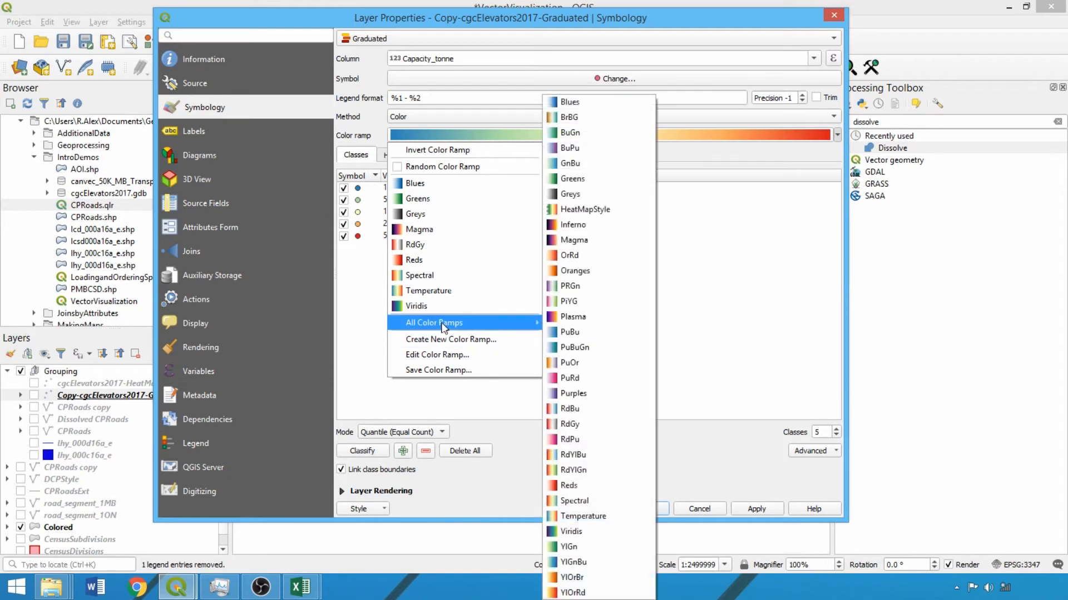
mouse_move(609, 211)
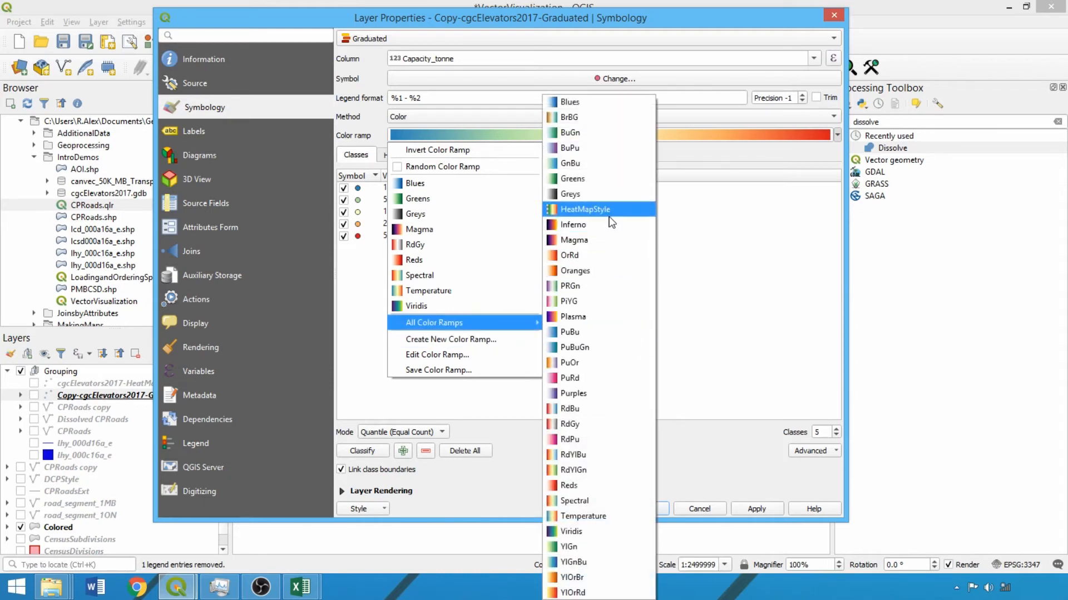
mouse_move(466, 330)
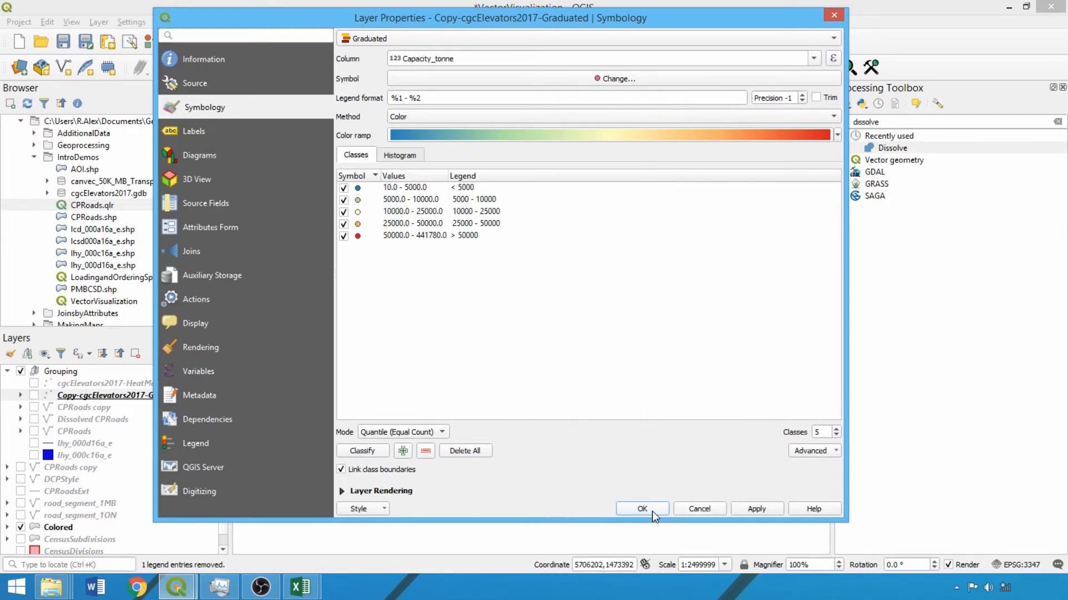
click(641, 508)
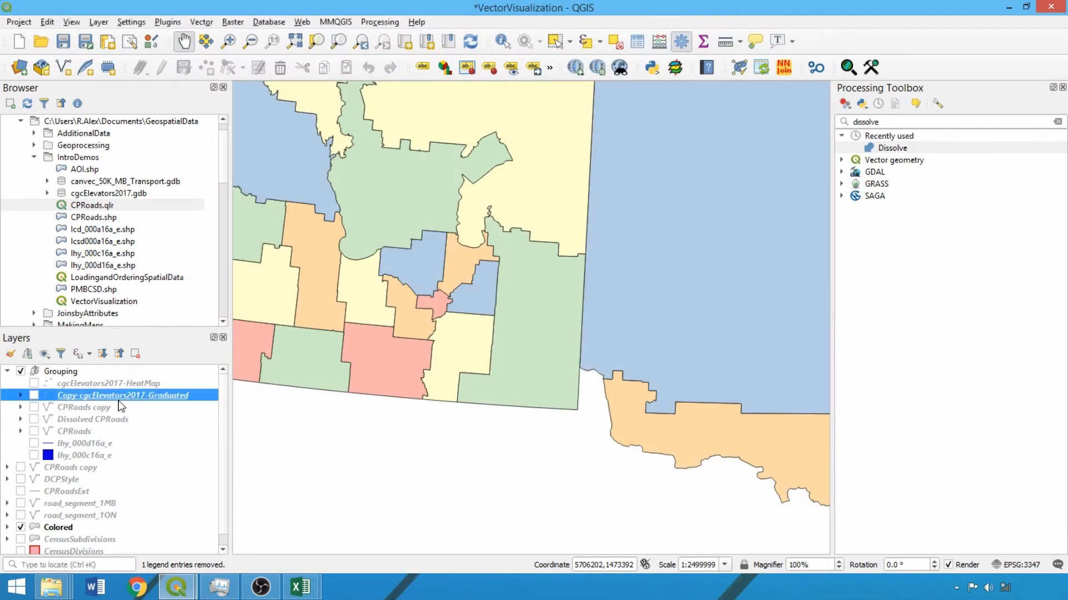
Create a virtual Text field named MFLabel in the Field Calculator, starting with 'Oper: '
click(34, 396)
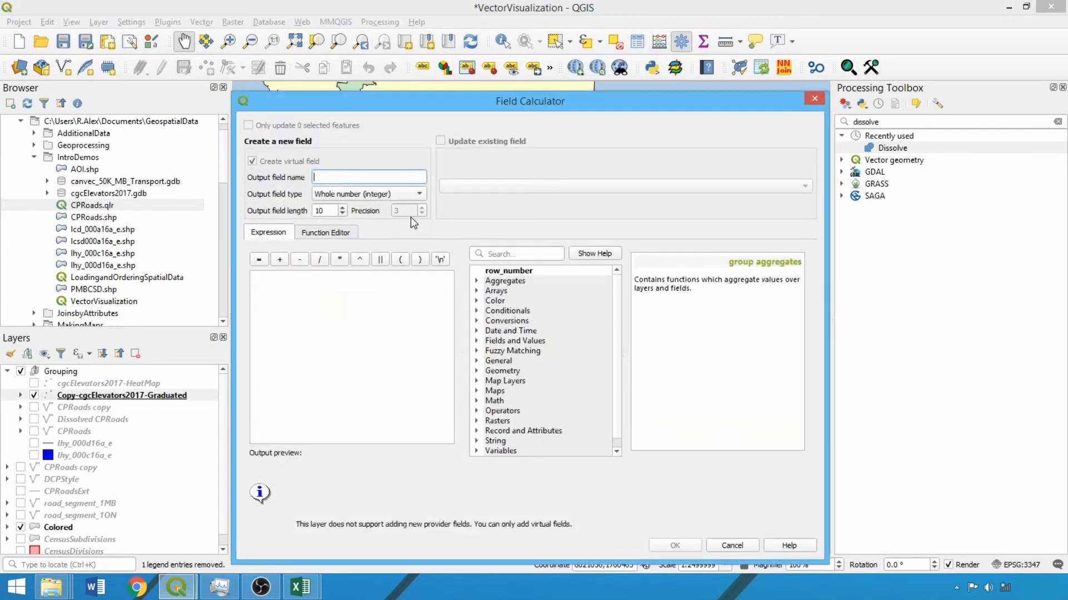
text(MFLabel)
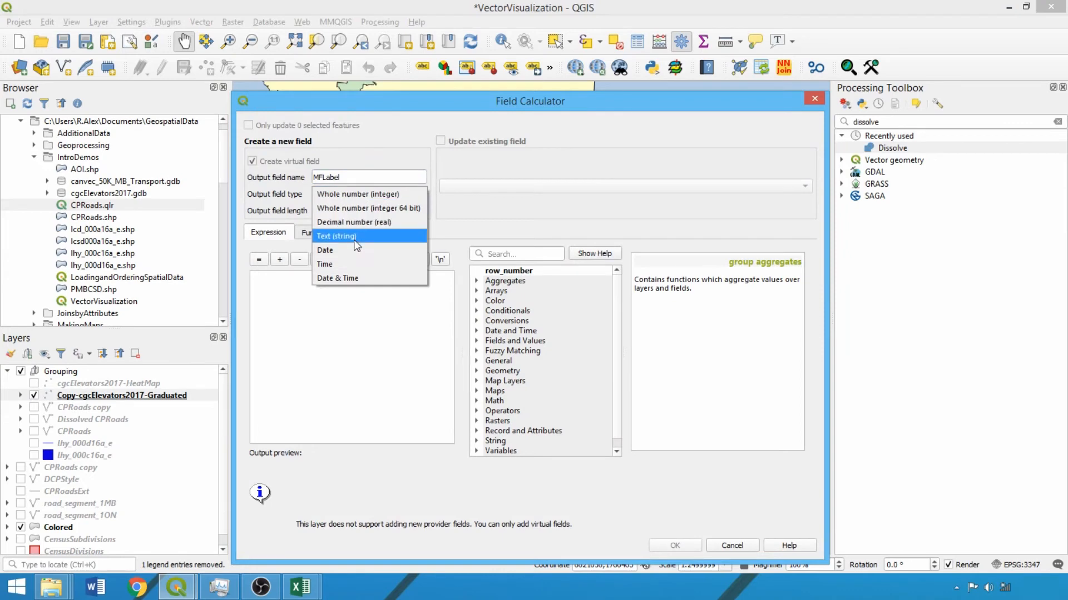
click(336, 236)
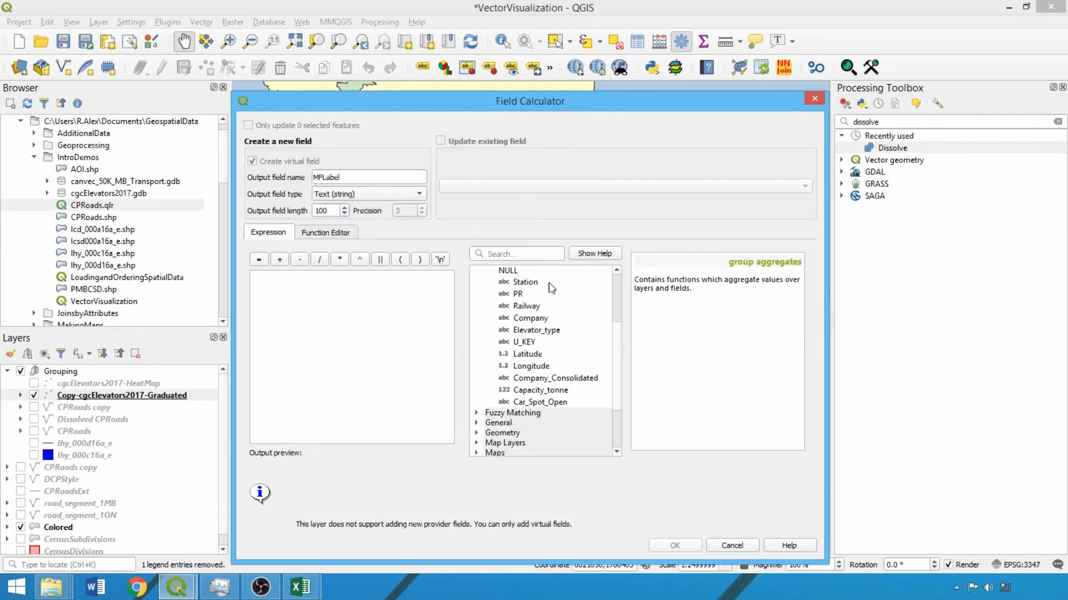
scroll(up, 3)
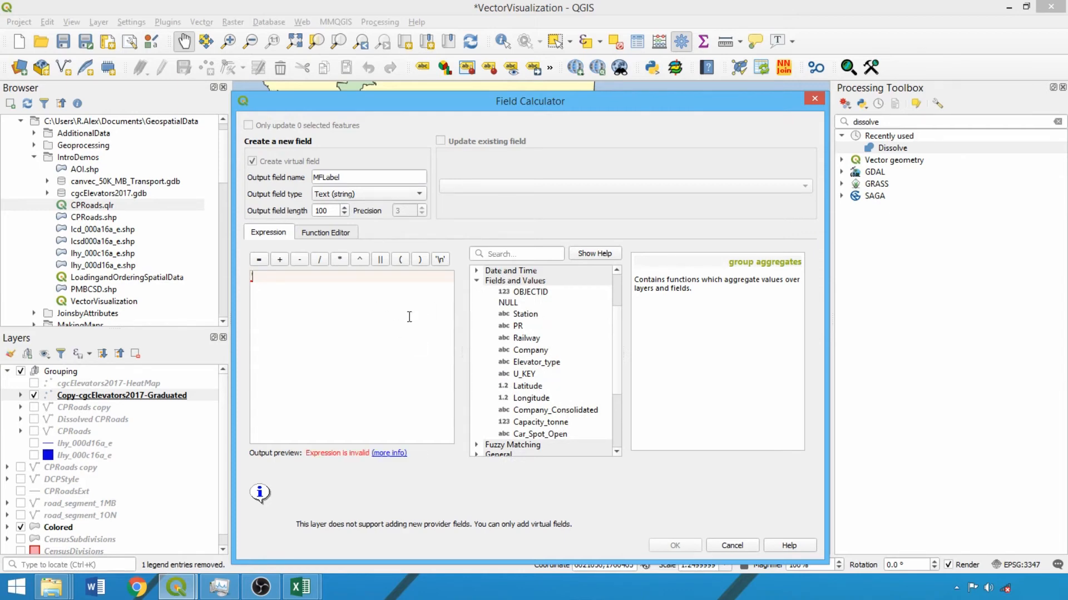
text('Oper: ' ||)
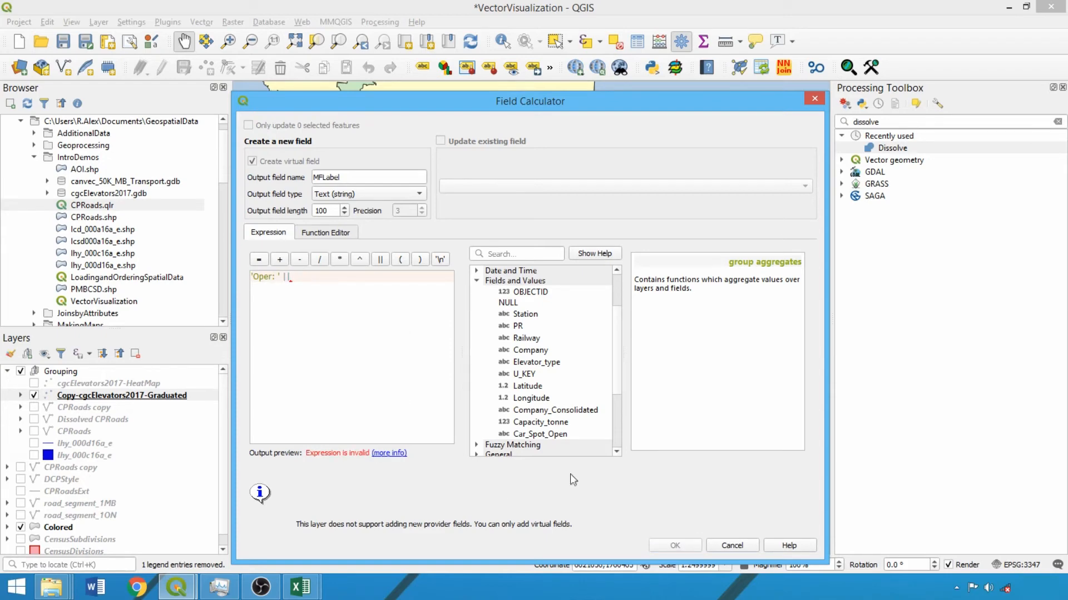
mouse_move(529, 322)
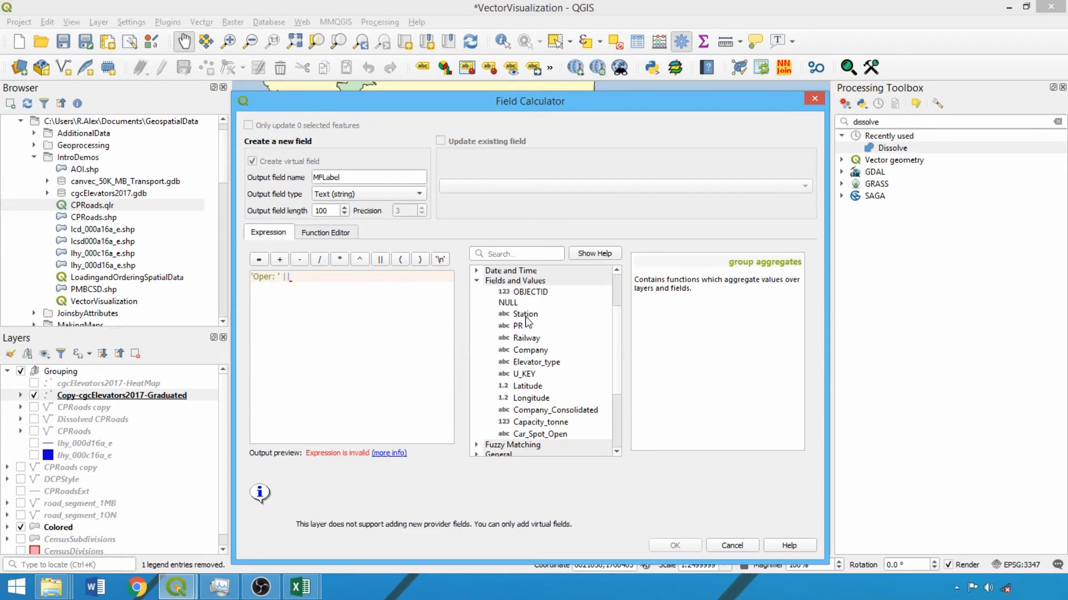
Build 'Oper: ' || "Railway" || 'Co: ' || "Company_Consolidated" || ', ' || "PR" and create the field
double_click(525, 338)
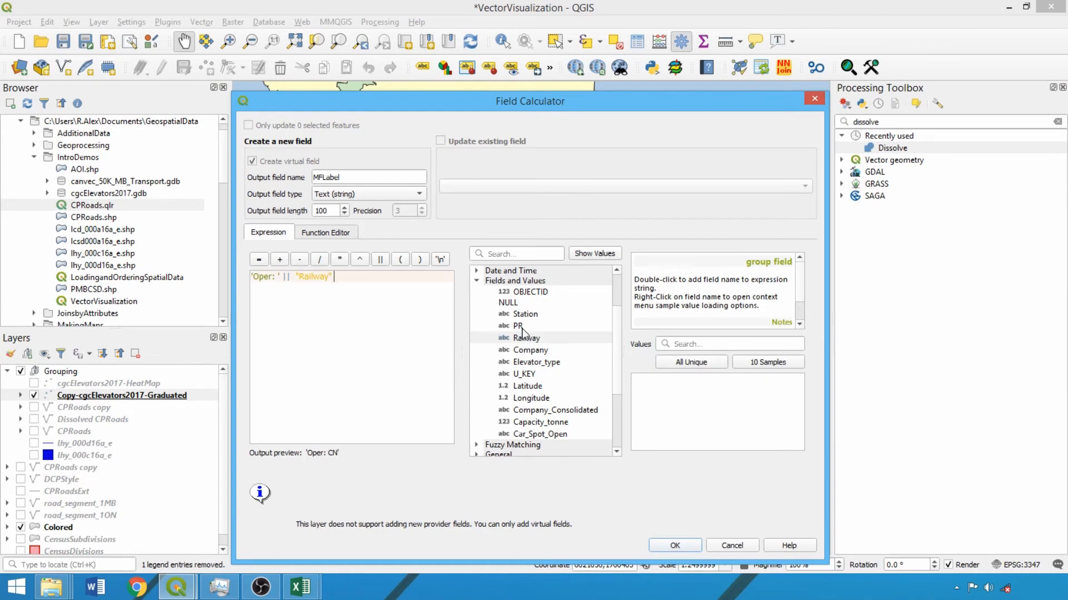
text(||)
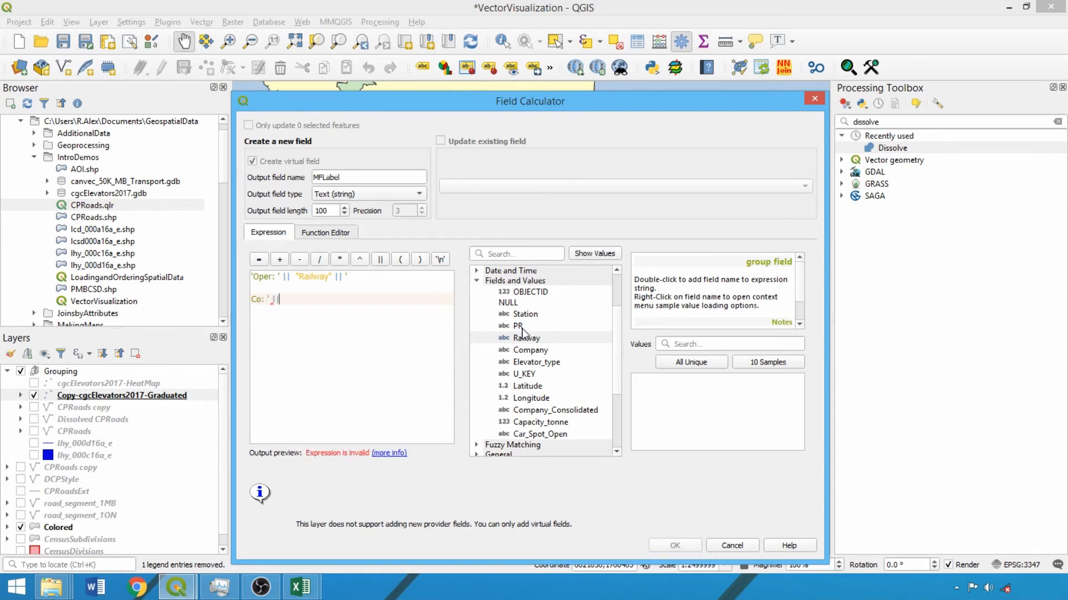
double_click(556, 410)
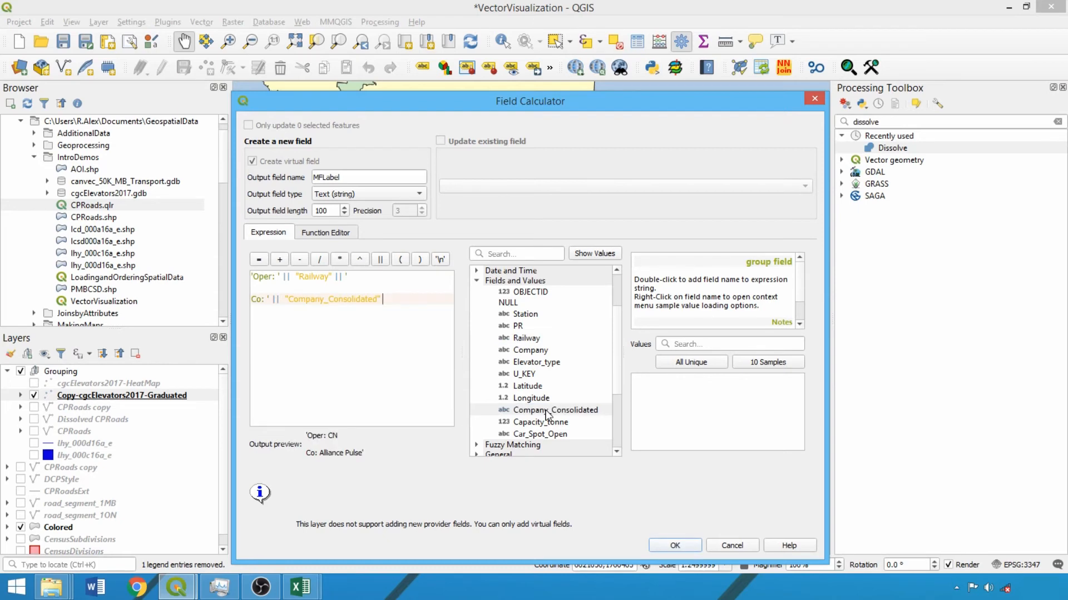
text(|| ',')
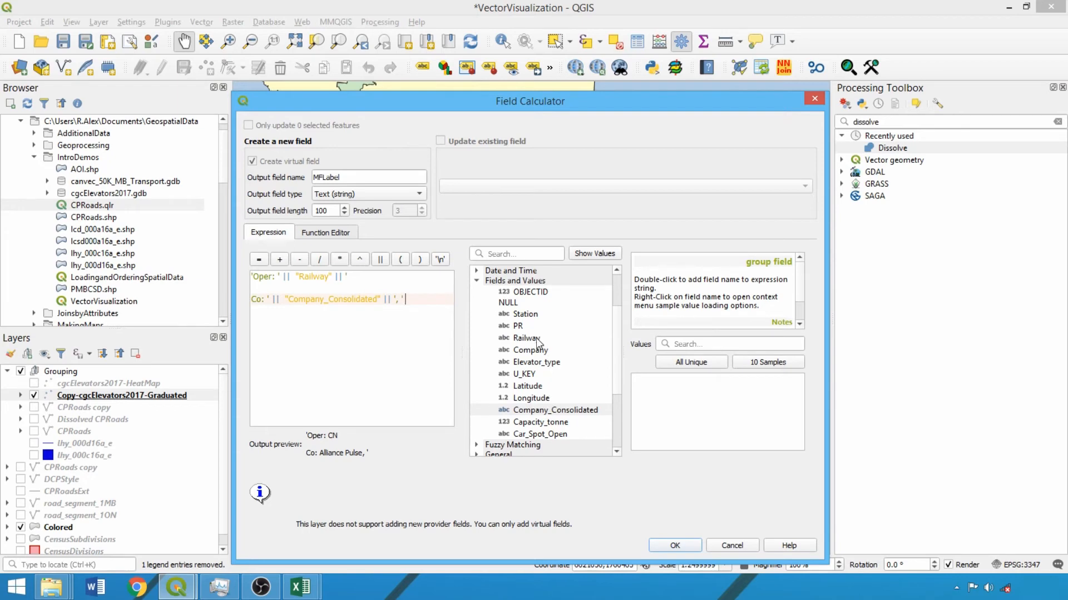
double_click(517, 326)
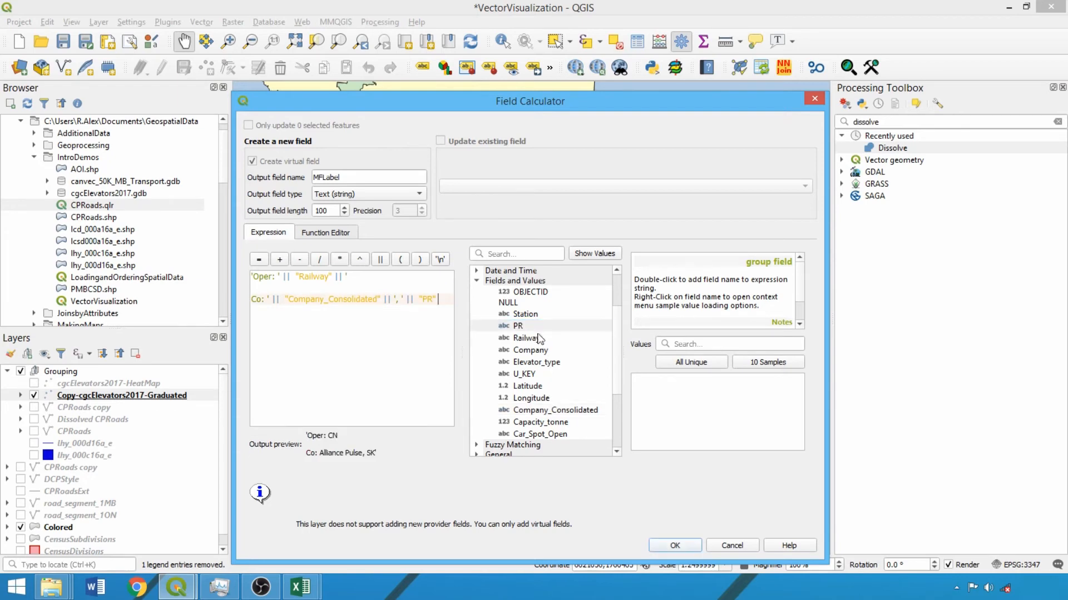
mouse_move(254, 481)
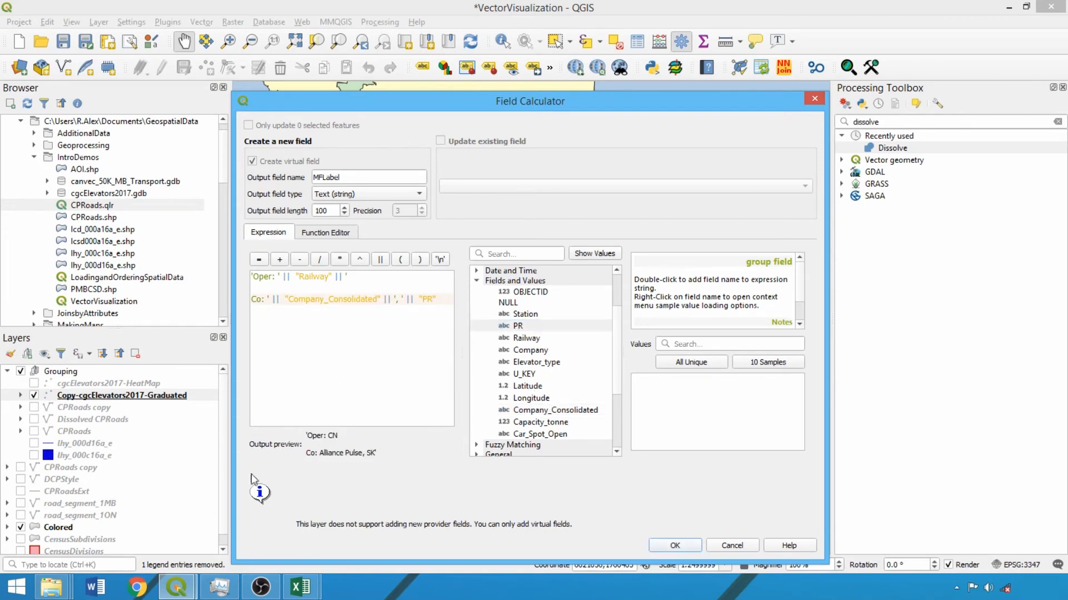
mouse_move(340, 464)
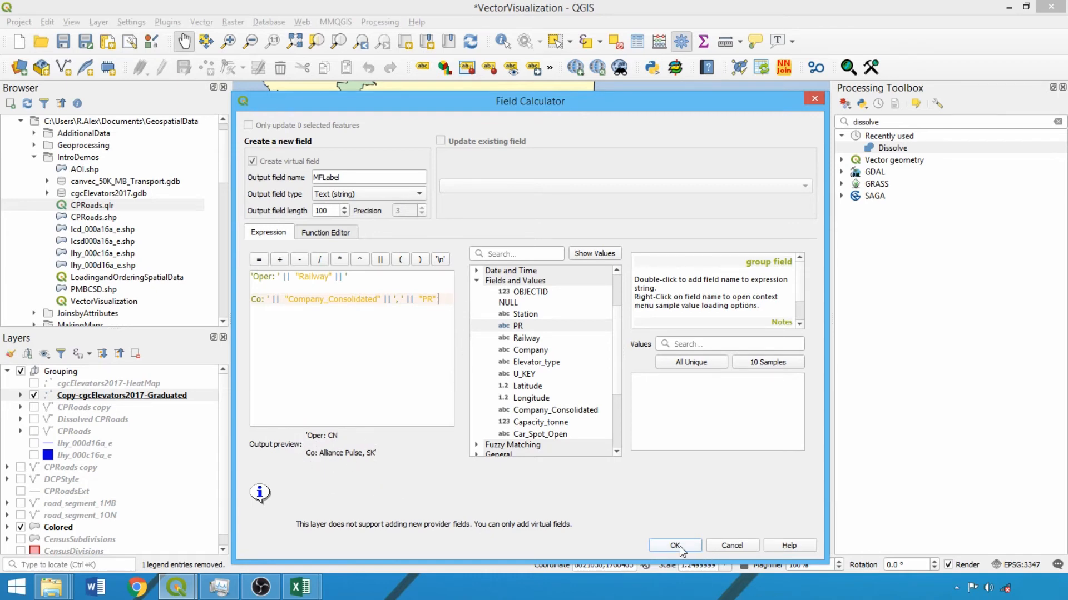
click(674, 545)
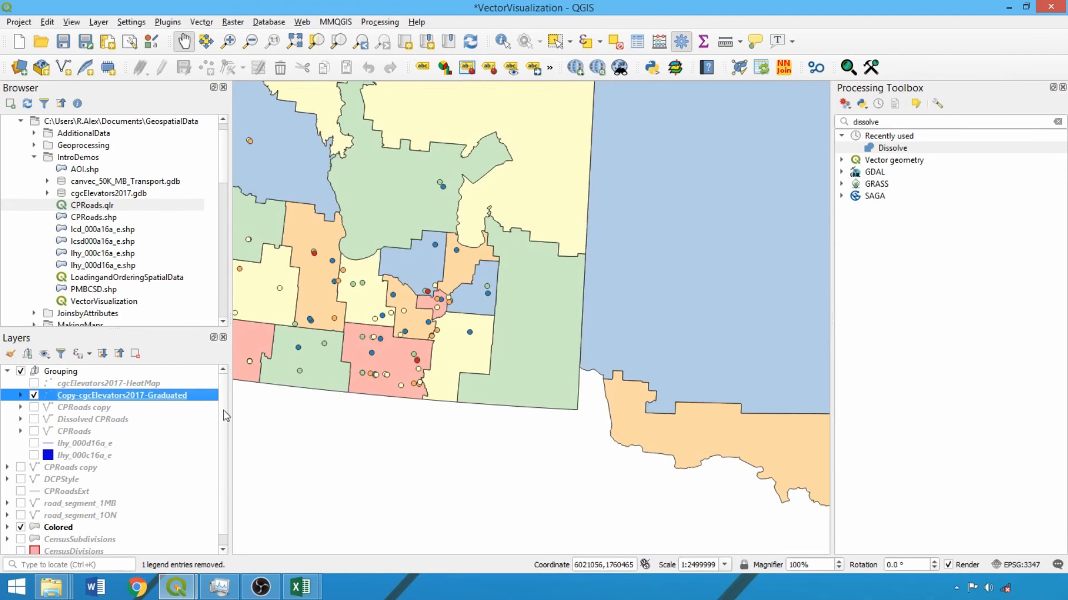
Label elevators with MFLabel using cartographic placement at a fixed offset from points
double_click(121, 396)
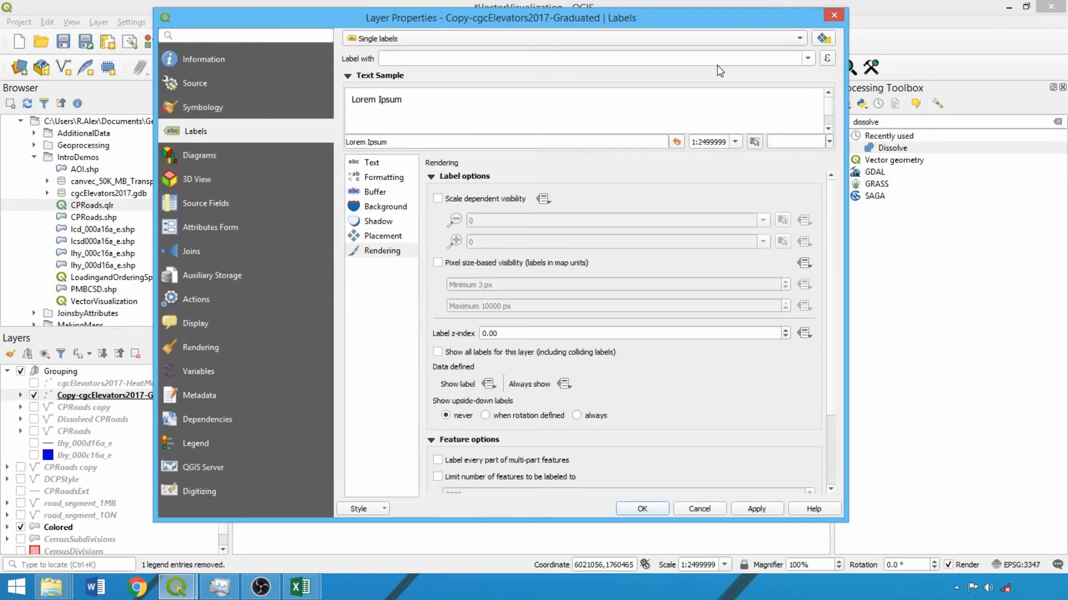
click(807, 58)
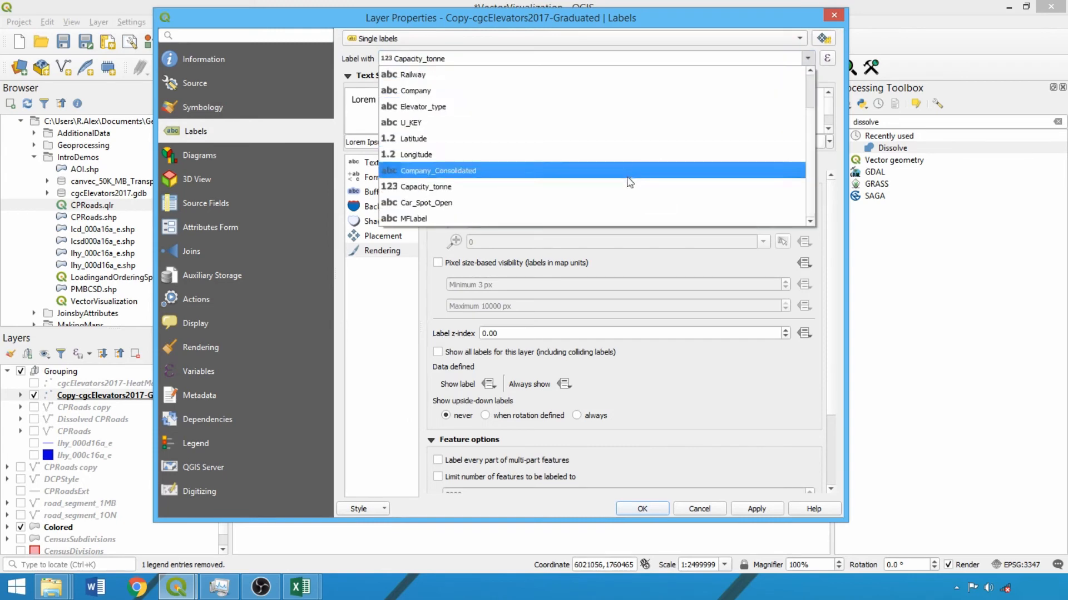
click(412, 219)
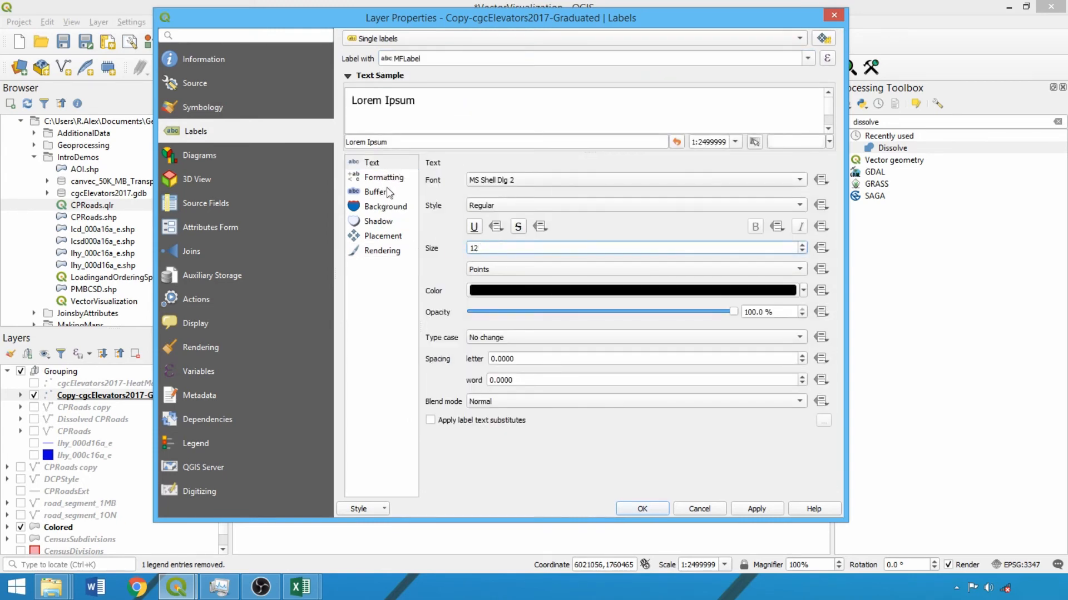
click(375, 191)
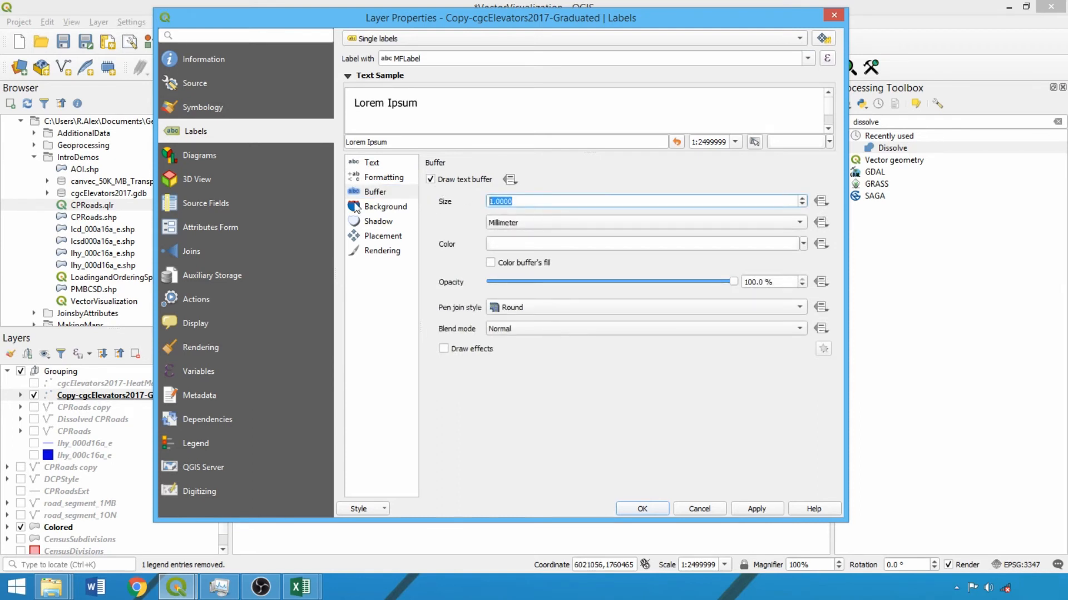
click(382, 236)
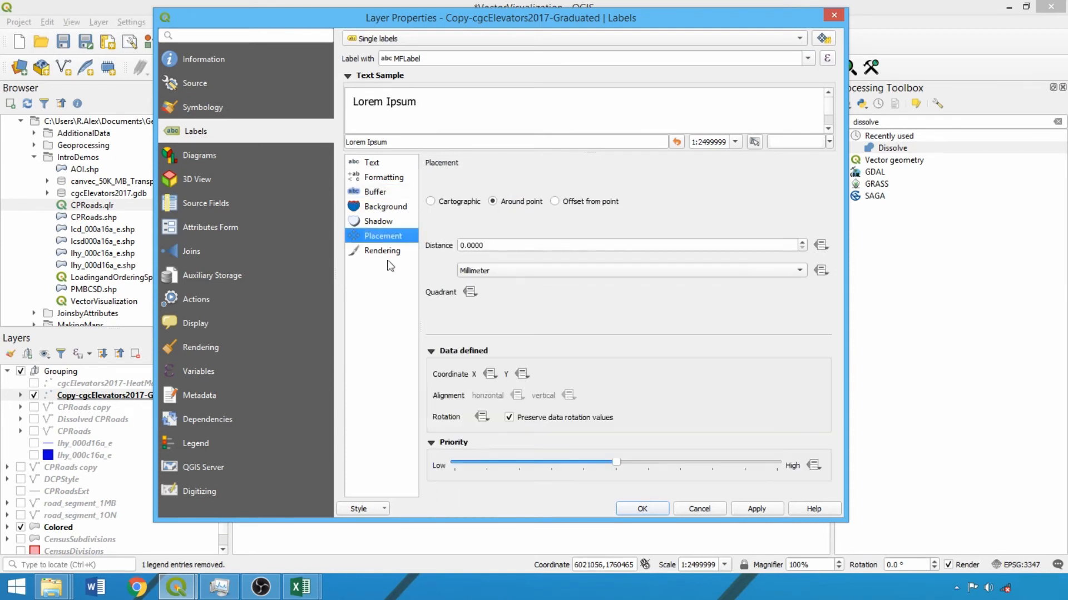
mouse_move(653, 227)
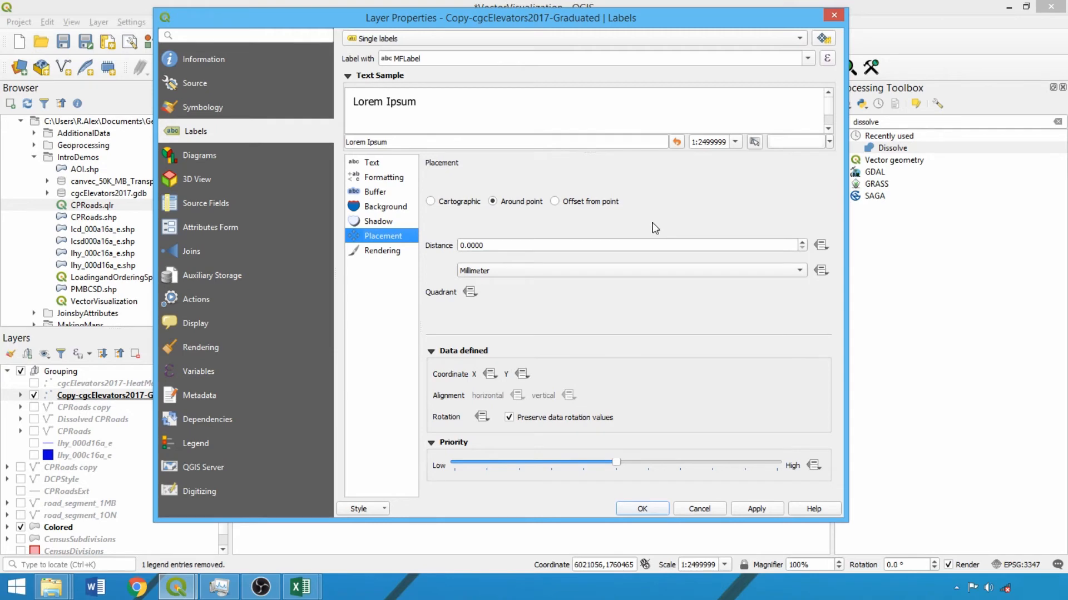
click(431, 201)
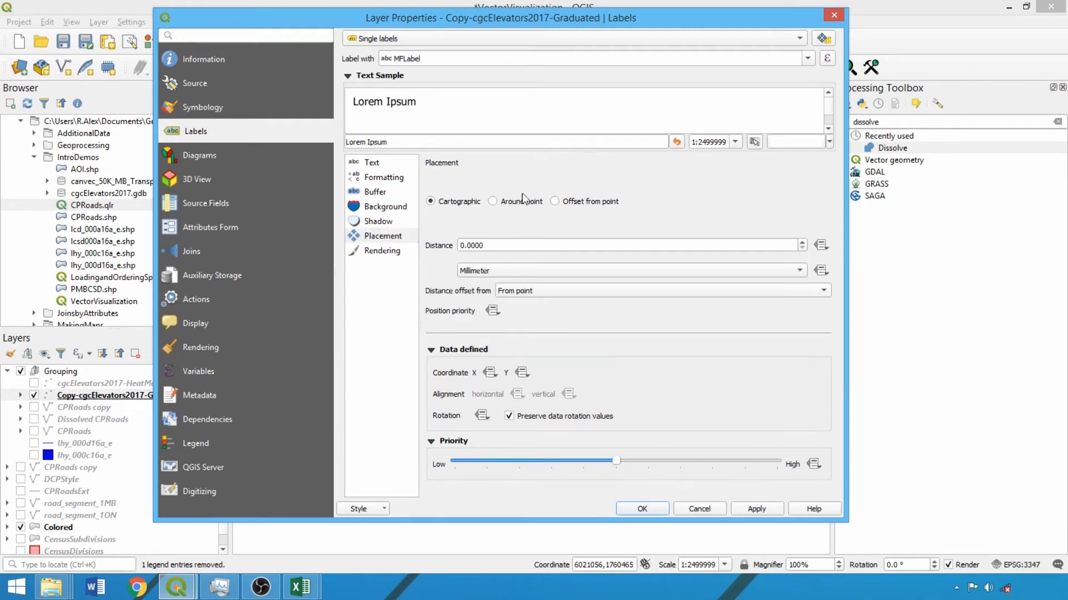
mouse_move(574, 202)
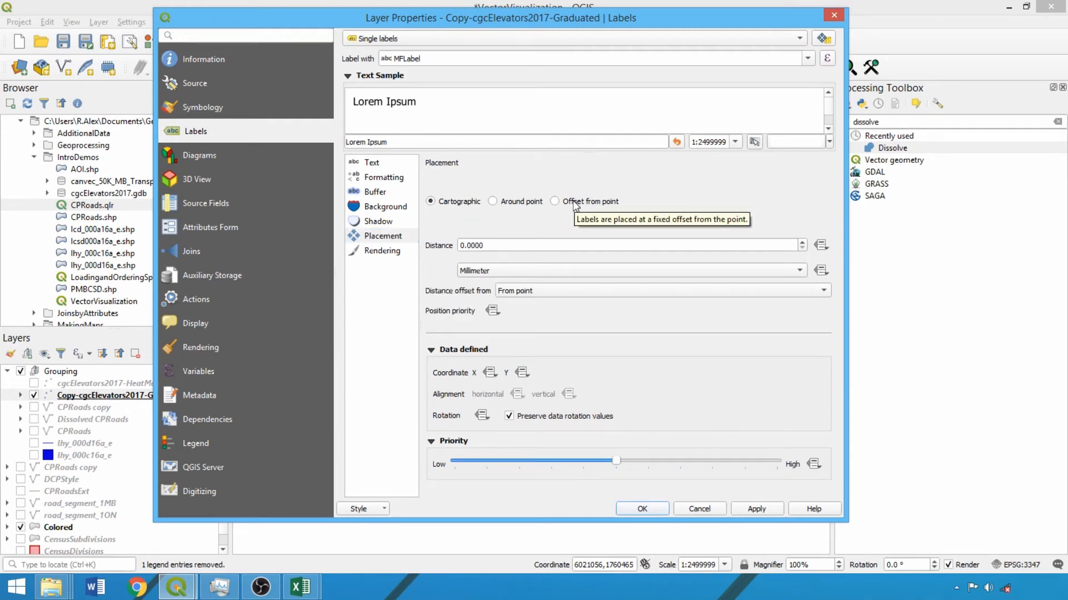
click(555, 201)
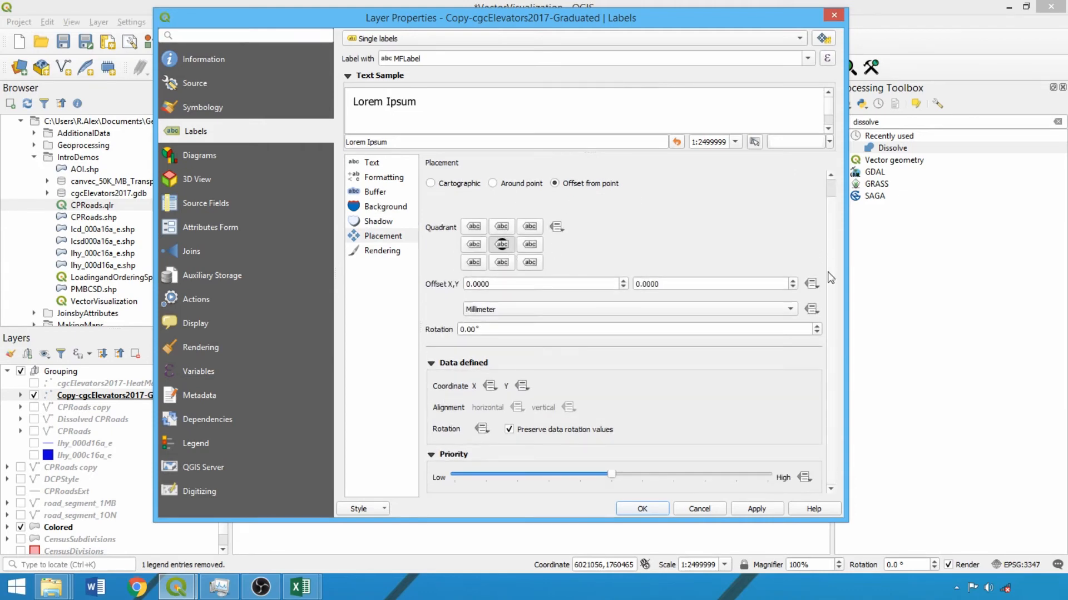
Enable scale-dependent label visibility with a 1:500000 limit and apply the settings
click(382, 250)
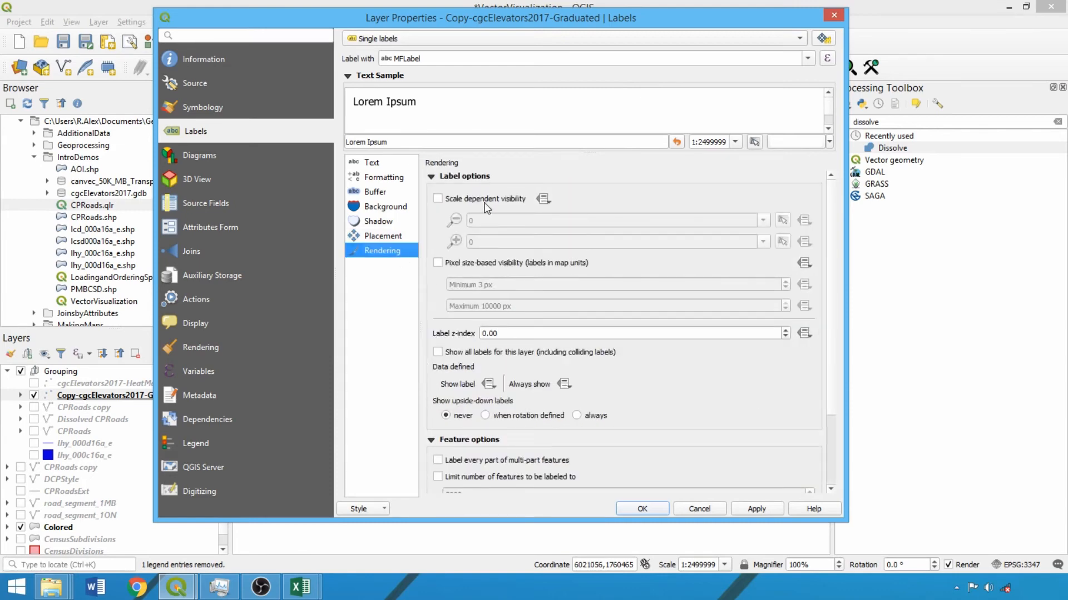
click(438, 198)
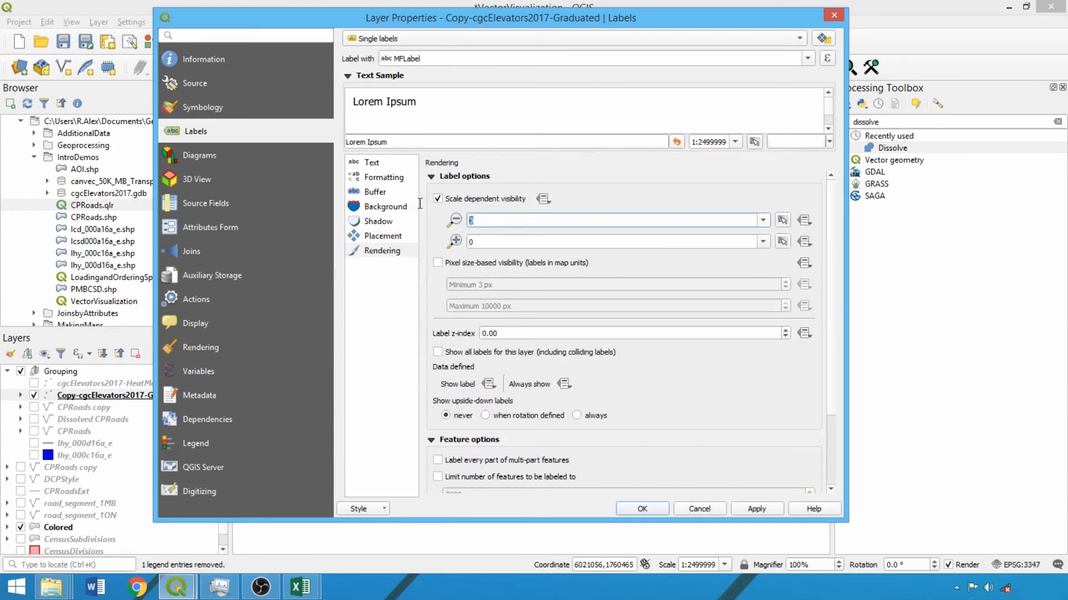
text(500000)
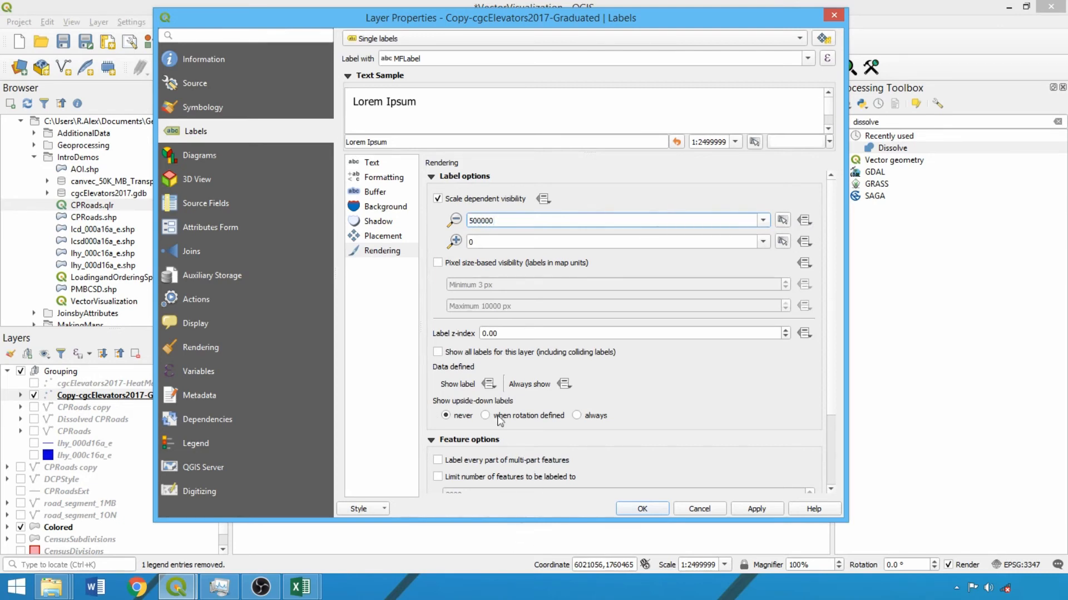
scroll(down, 3)
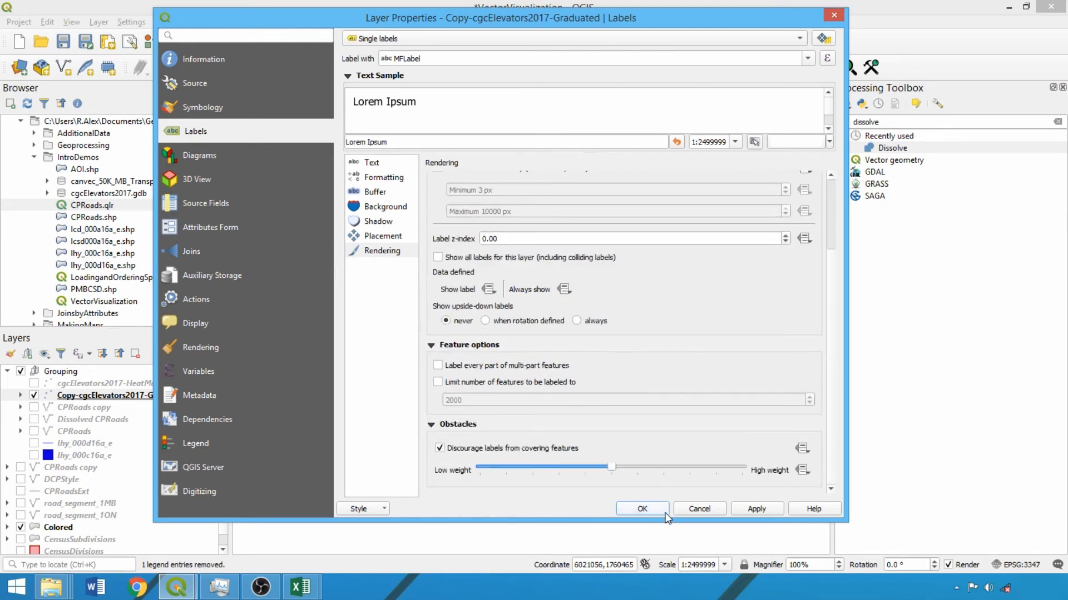
click(640, 509)
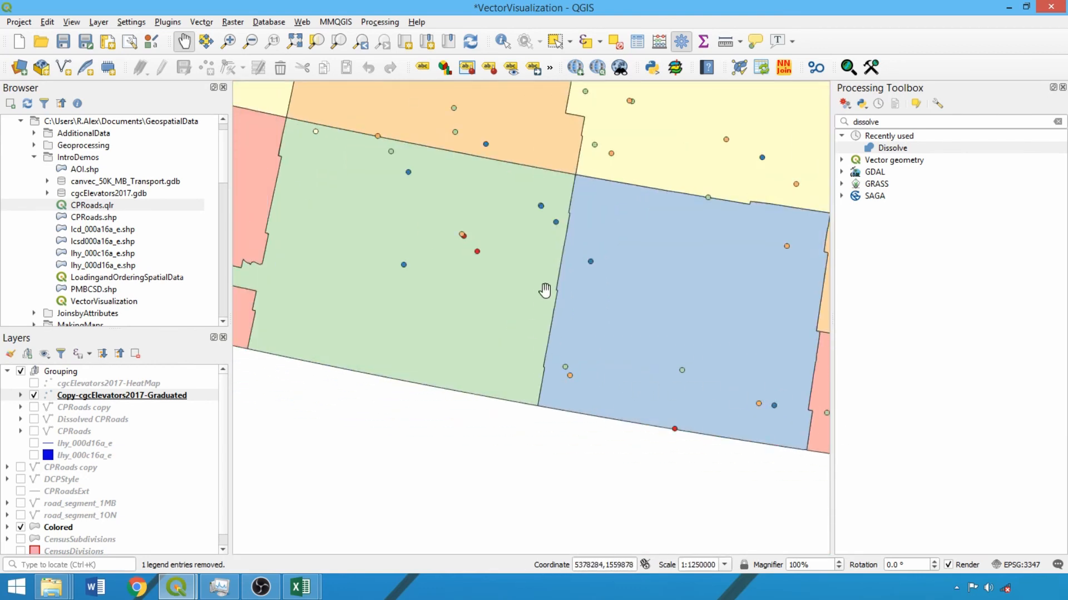
Zoom to check the elevator labels, then switch the CPRoads layer on
scroll(up, 3)
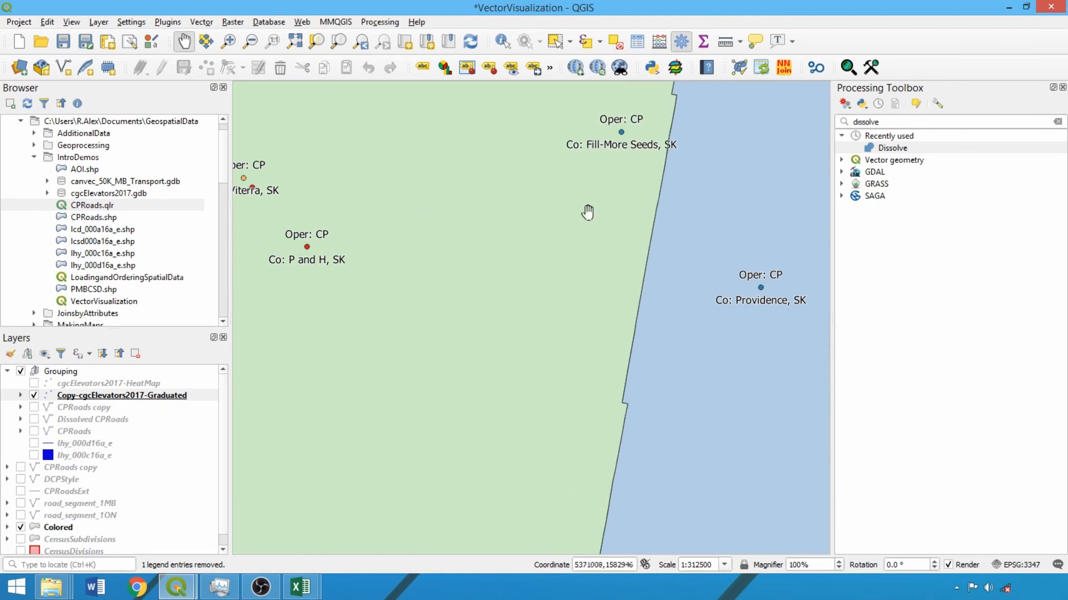
mouse_move(687, 147)
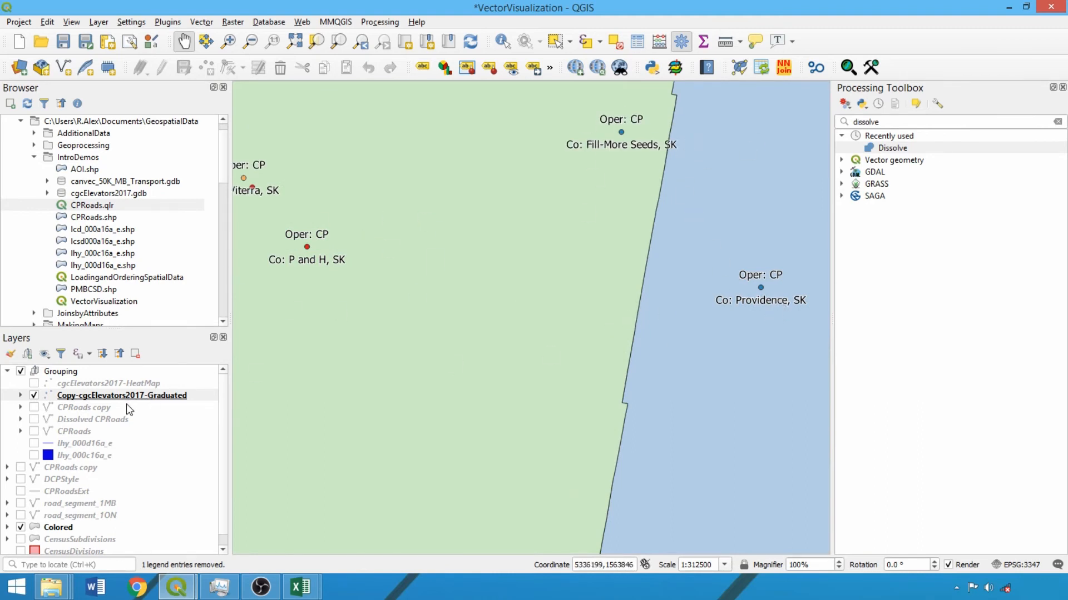
click(84, 407)
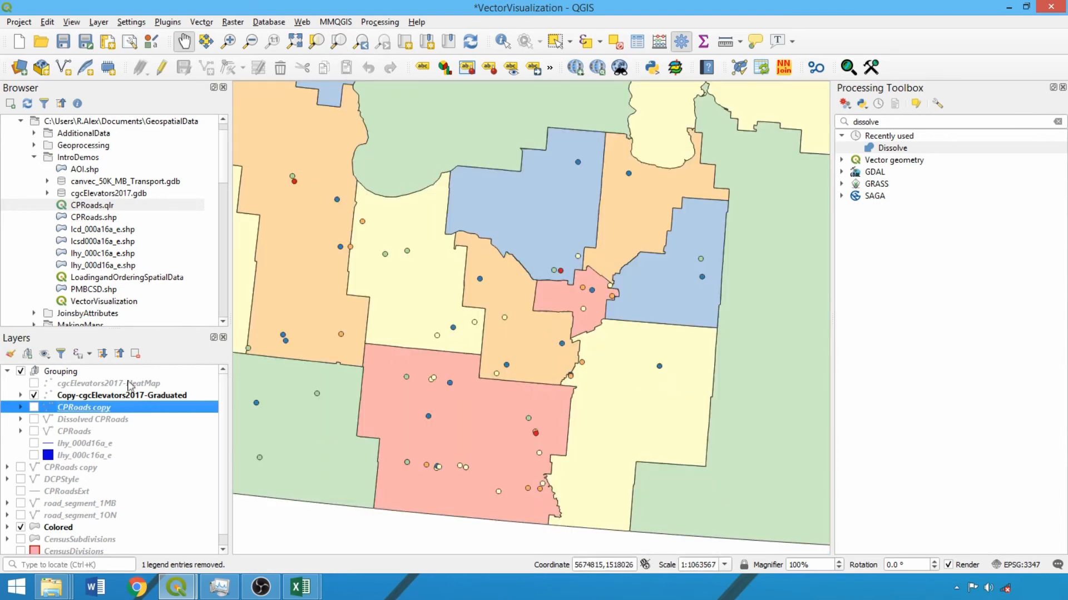
click(33, 432)
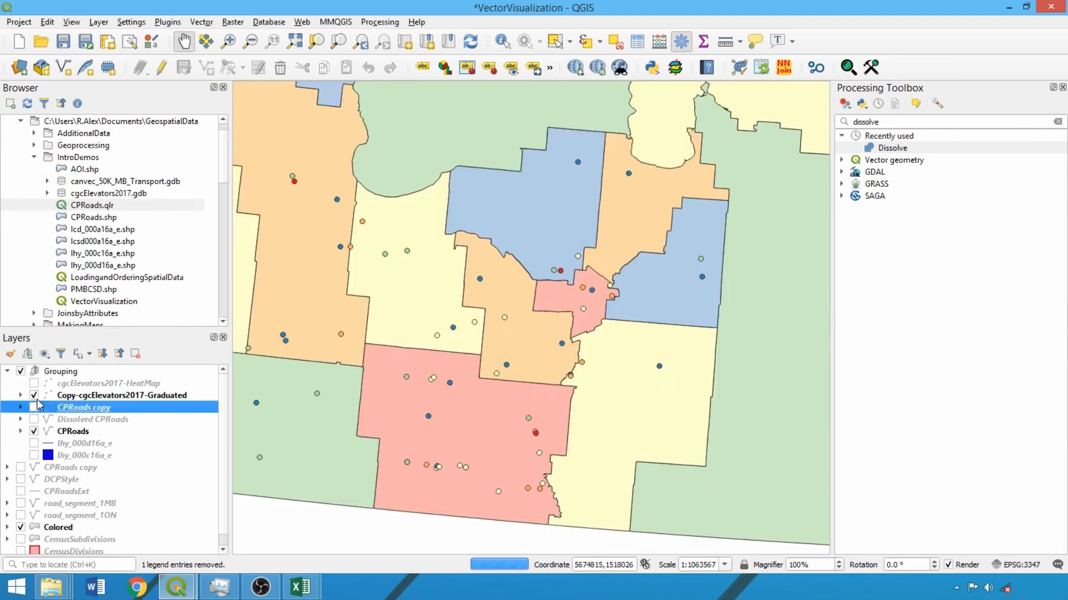
Reach the label-text expression builder for the CPRoads layer
click(33, 407)
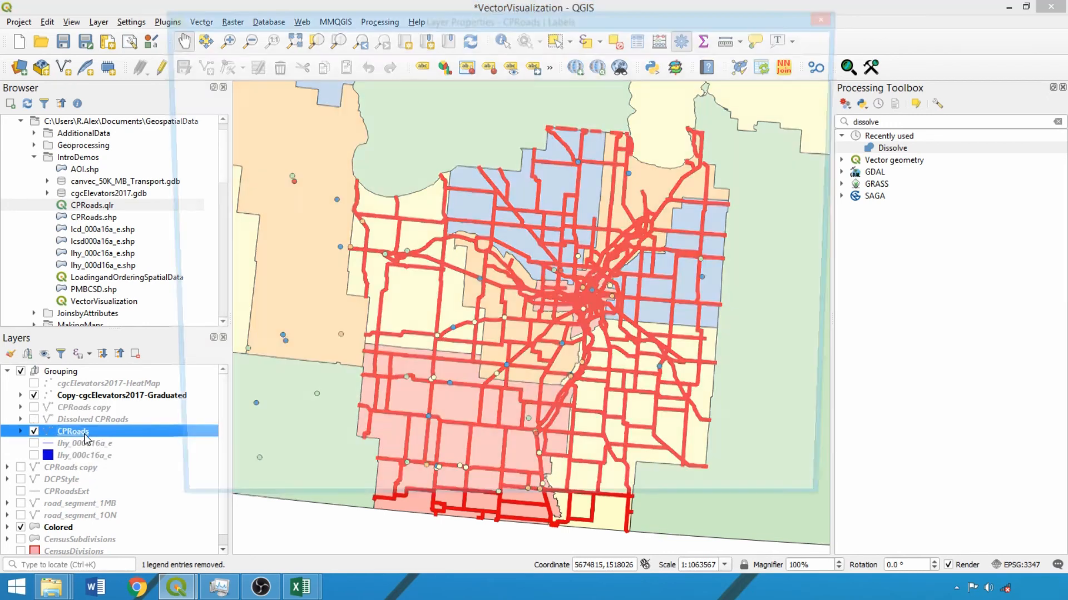
double_click(73, 431)
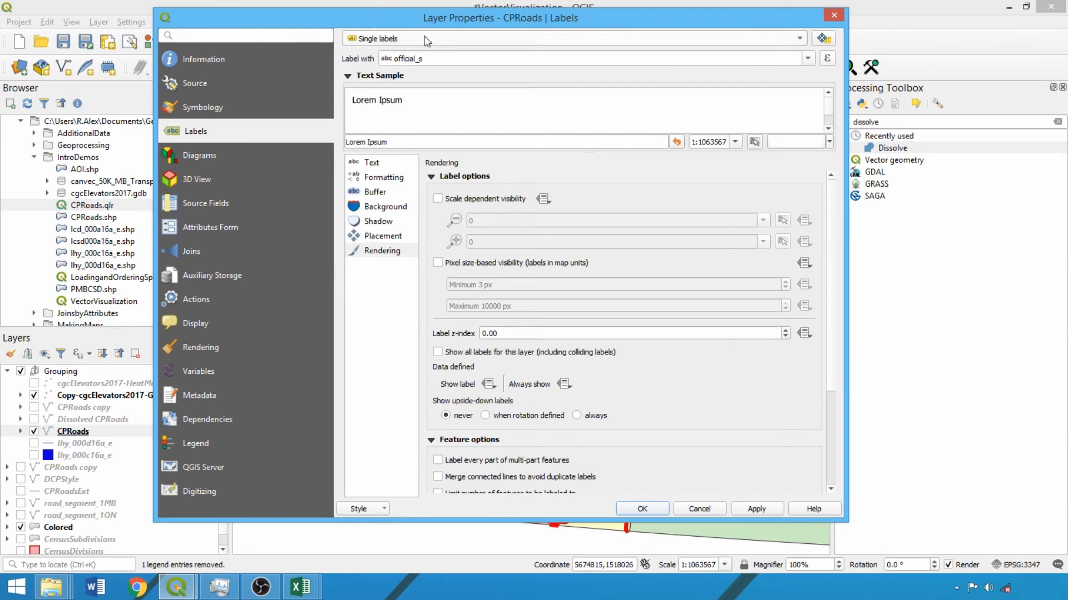
click(826, 59)
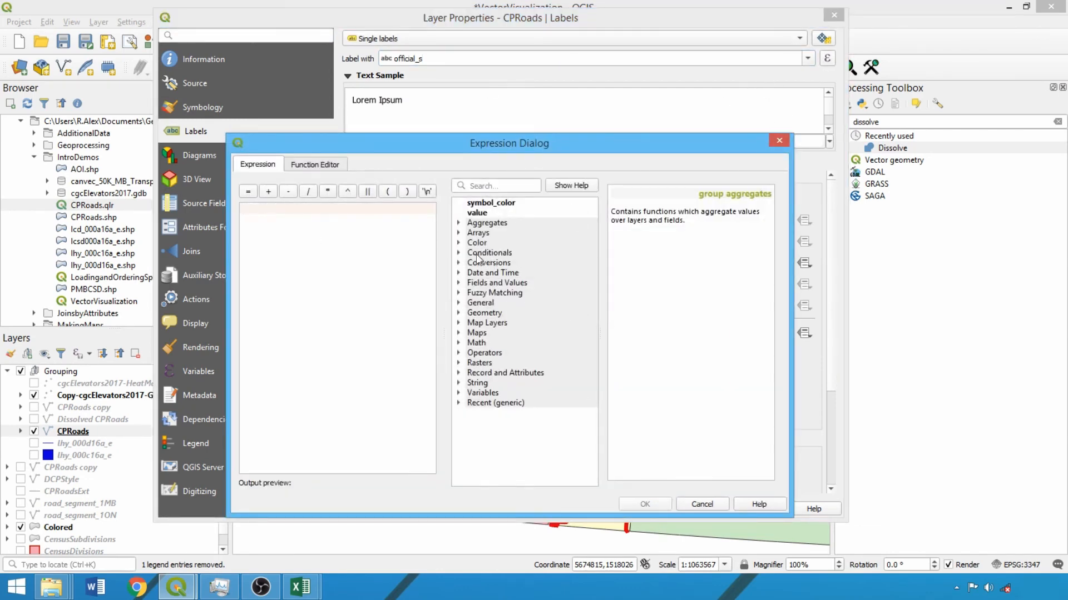
Start a CASE expression testing "Class" IN ('Arterial','Collector','Highway')
click(489, 262)
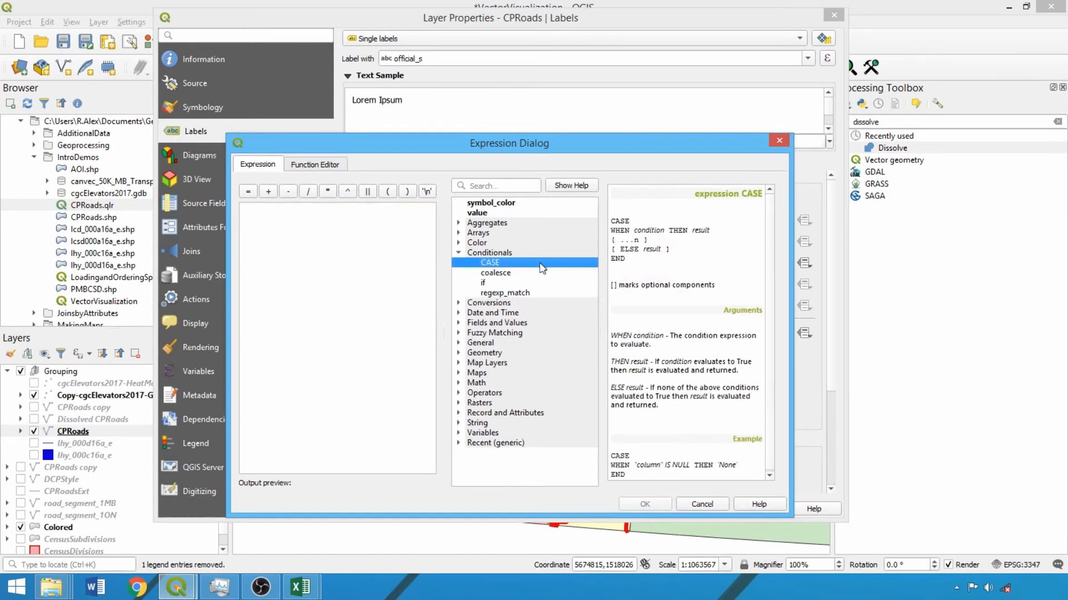
double_click(489, 262)
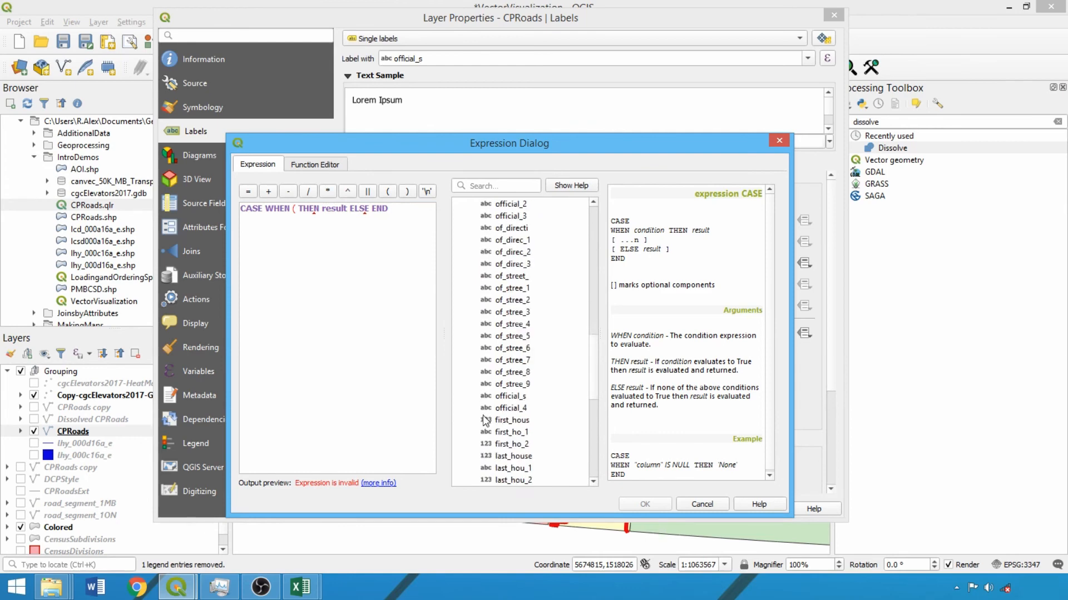
double_click(503, 348)
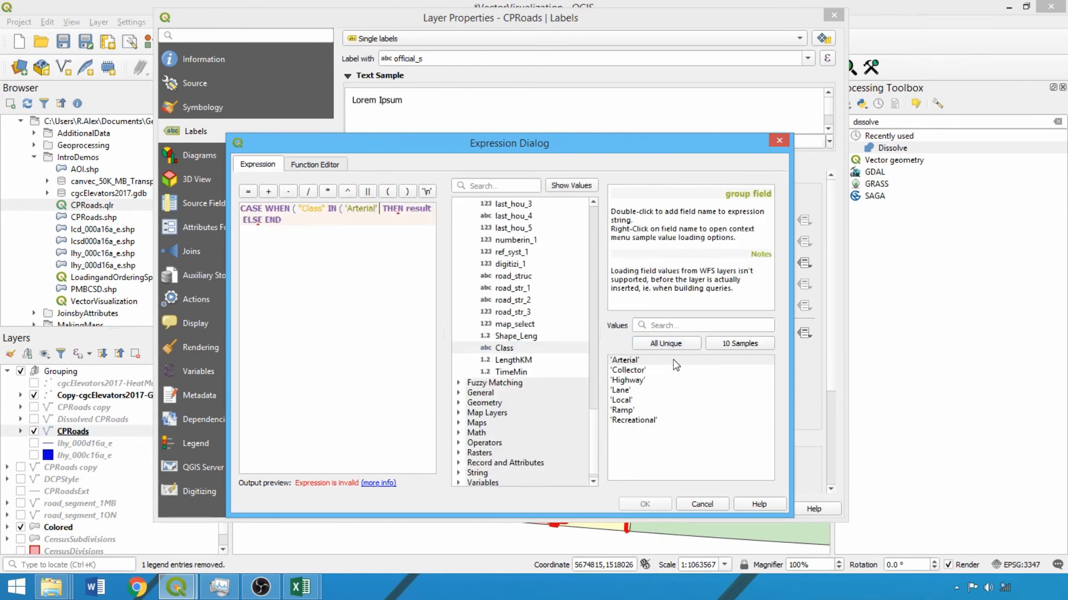
double_click(626, 369)
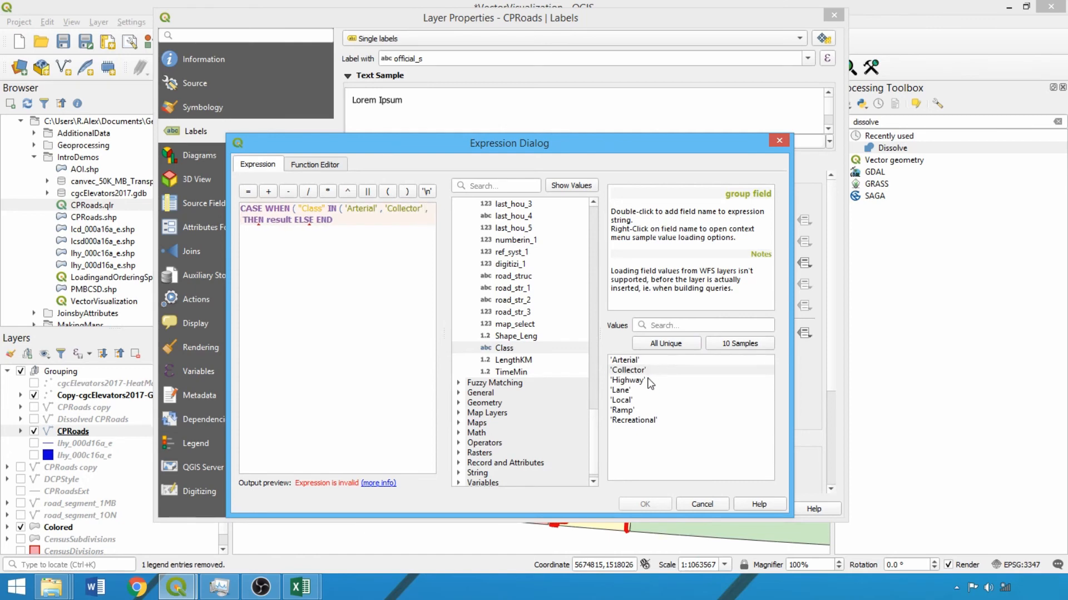
double_click(627, 381)
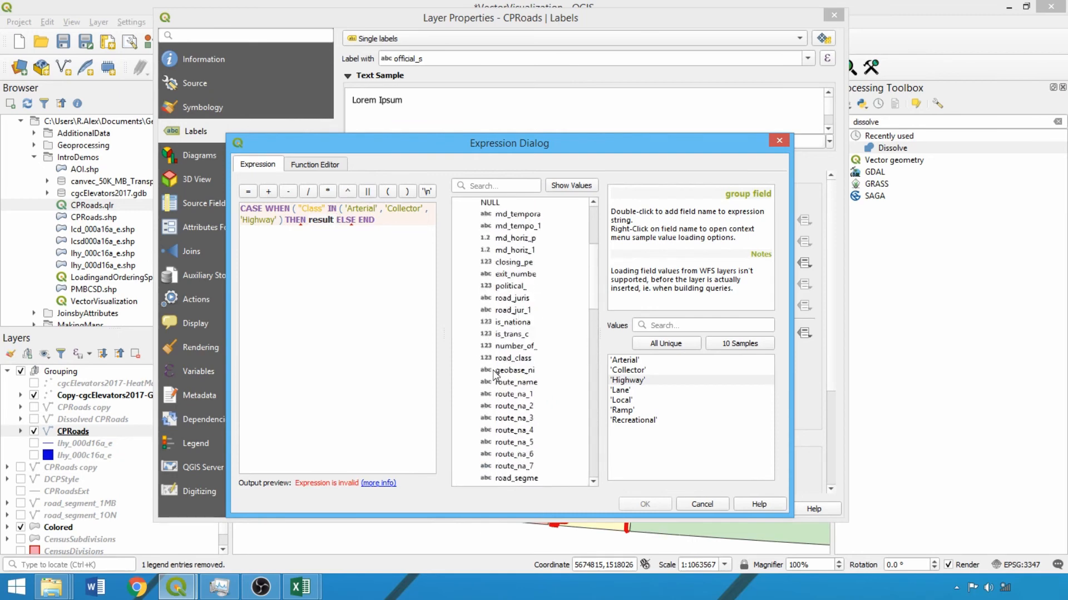
Return "route_numb" for those classes, ELSE NULL, and confirm the expression
scroll(down, 3)
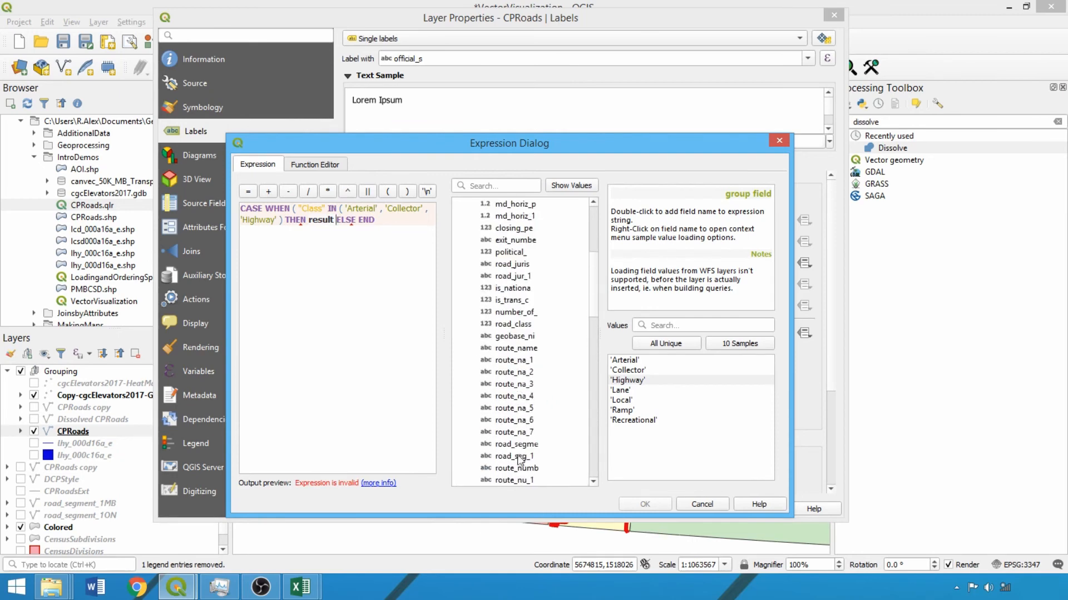
double_click(516, 468)
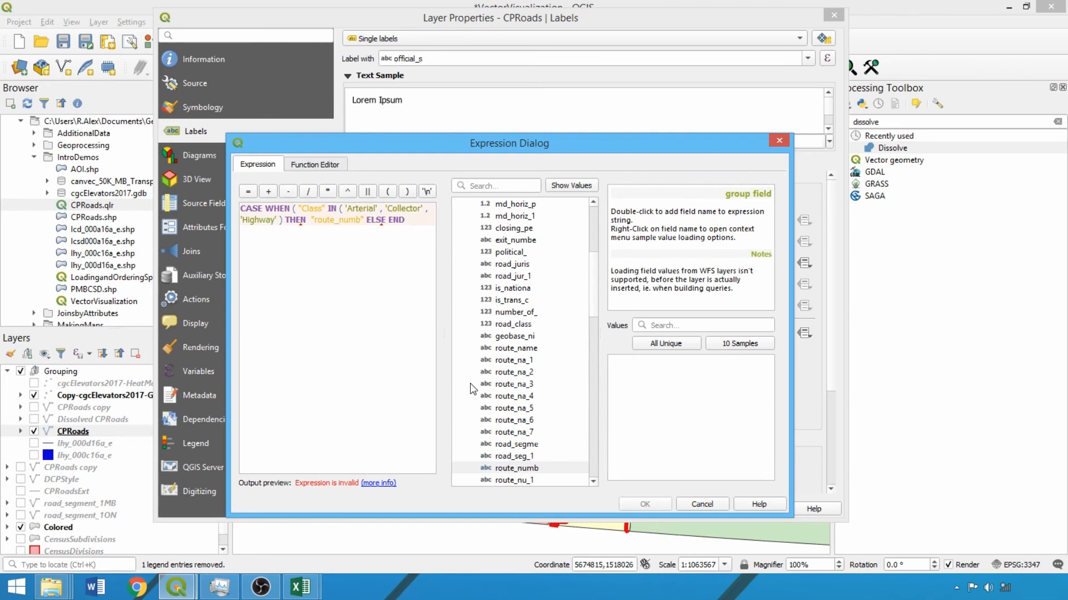
text(NULL)
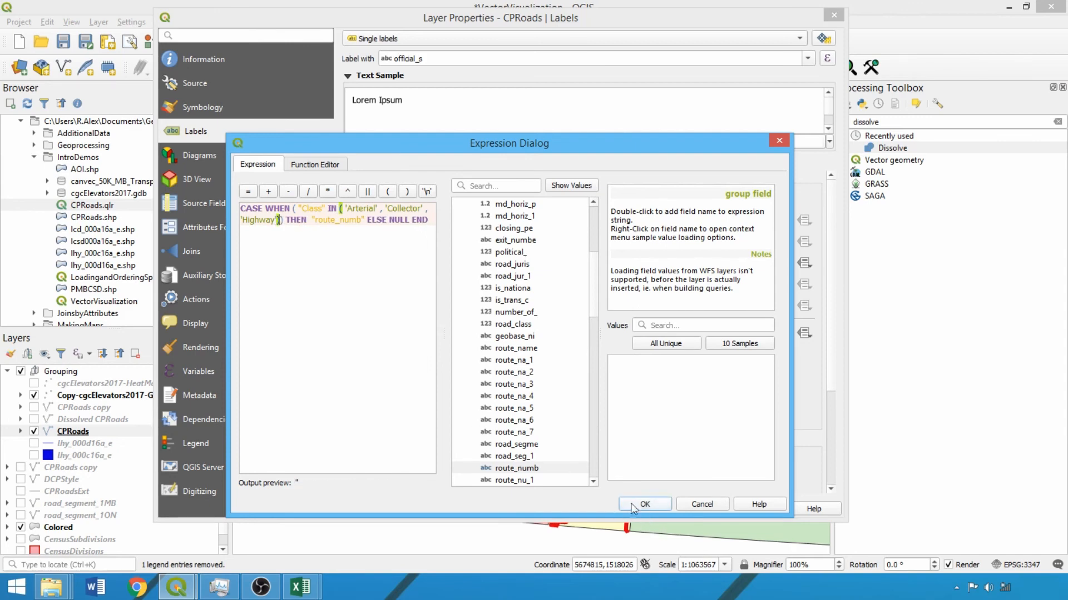
click(644, 504)
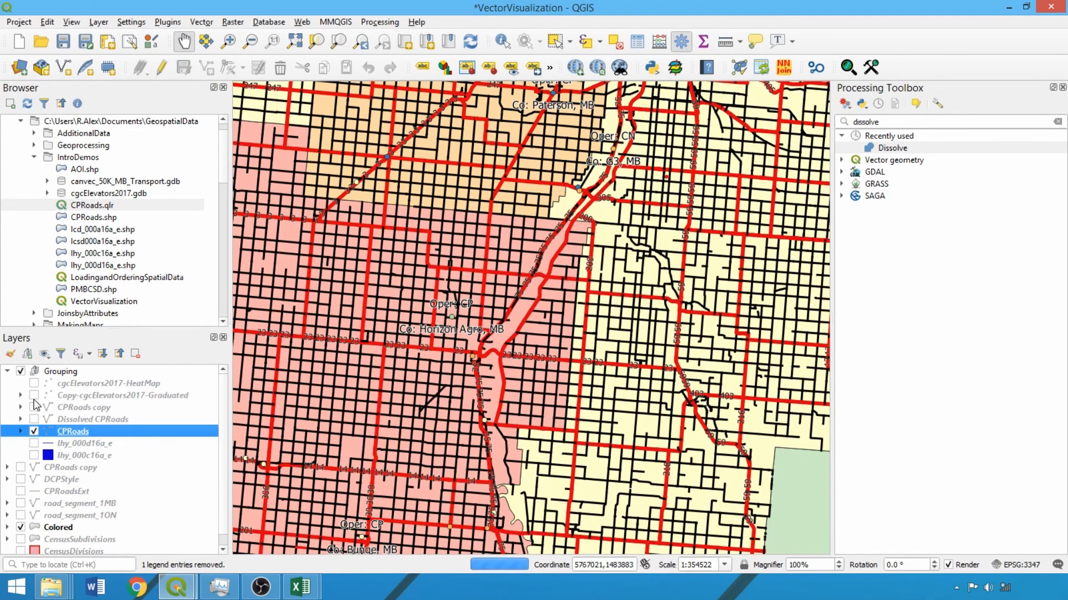
Zoom in to inspect the route-number labels along the major roads
scroll(up, 3)
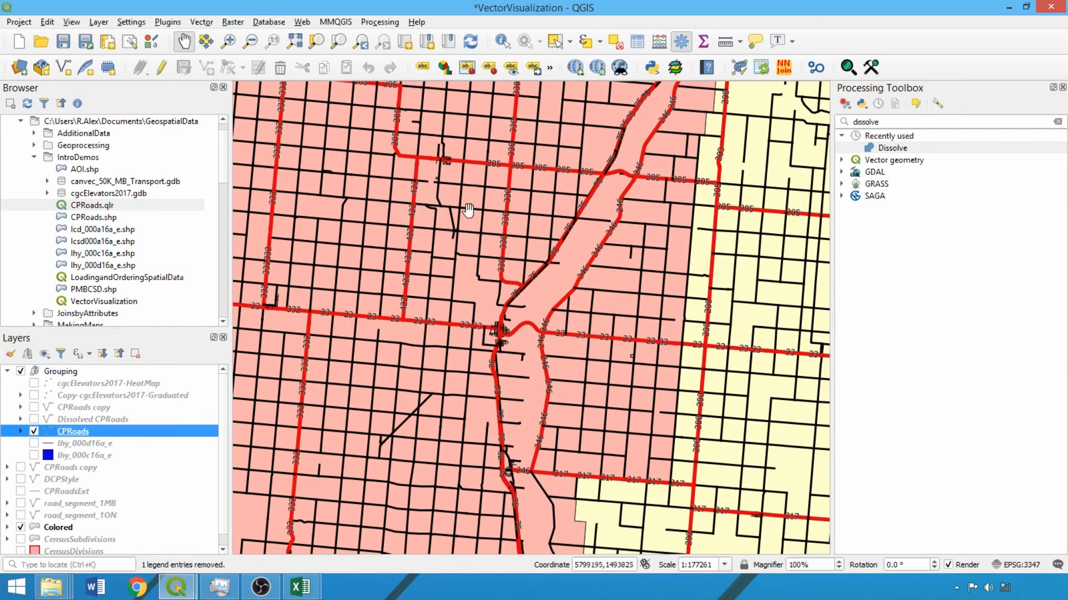
mouse_move(176, 436)
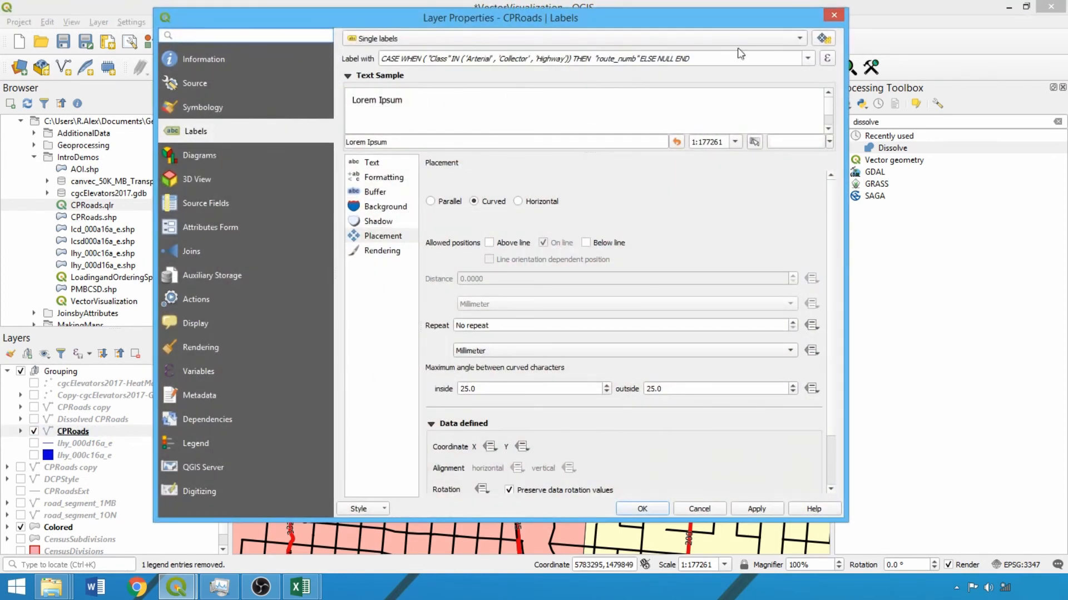
Wrap the label in if("route_numb" IS NOT NULL, "route_numb", "speed_rest") and confirm
click(827, 58)
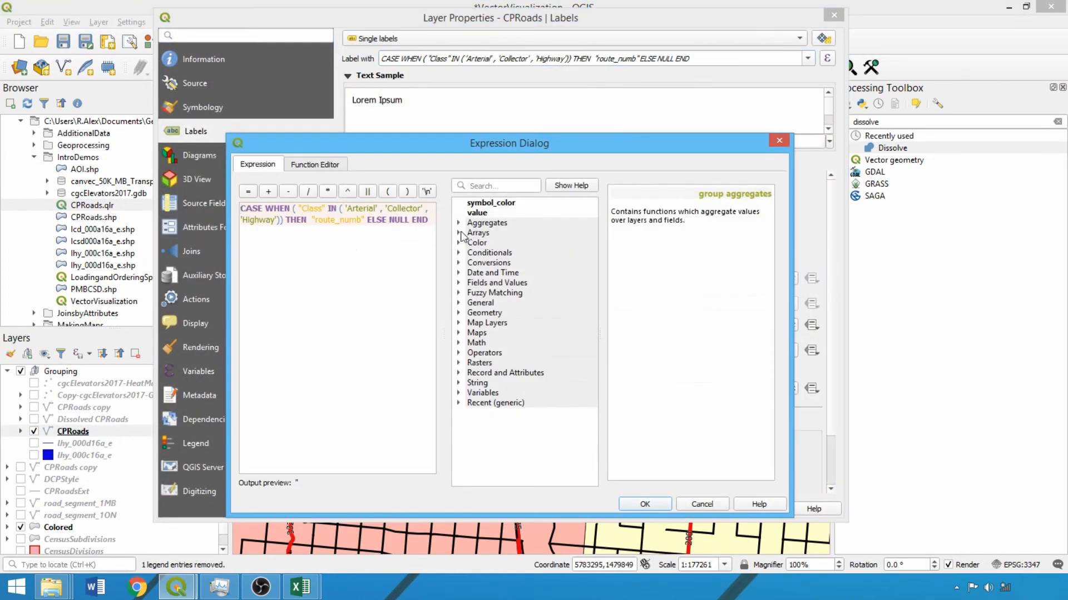
click(489, 253)
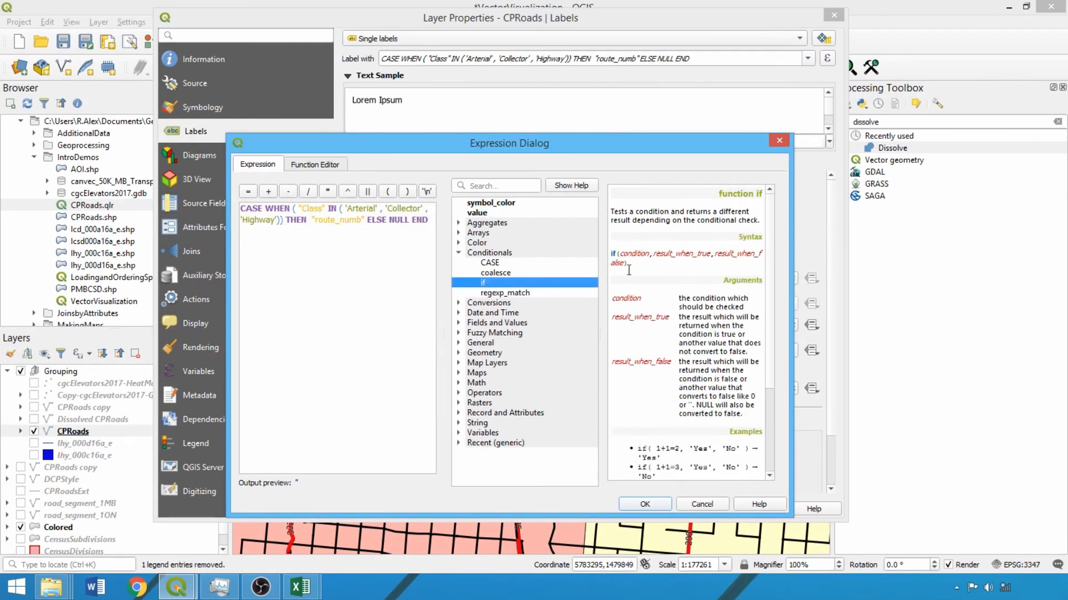
mouse_move(645, 243)
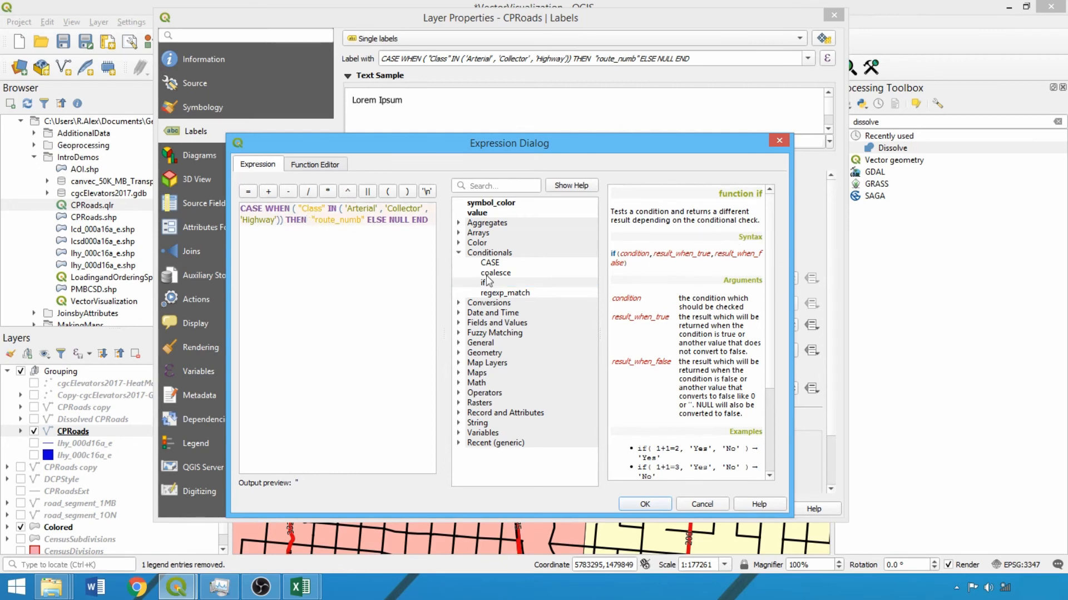
double_click(484, 283)
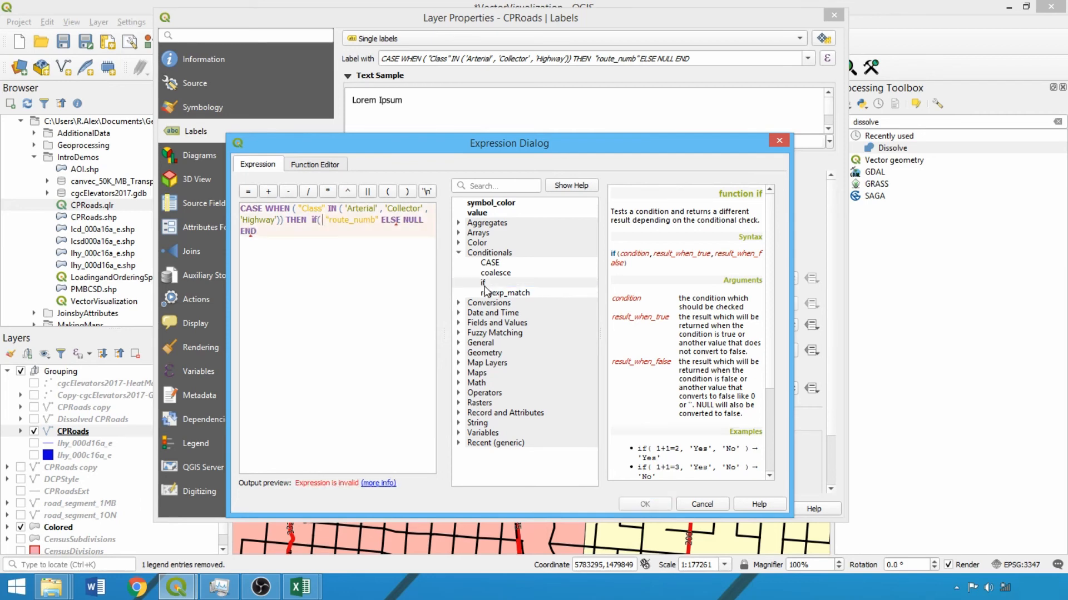
text(IS NOT NULL, "route_numb",)
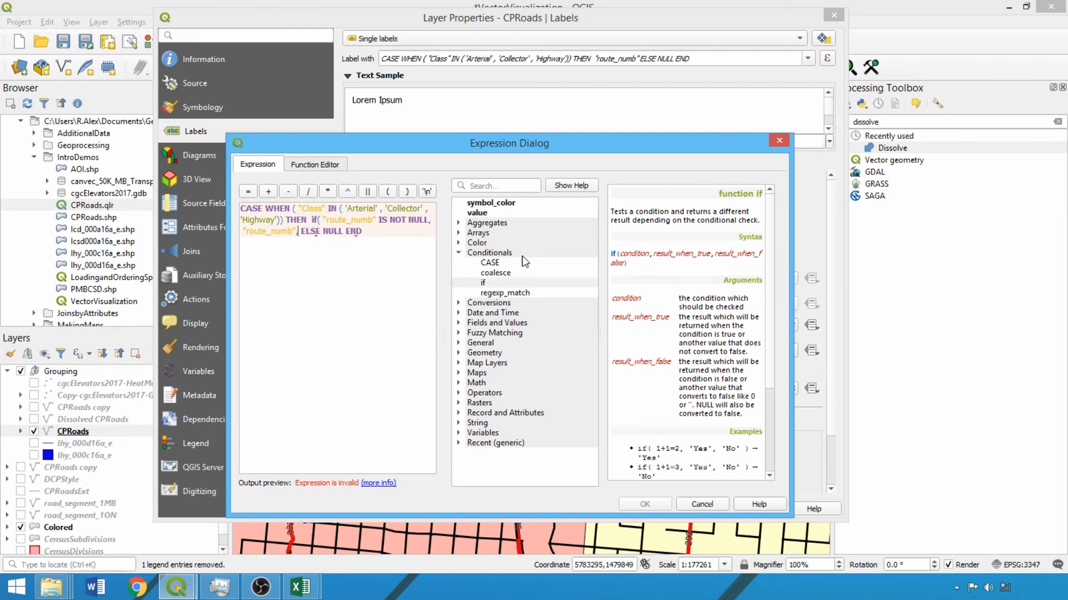
click(497, 327)
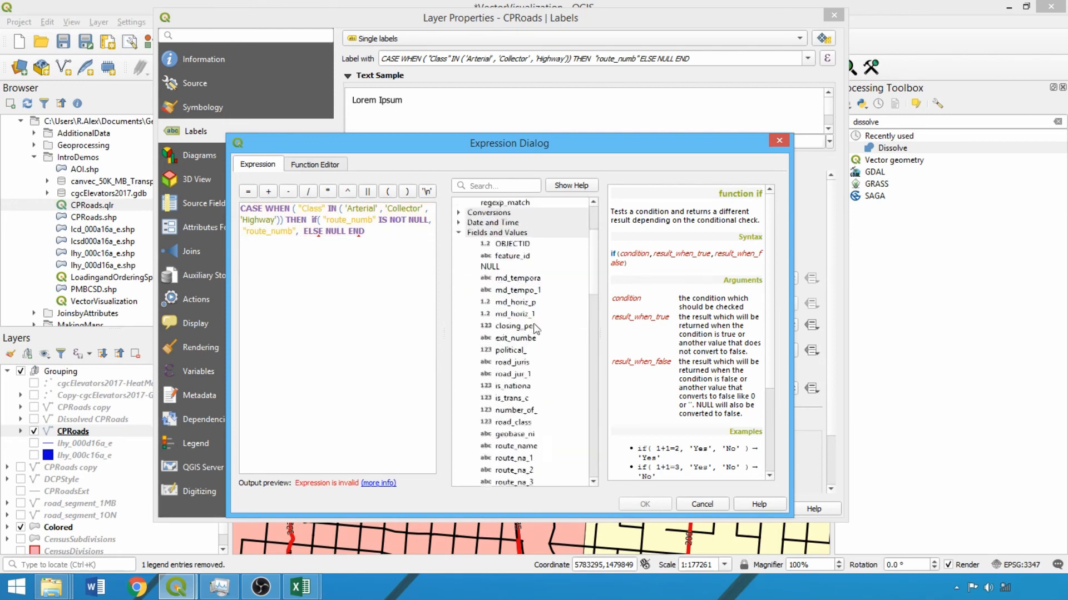
double_click(511, 396)
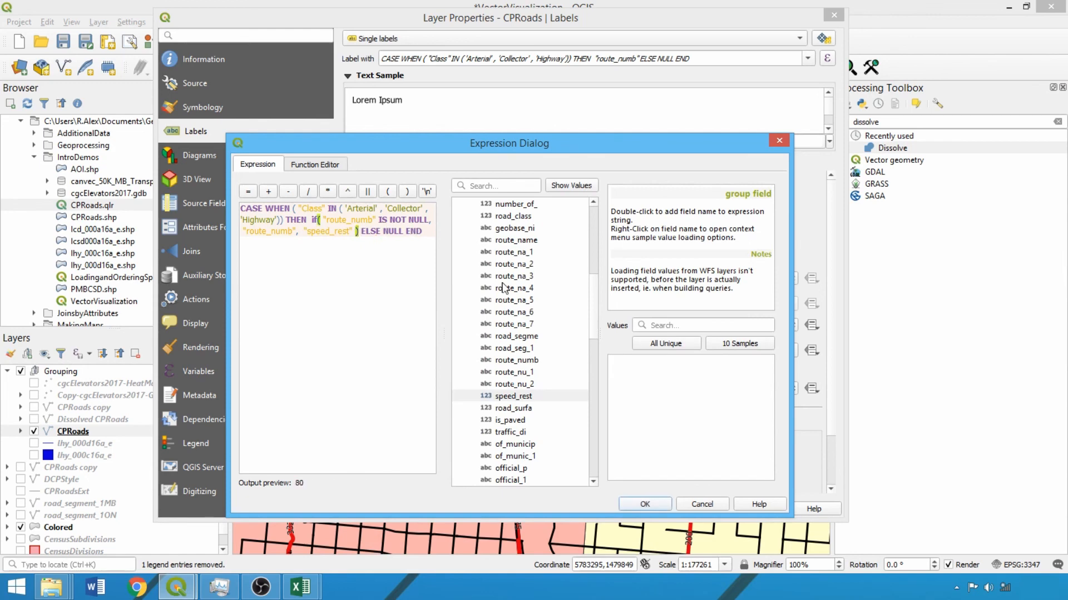
click(644, 504)
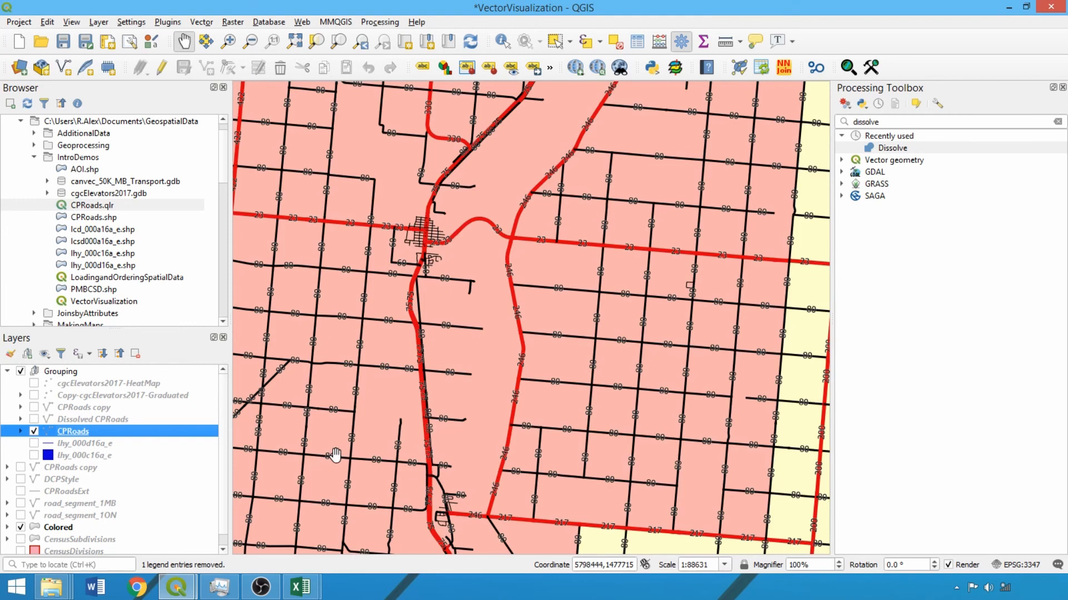
mouse_move(341, 455)
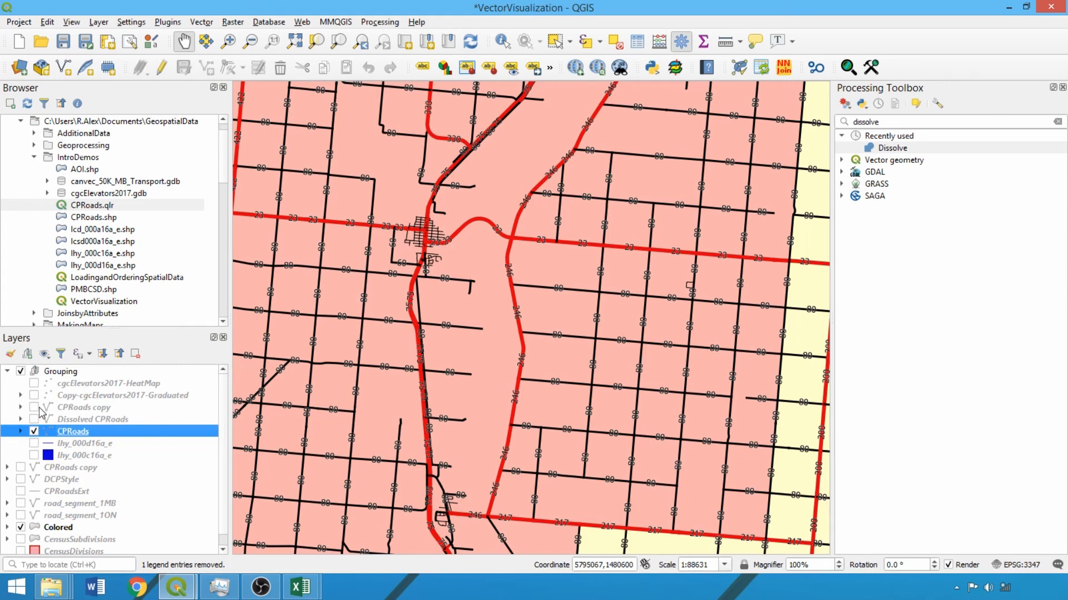
Show the CPRoads copy layer in place of the speed-labelled CPRoads layer
click(34, 407)
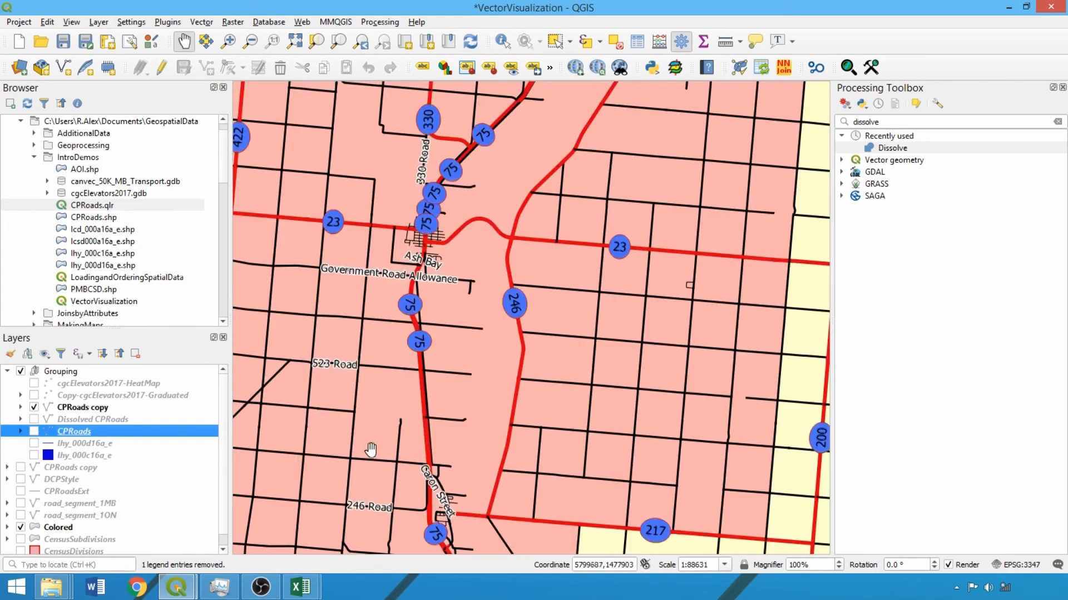